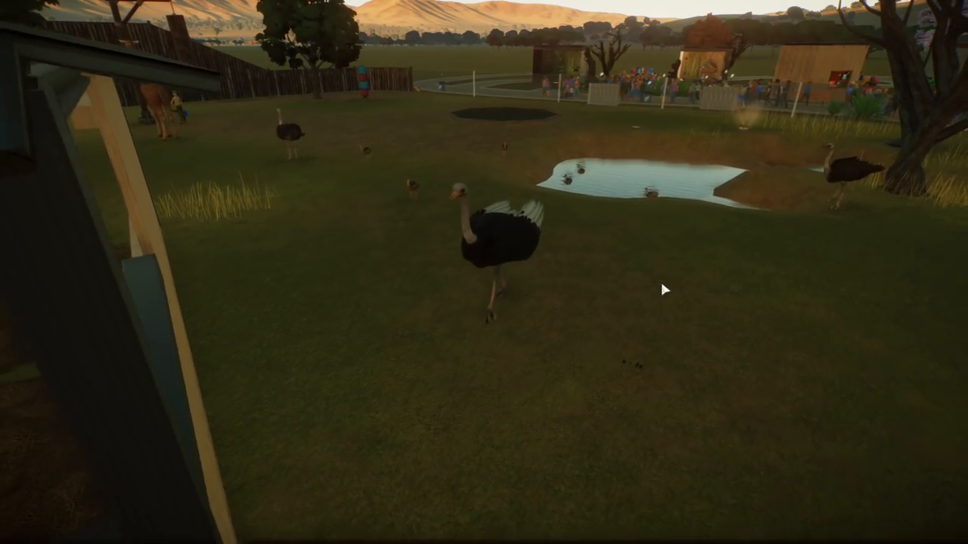
- Open Animal Trading to view the two stored Common Ostriches
click(469, 257)
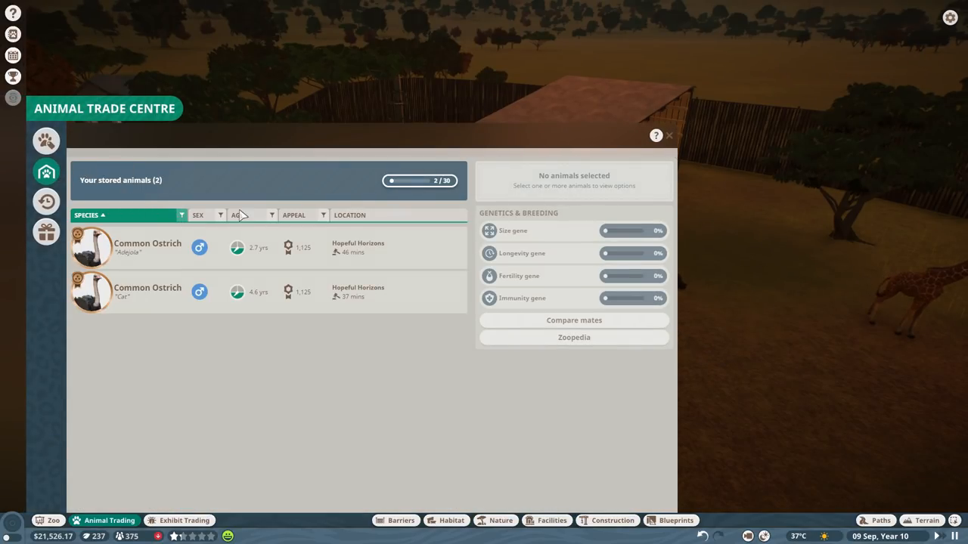
- Open the Animal Market and sort listings by price, cheapest first
click(46, 140)
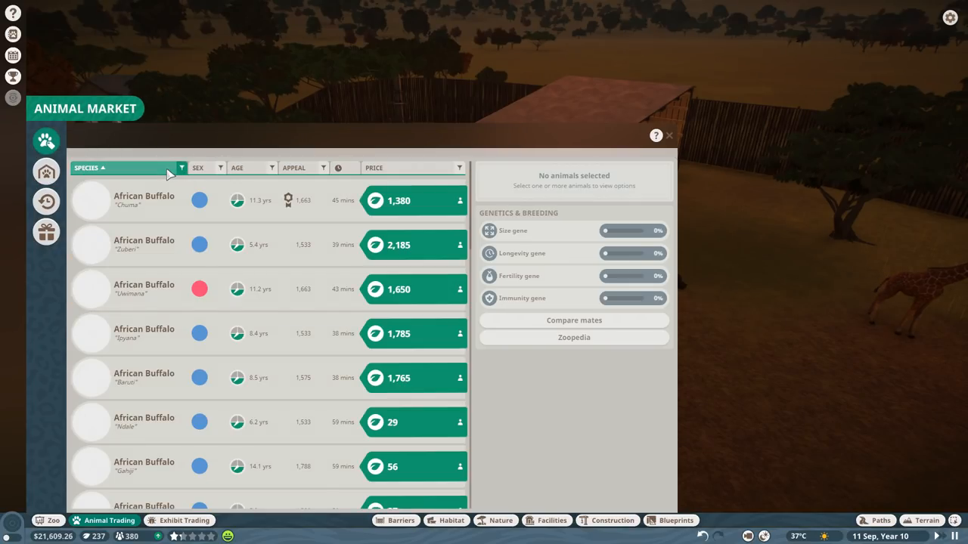
click(197, 168)
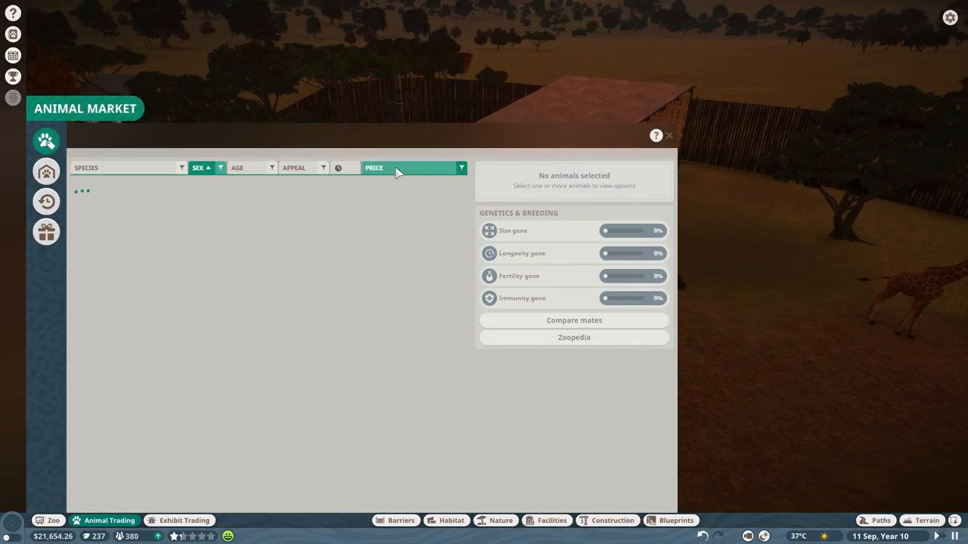
click(373, 168)
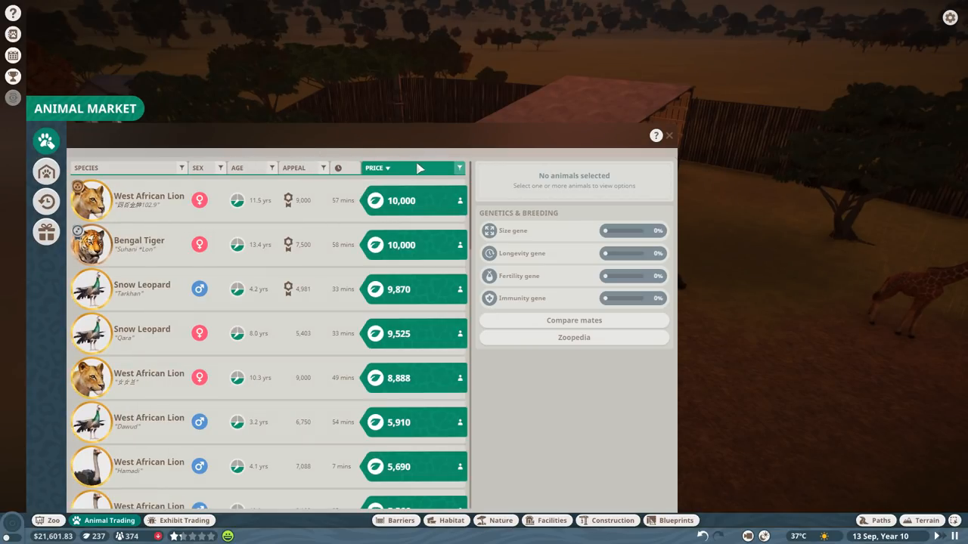
click(413, 167)
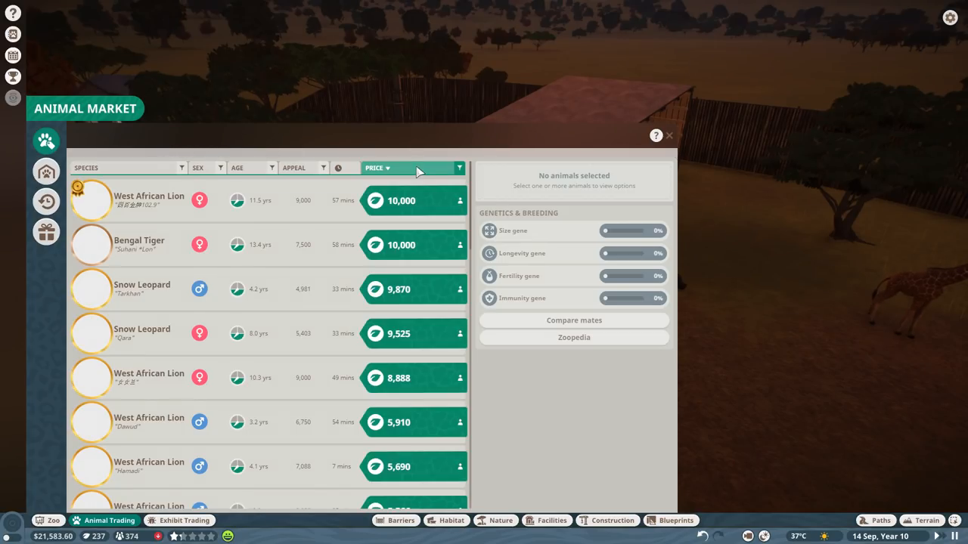
click(413, 168)
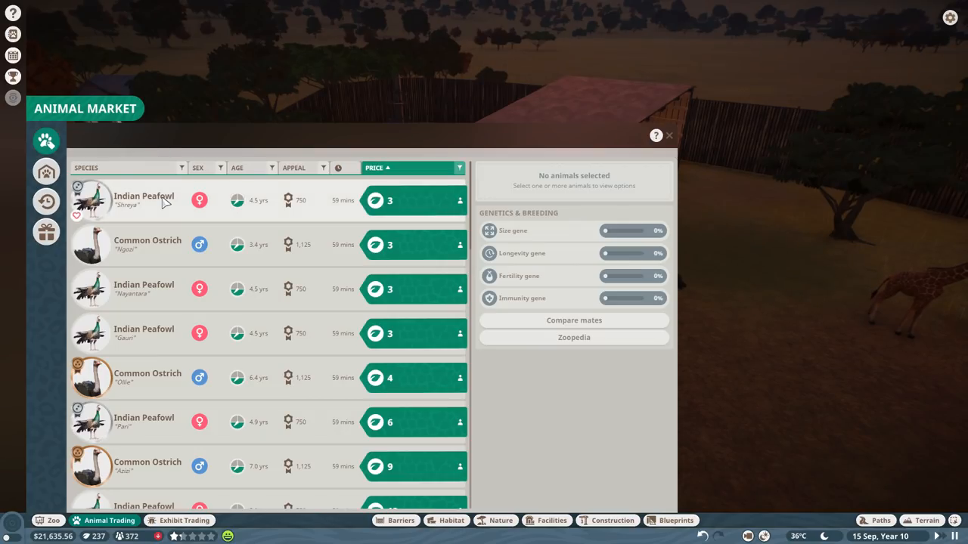
- Try adopting a 3-credit Indian Peafowl, then view the empty stored animals list
click(144, 200)
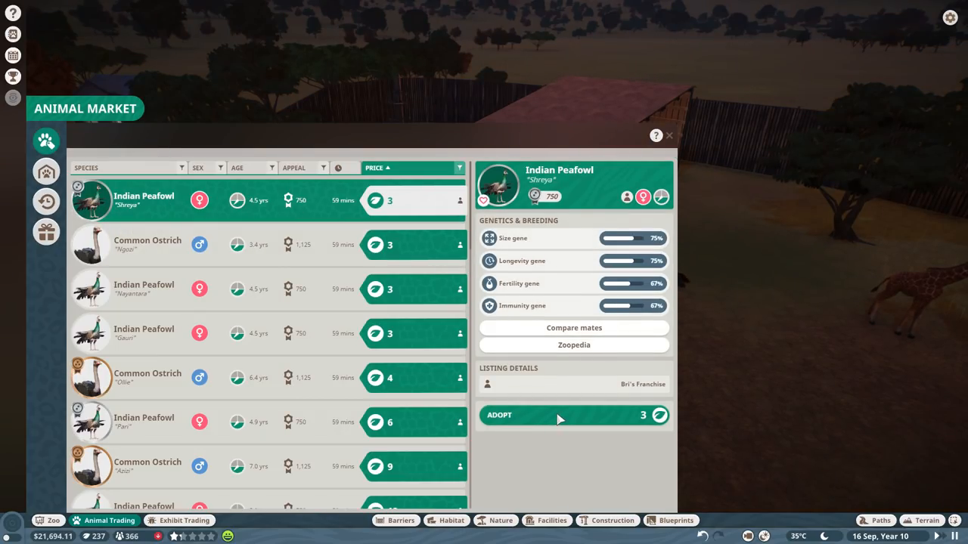
click(559, 415)
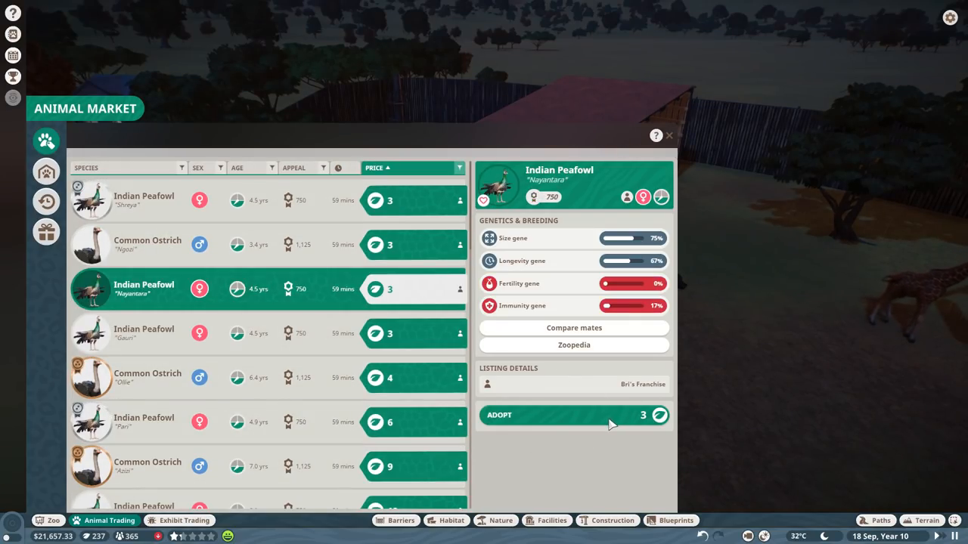
click(567, 415)
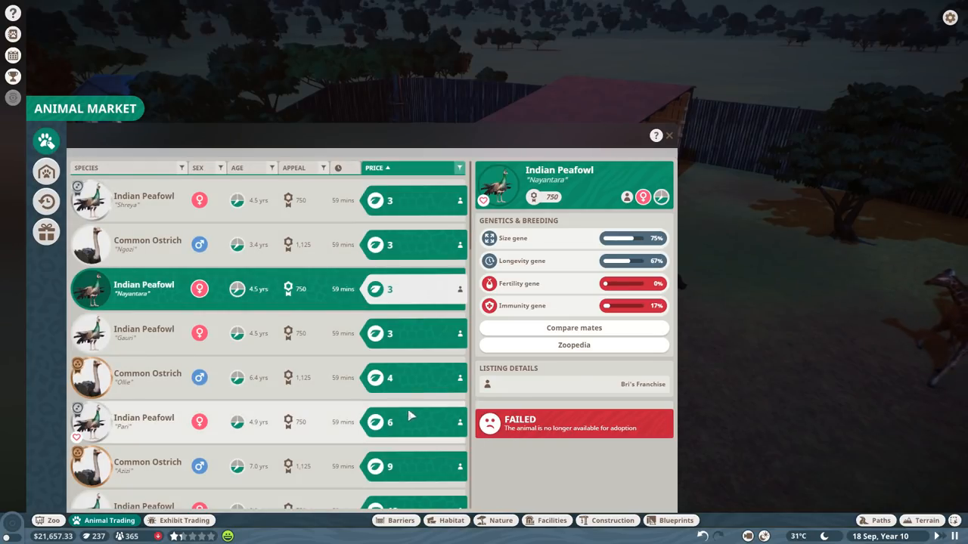
click(46, 171)
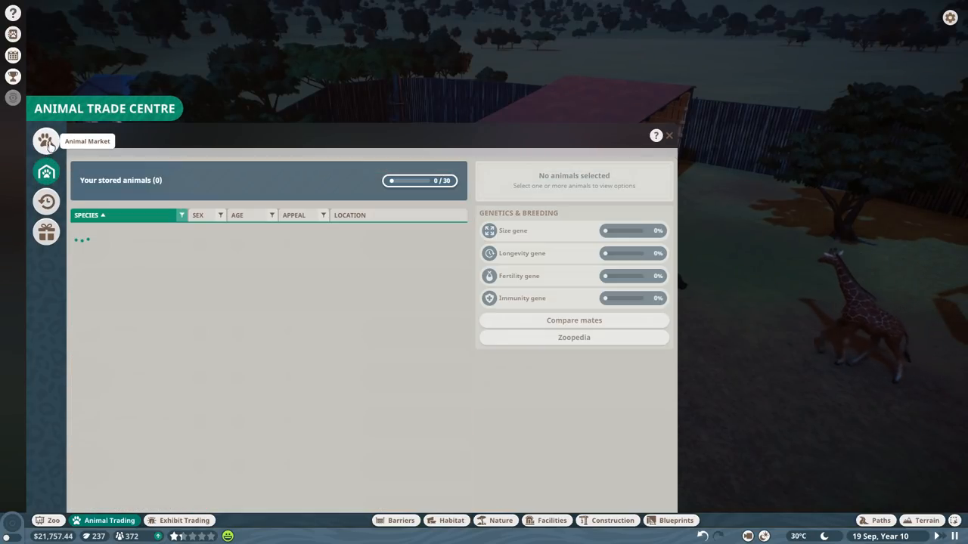
- Filter the market to females sorted cheapest first, and adopt Indian Peafowl Ananya for 20
click(46, 141)
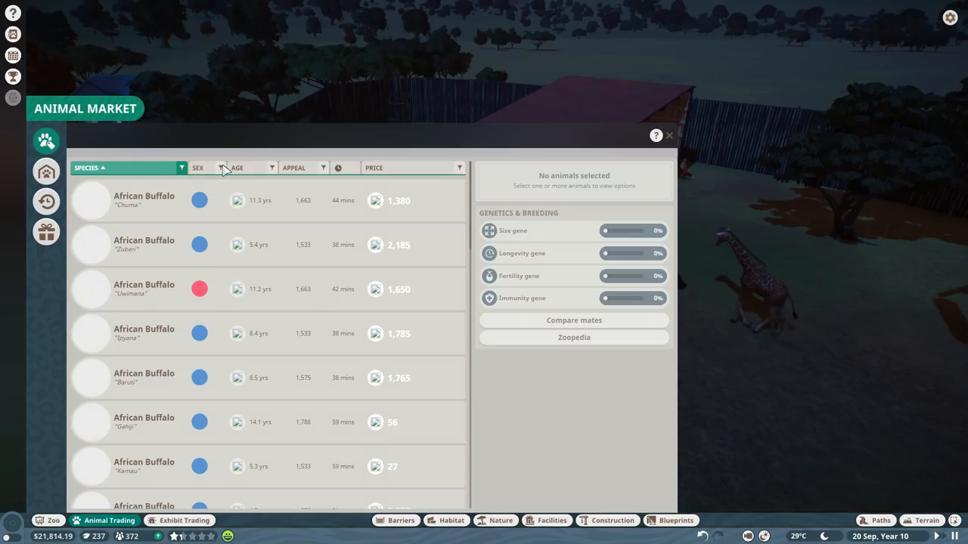
click(219, 167)
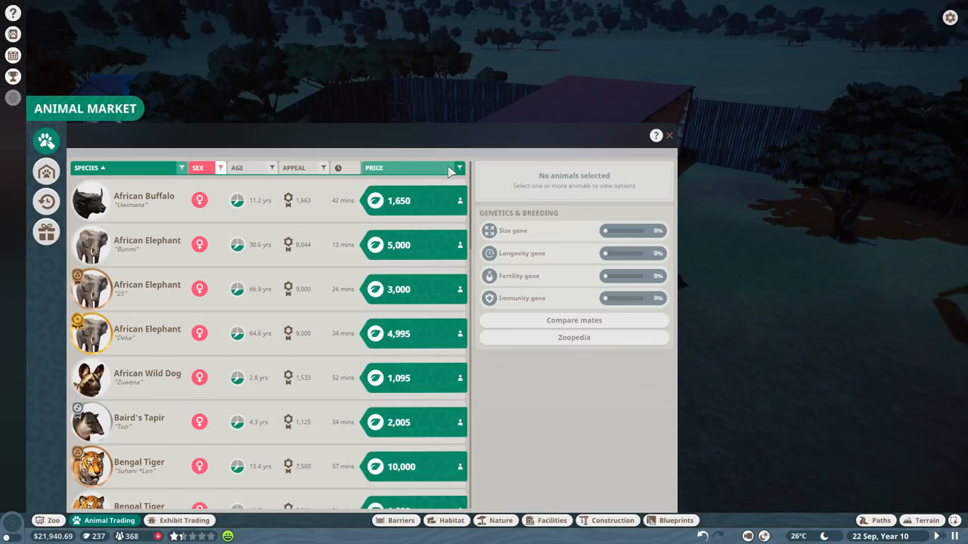
click(408, 168)
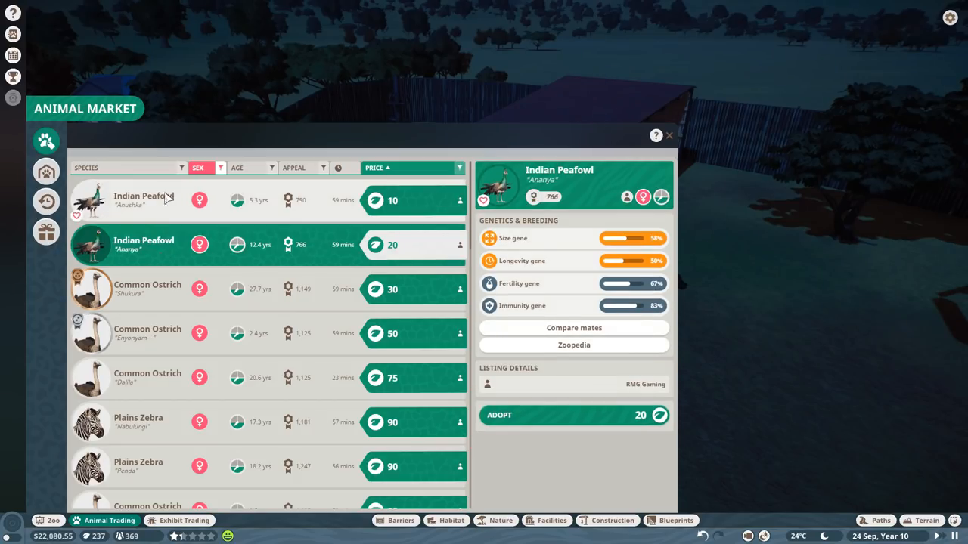
mouse_move(408, 321)
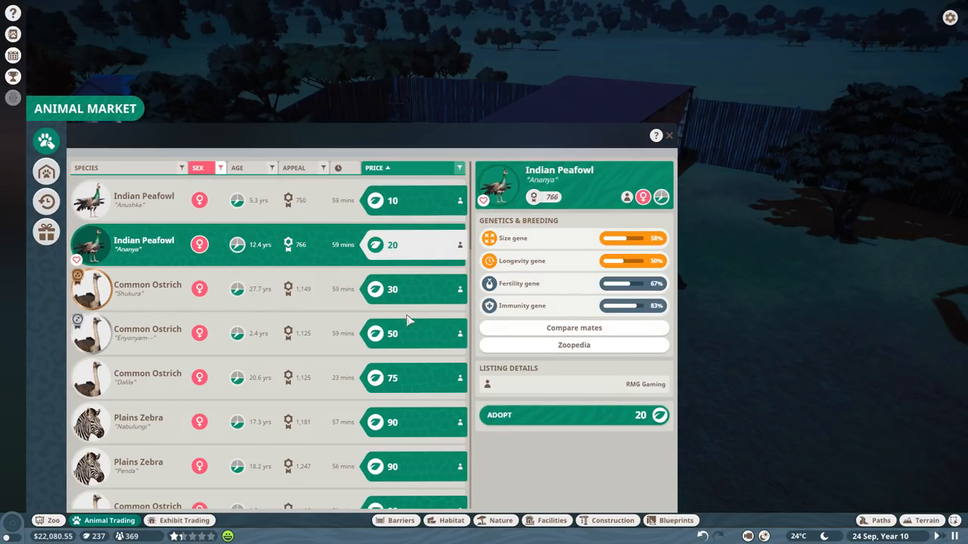
click(574, 415)
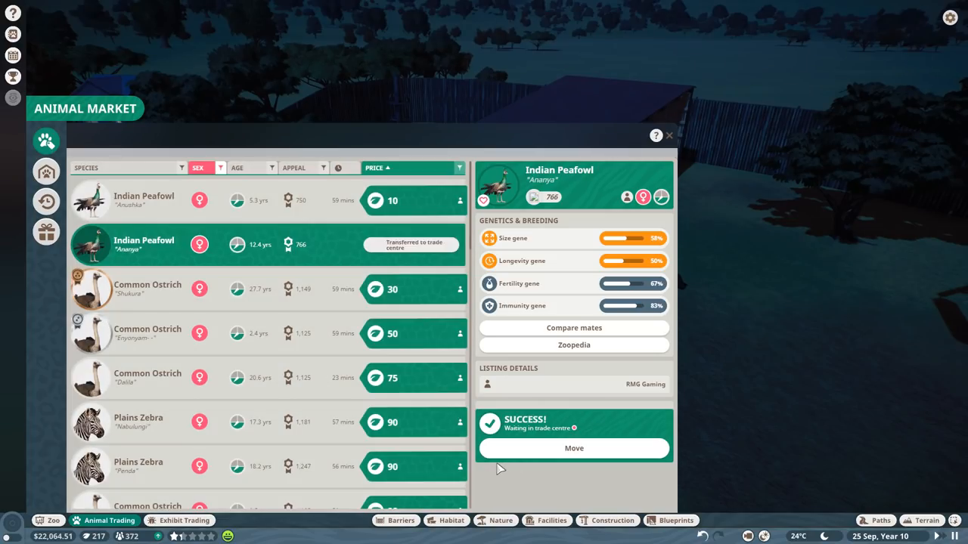
mouse_move(528, 489)
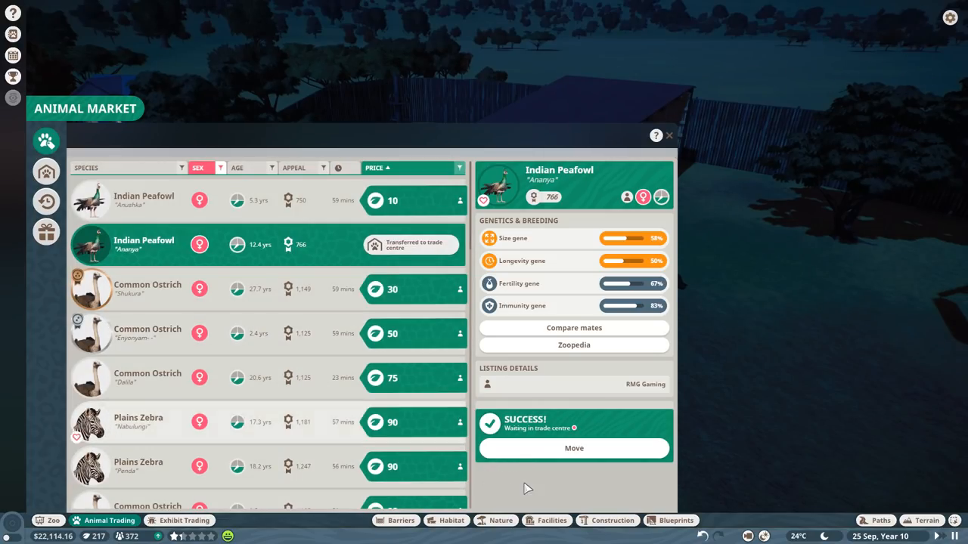
click(138, 422)
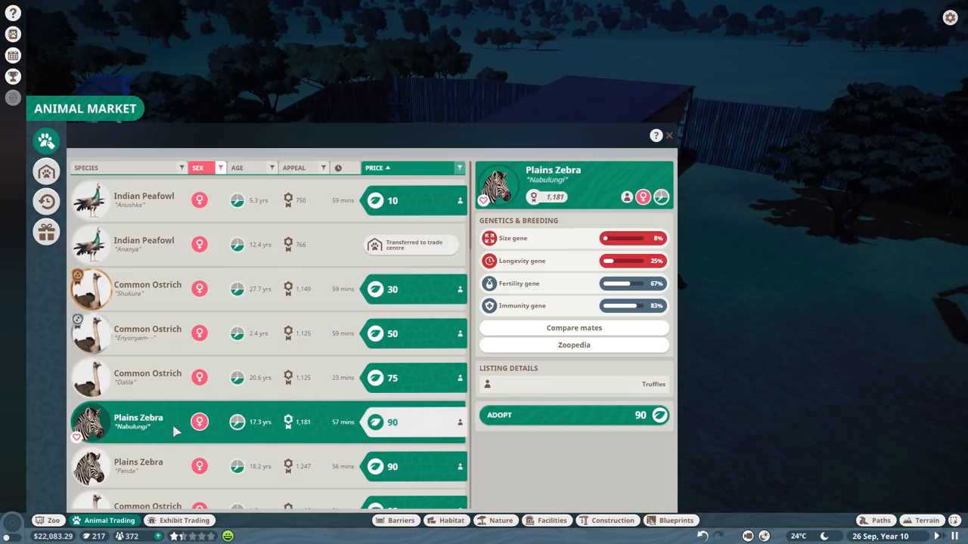
- Scroll the female price-sorted listings to reach Common Warthog Njemile at 295
scroll(down, 3)
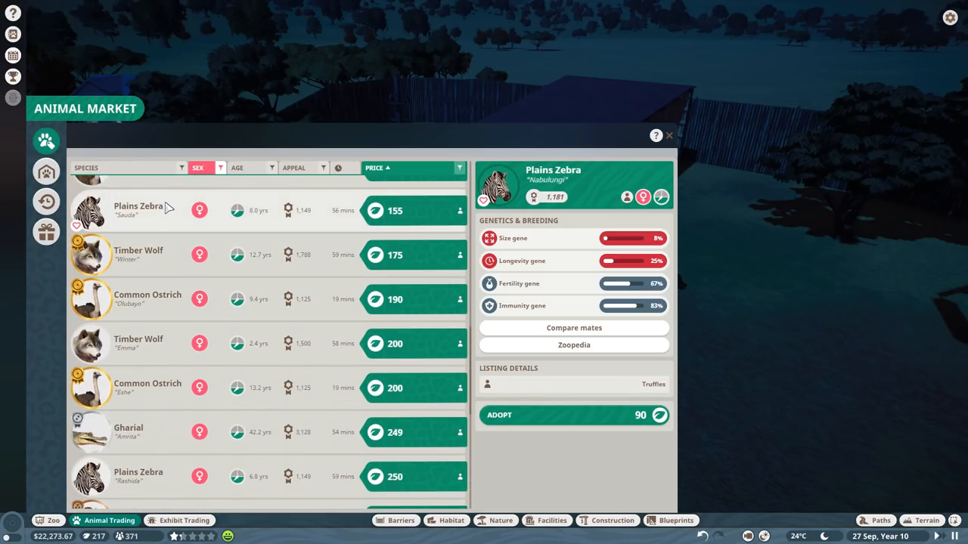
scroll(up, 3)
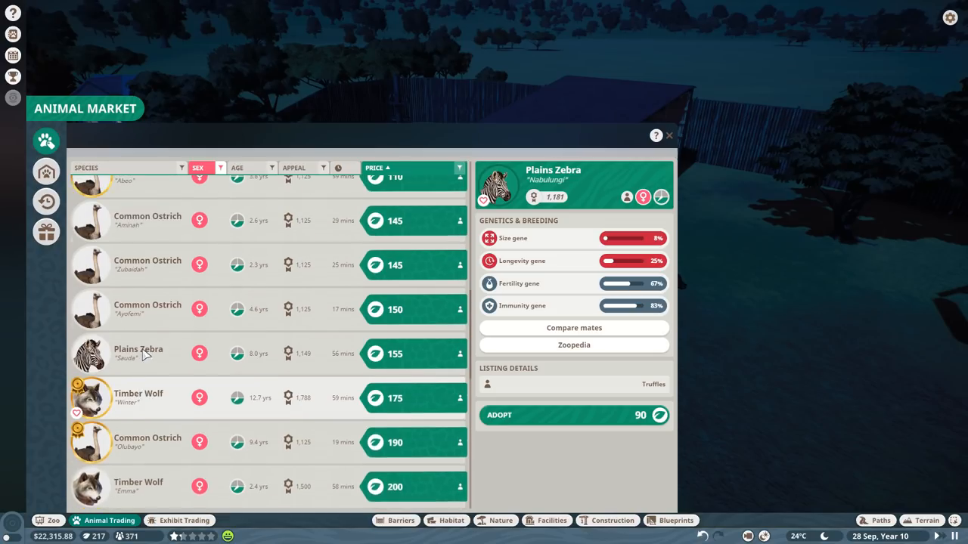
scroll(up, 3)
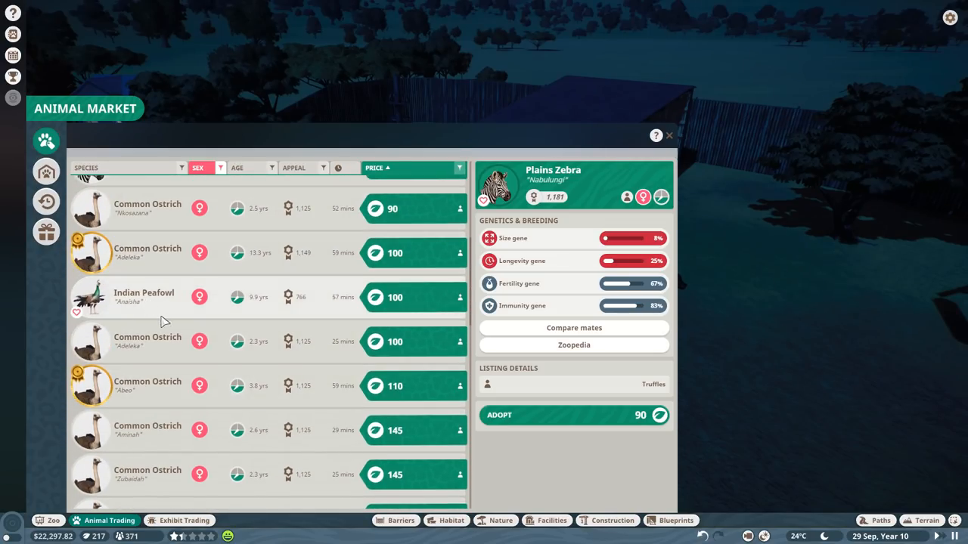
scroll(down, 3)
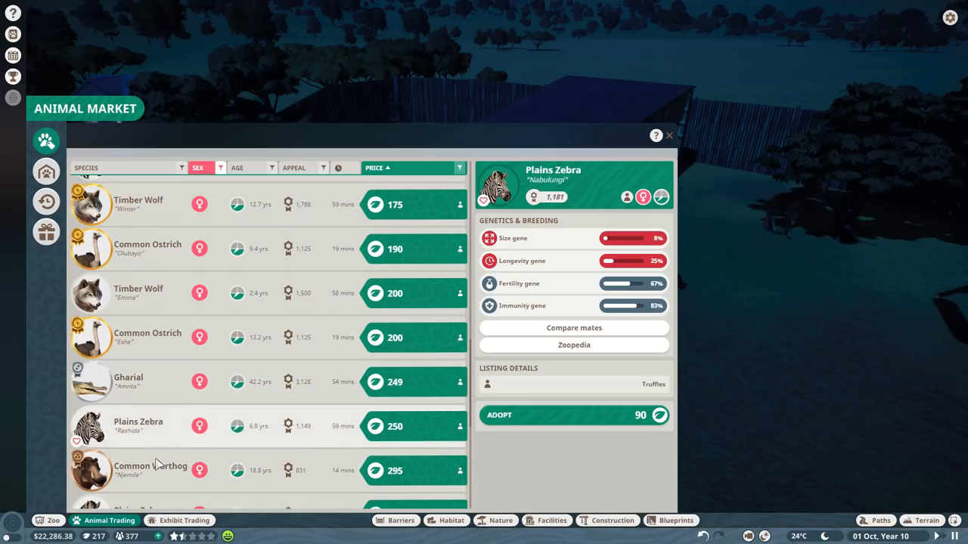
scroll(down, 3)
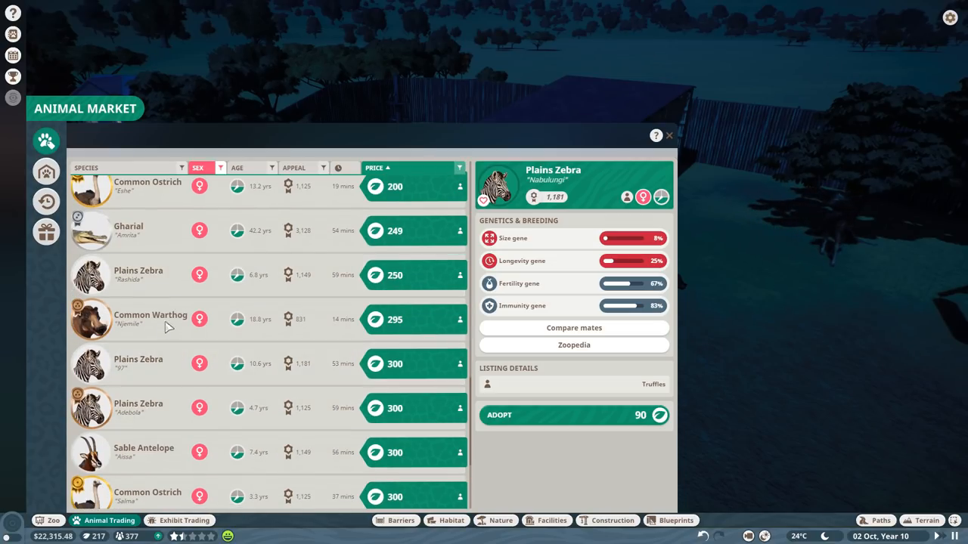
scroll(down, 3)
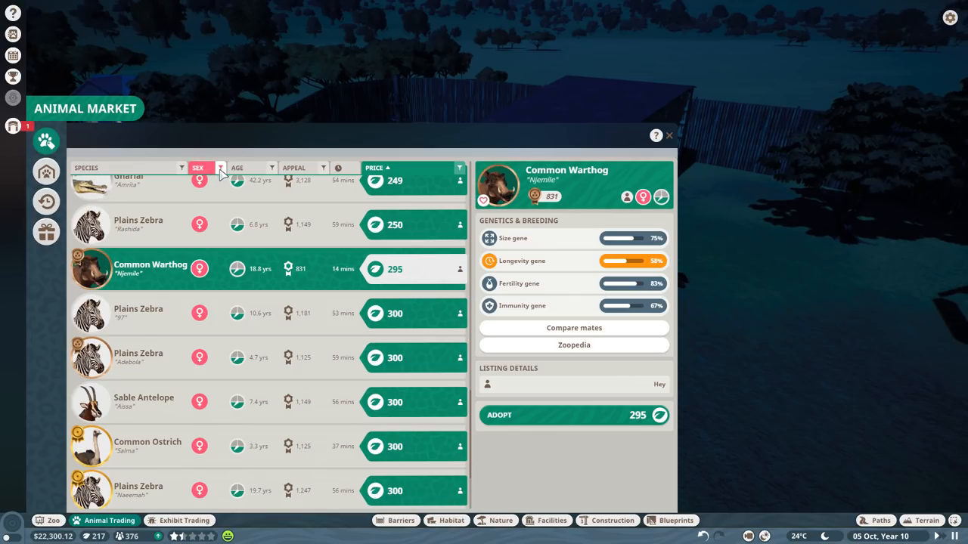
- Add a Common Warthog species filter alongside the female Sex filter, showing only Njemile
click(219, 167)
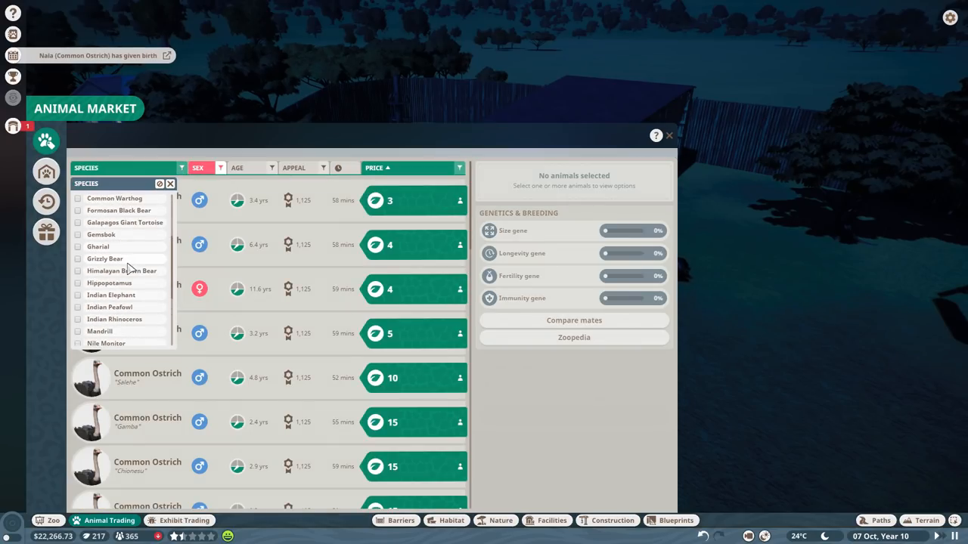
scroll(up, 3)
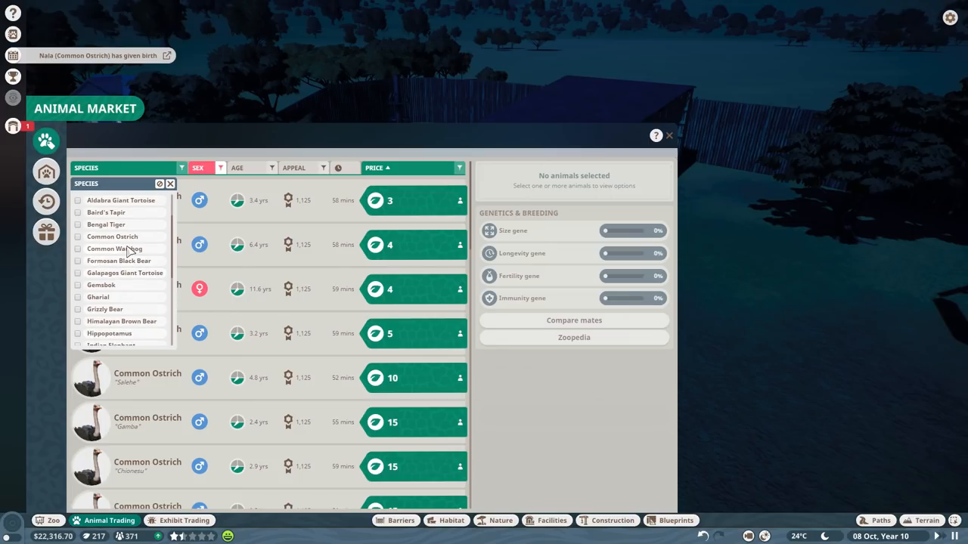
click(114, 248)
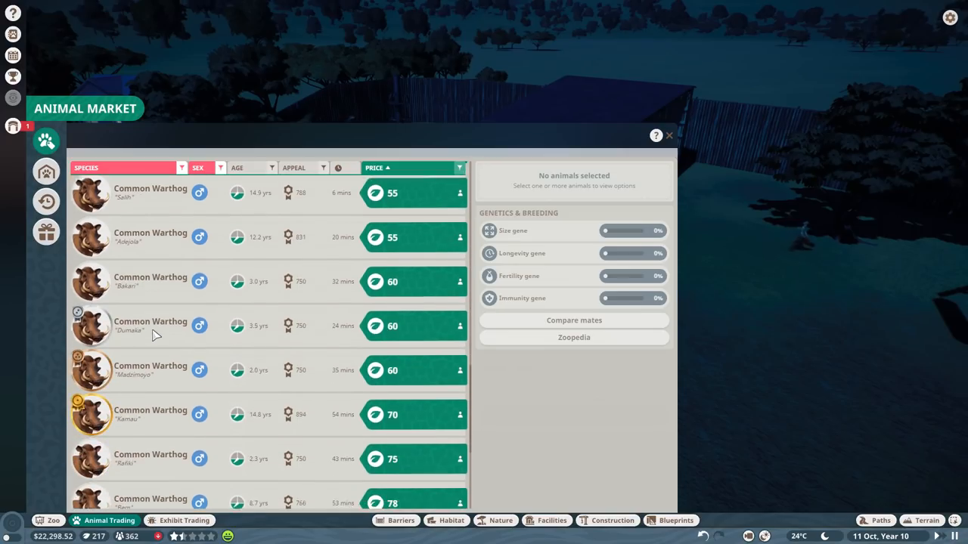
scroll(down, 3)
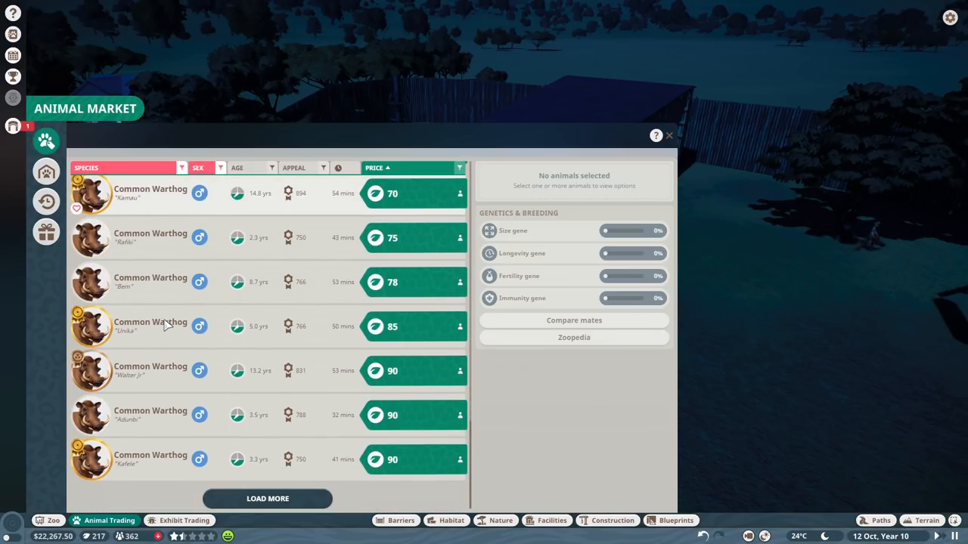
click(198, 168)
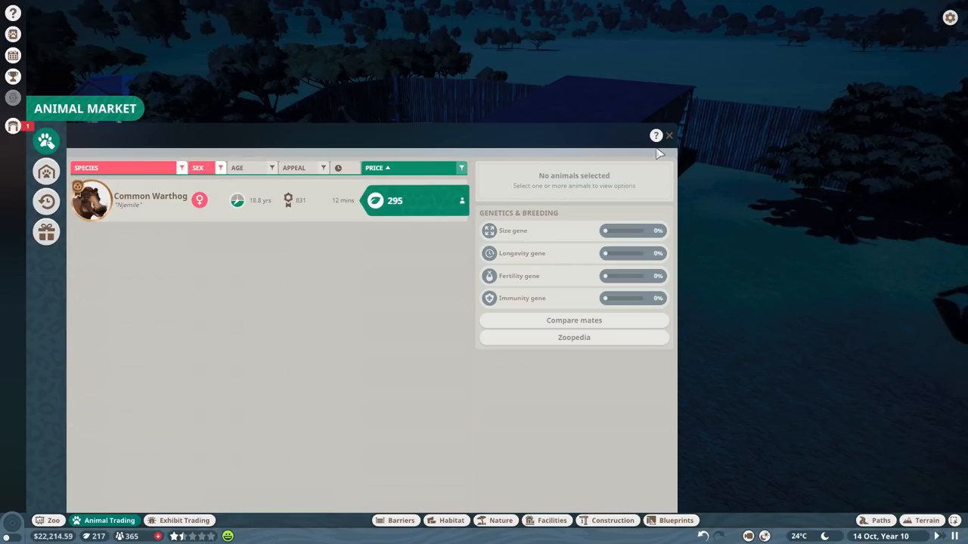
- Close the market, check Habitat 2's animal roster, and open Animal Management
click(668, 135)
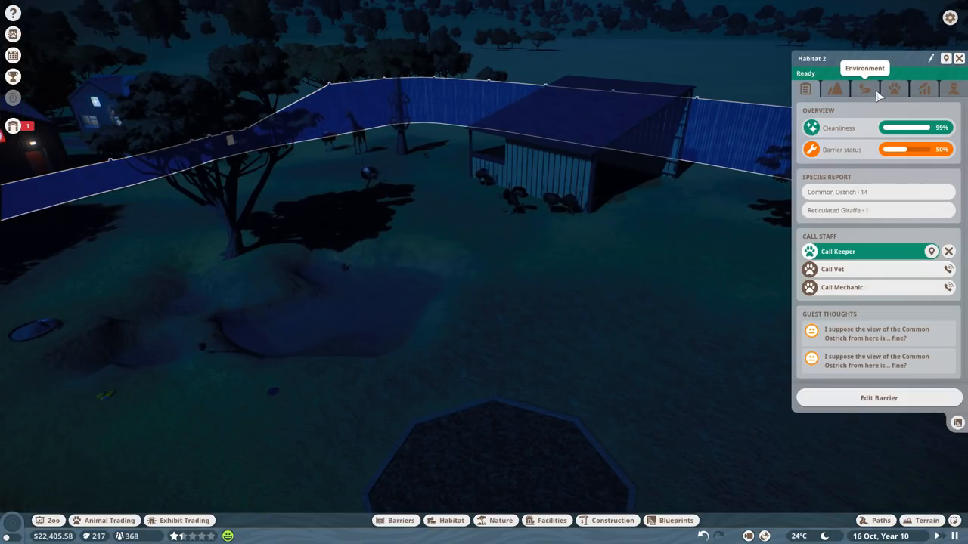
click(893, 88)
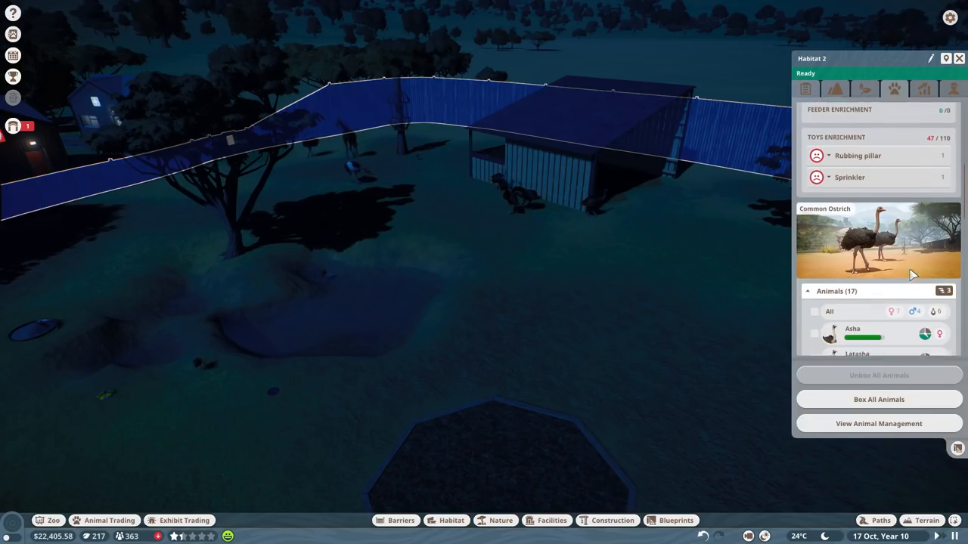
scroll(down, 3)
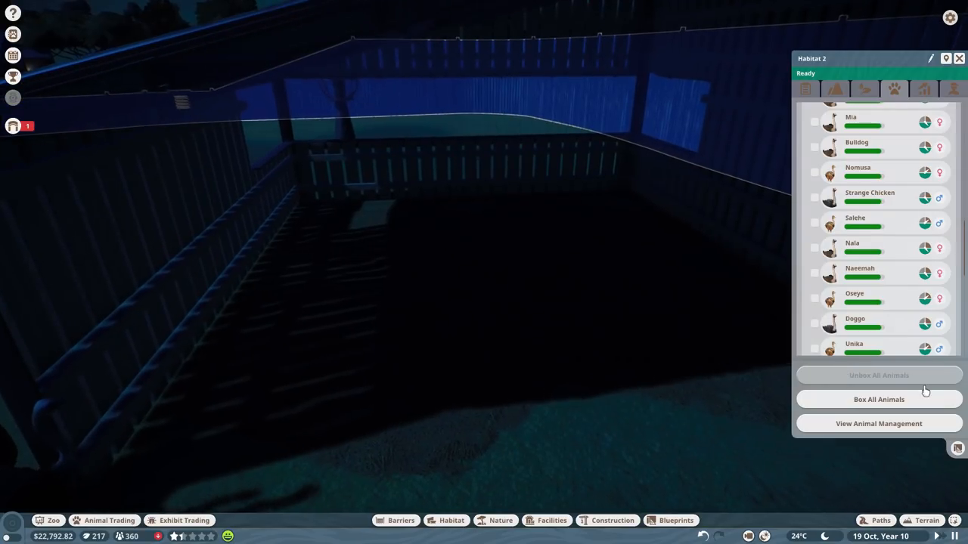
click(878, 424)
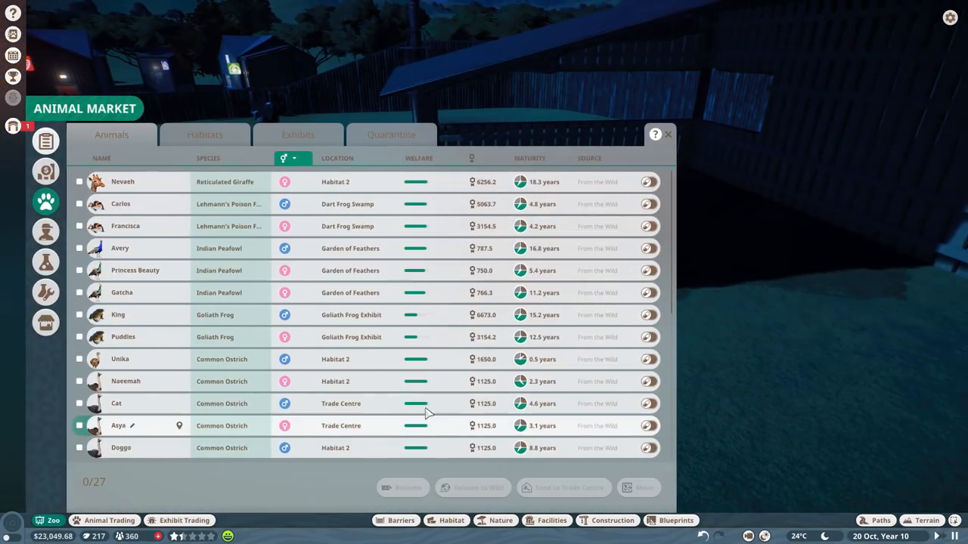
- Sort animals by species, select ostriches Latasha and Naeemah, and send them to the trade centre
scroll(down, 3)
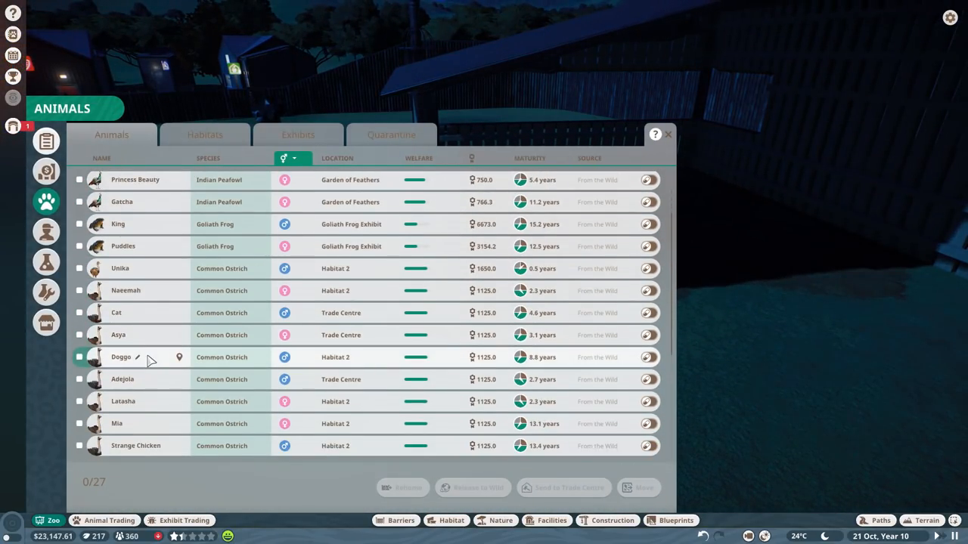
scroll(down, 3)
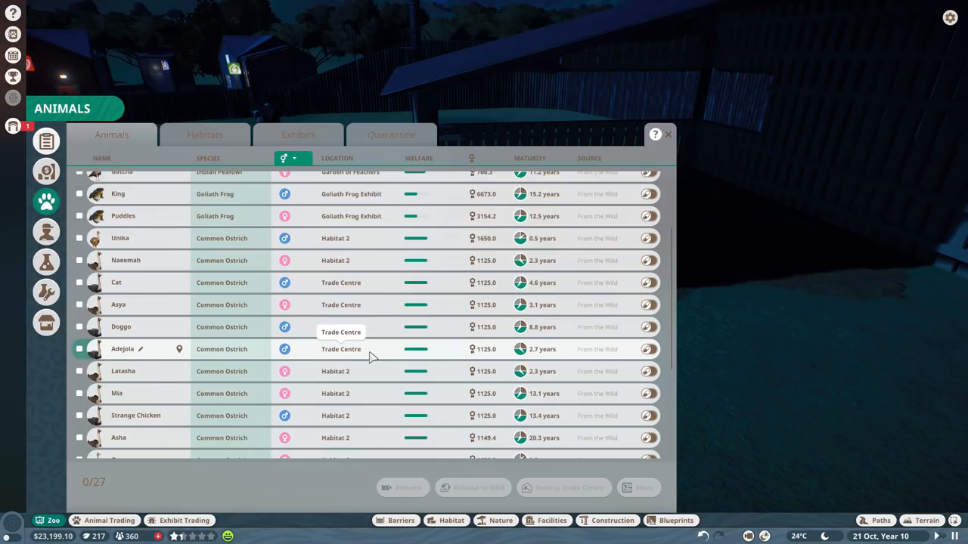
click(78, 349)
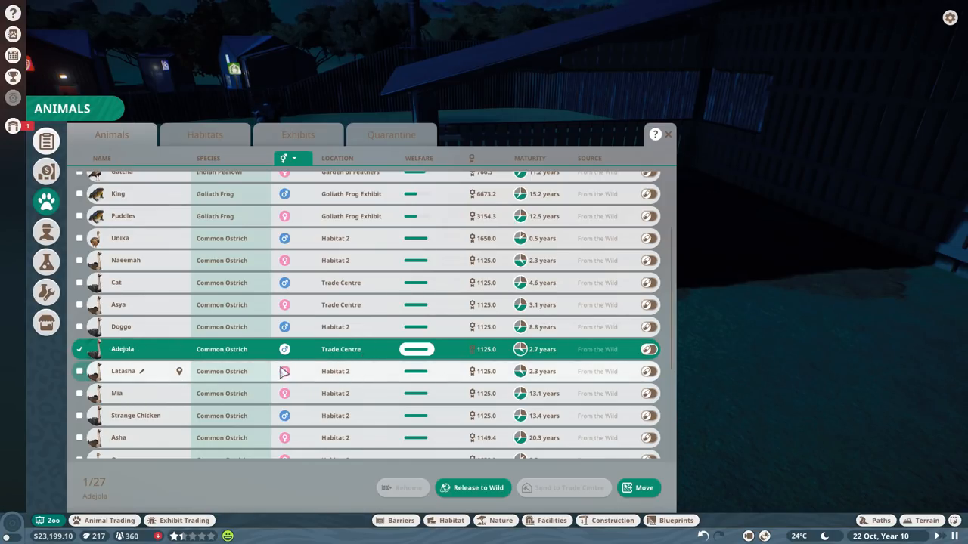
click(123, 371)
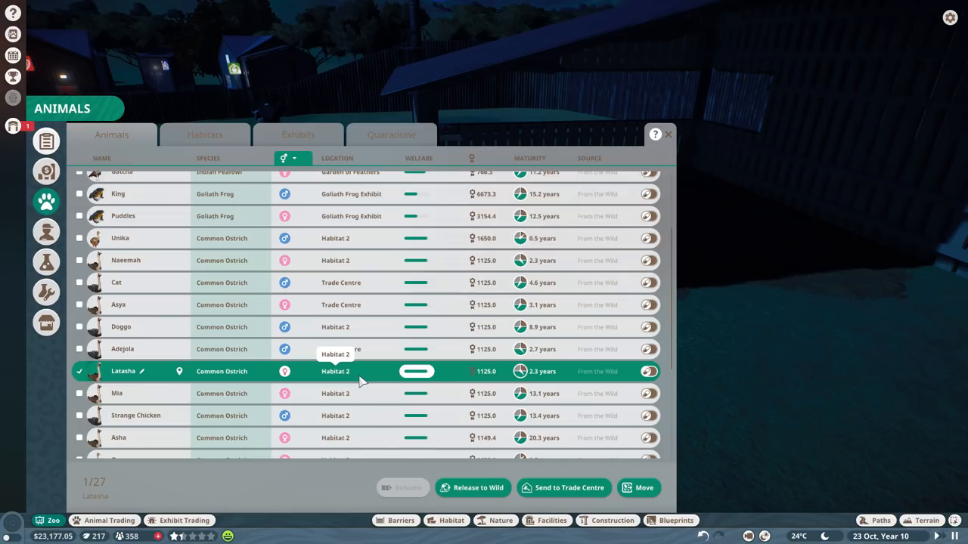
scroll(down, 3)
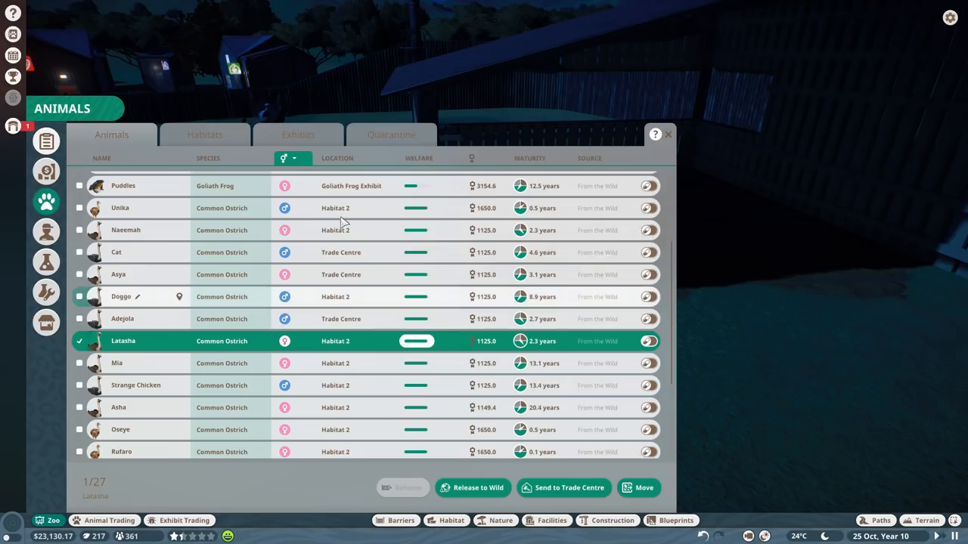
click(209, 158)
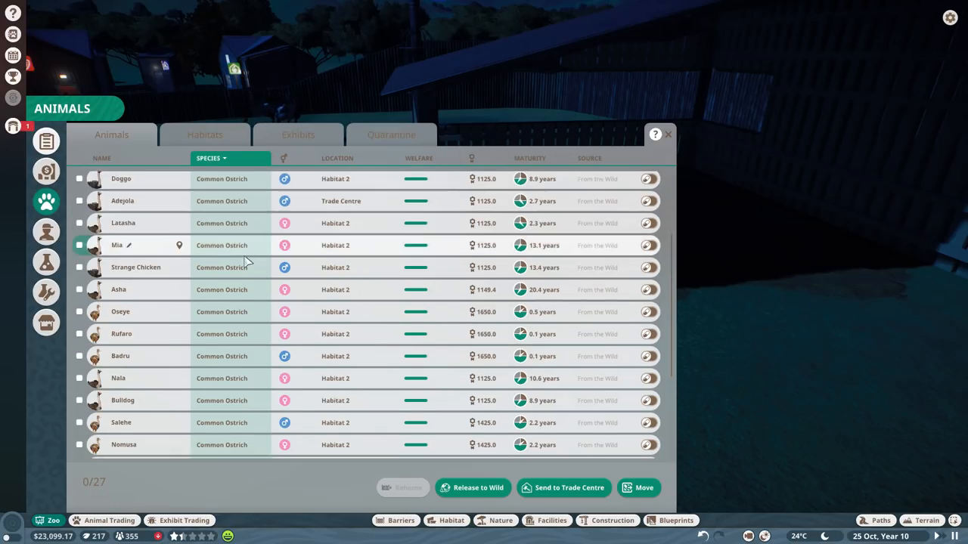
click(531, 158)
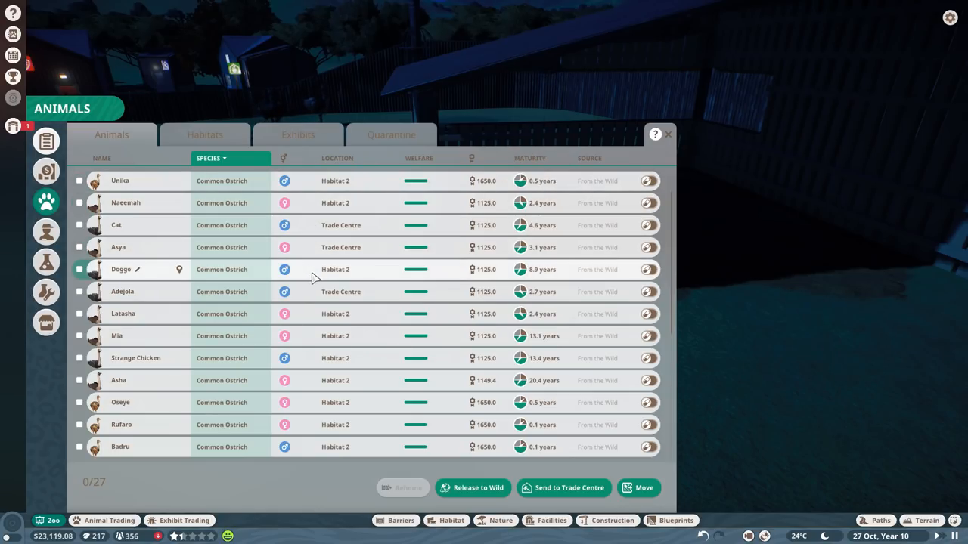
mouse_move(310, 203)
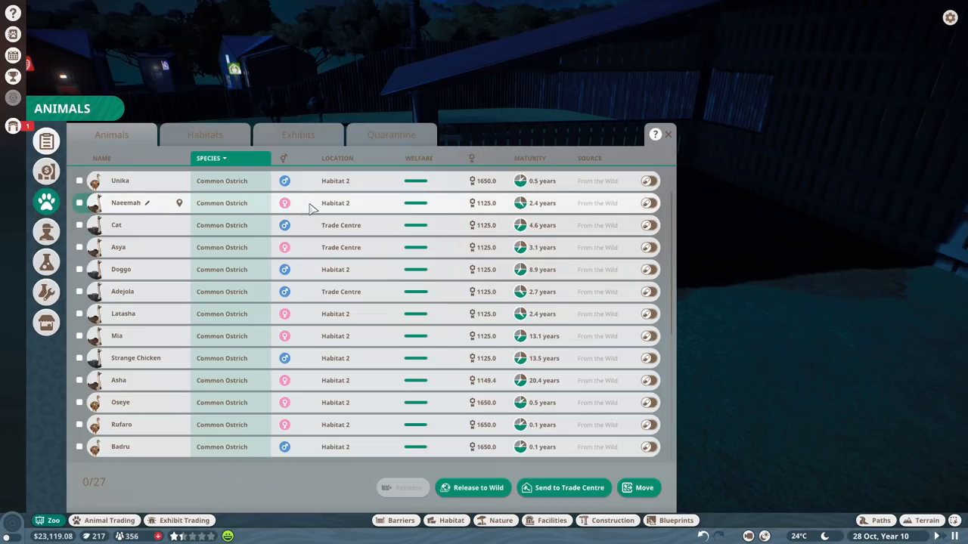
click(79, 203)
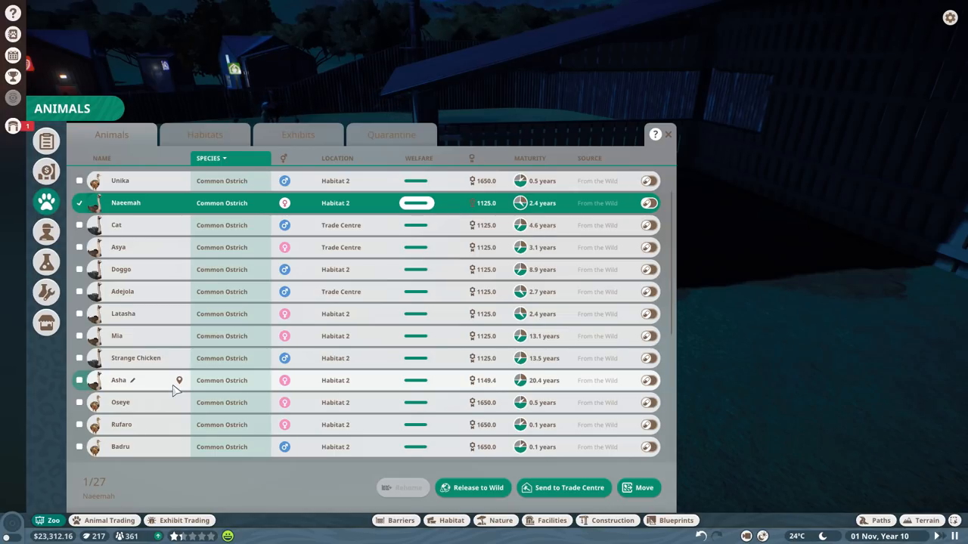
mouse_move(520, 380)
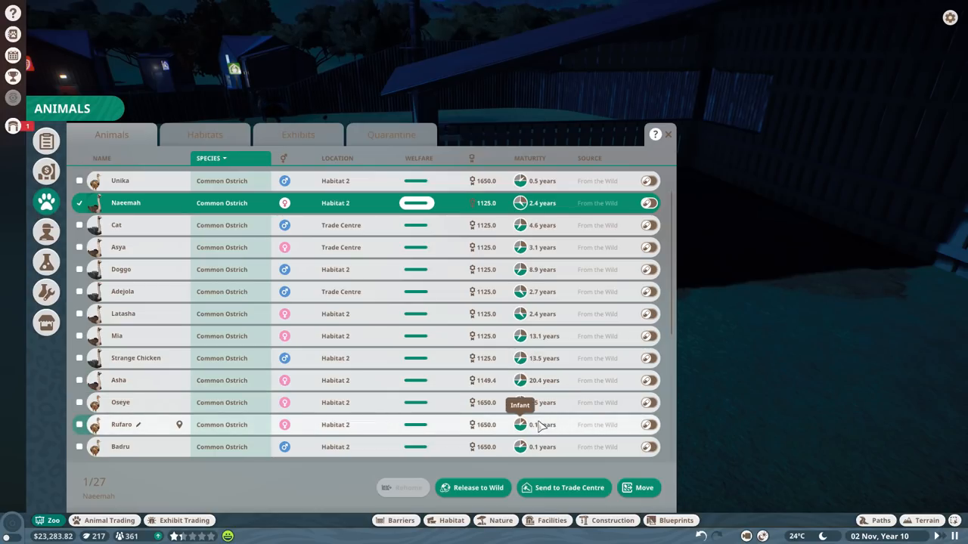
click(563, 488)
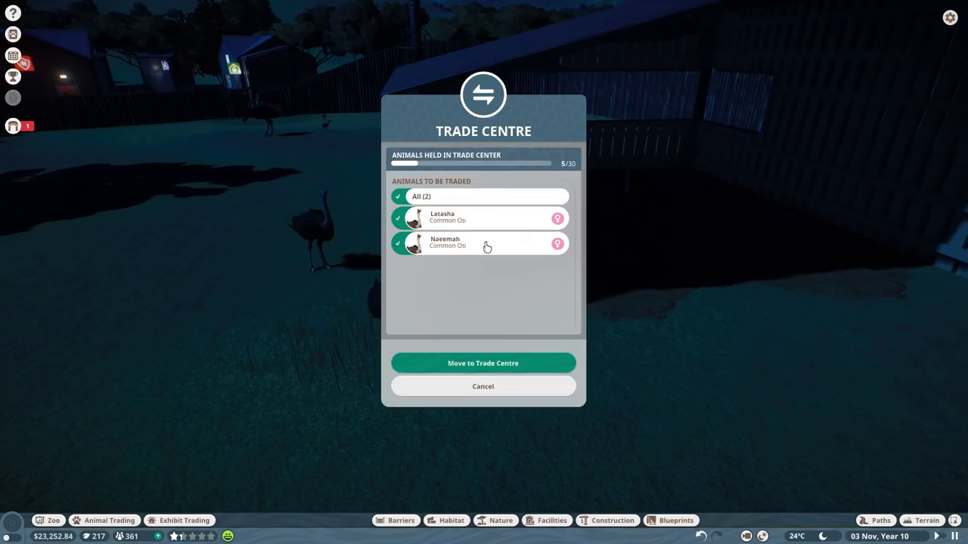
mouse_move(562, 140)
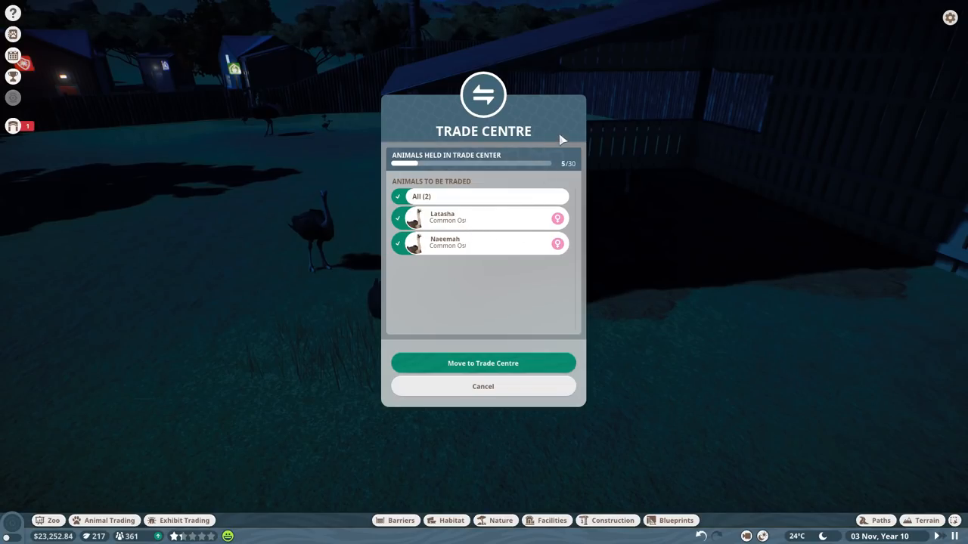
mouse_move(488, 232)
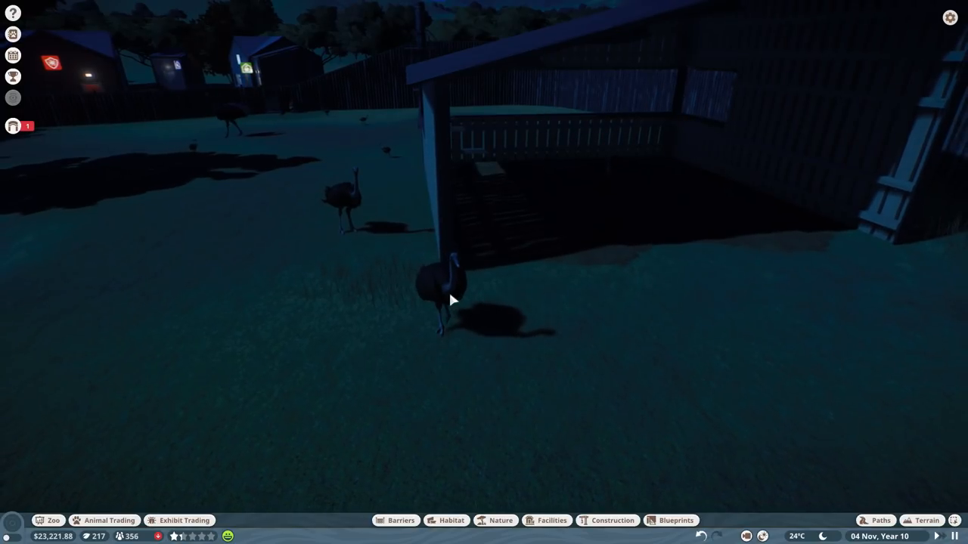
- Inspect an ostrich in the habitat, review Common Ostrich species data, and close the alerts
click(454, 295)
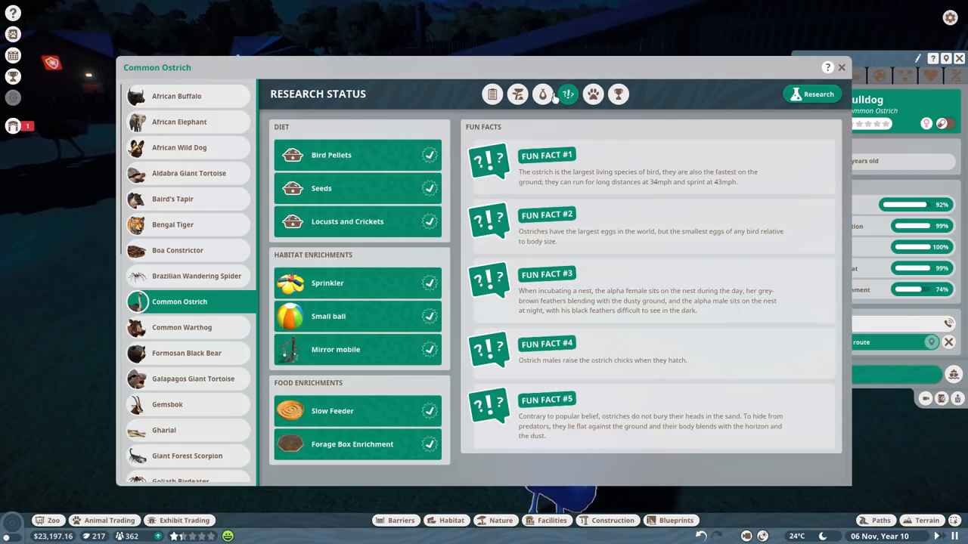
click(542, 94)
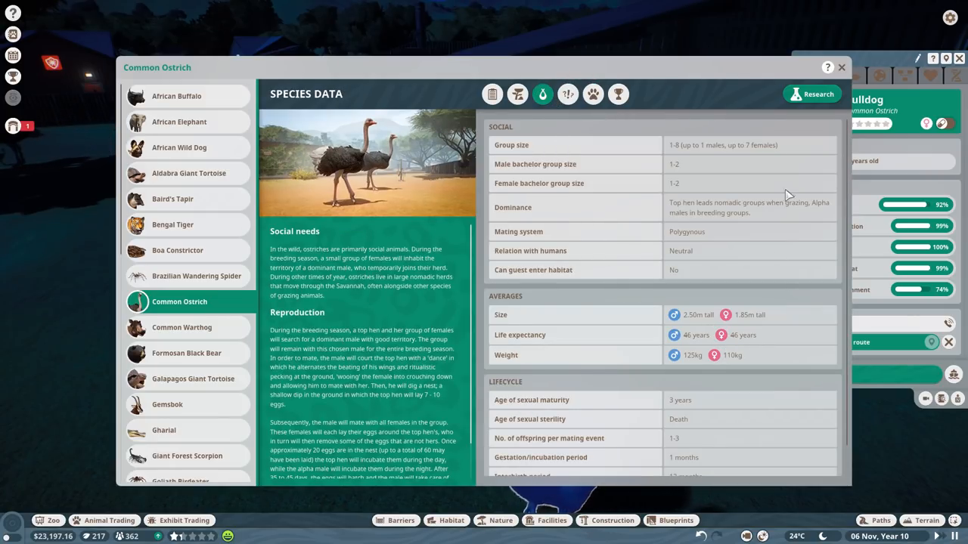
click(841, 67)
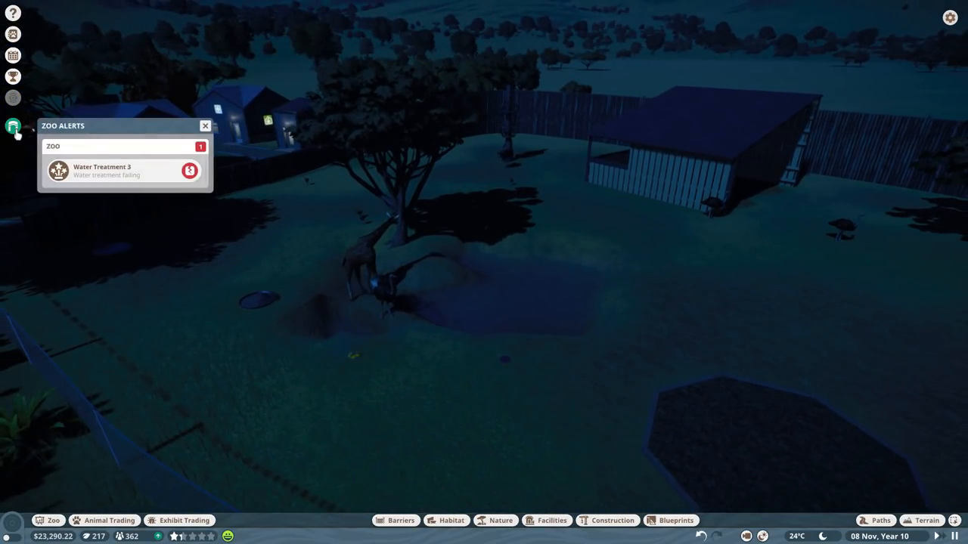
click(114, 171)
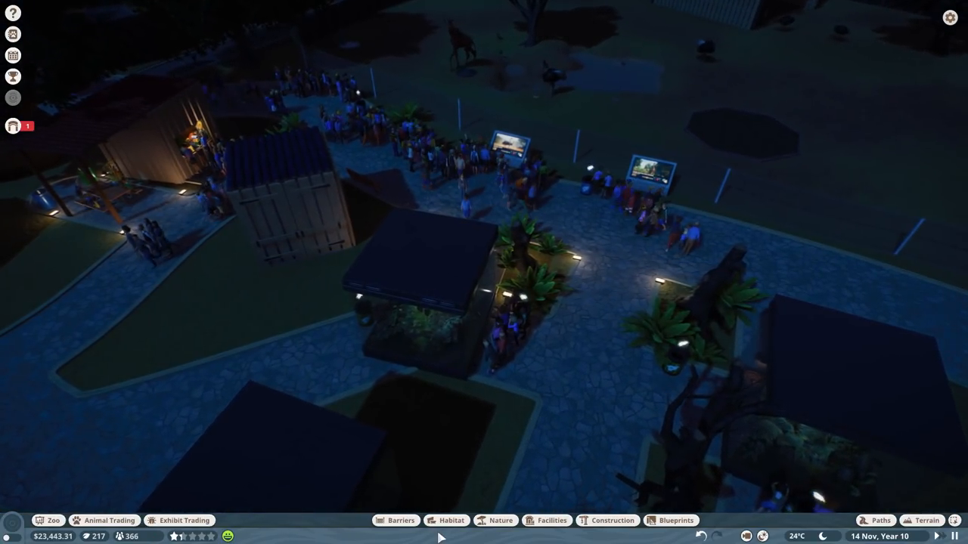
- In the trade centre, put ostrich Naeemah up for sale at 145
click(103, 521)
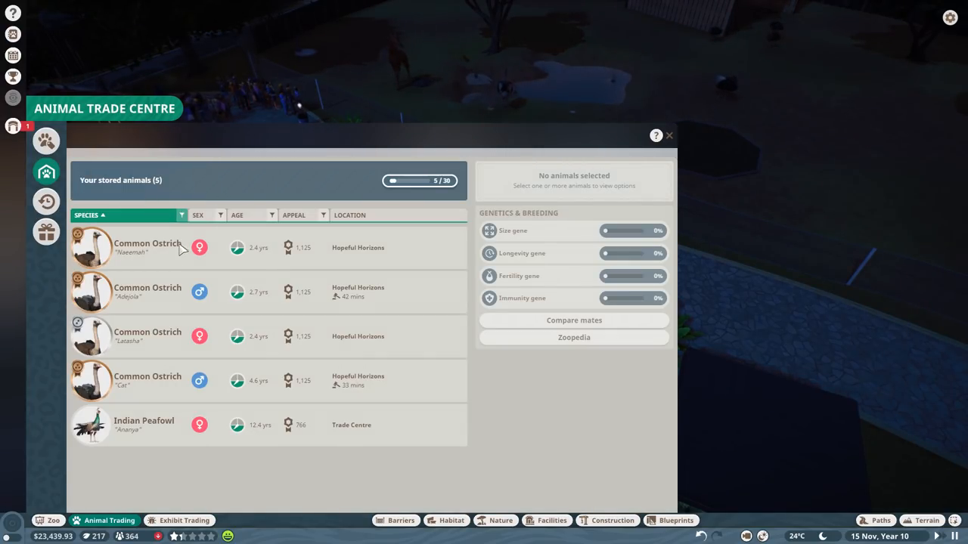
mouse_move(379, 219)
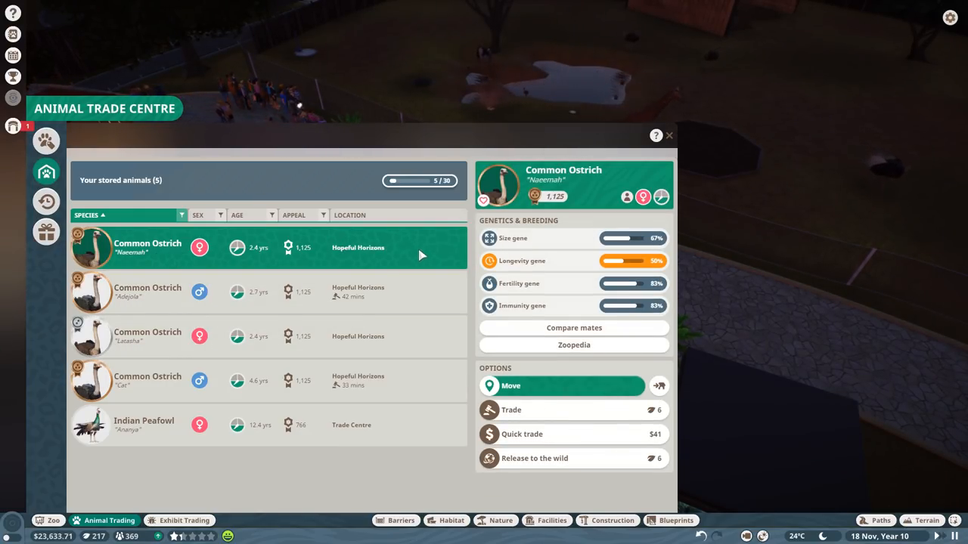
click(511, 410)
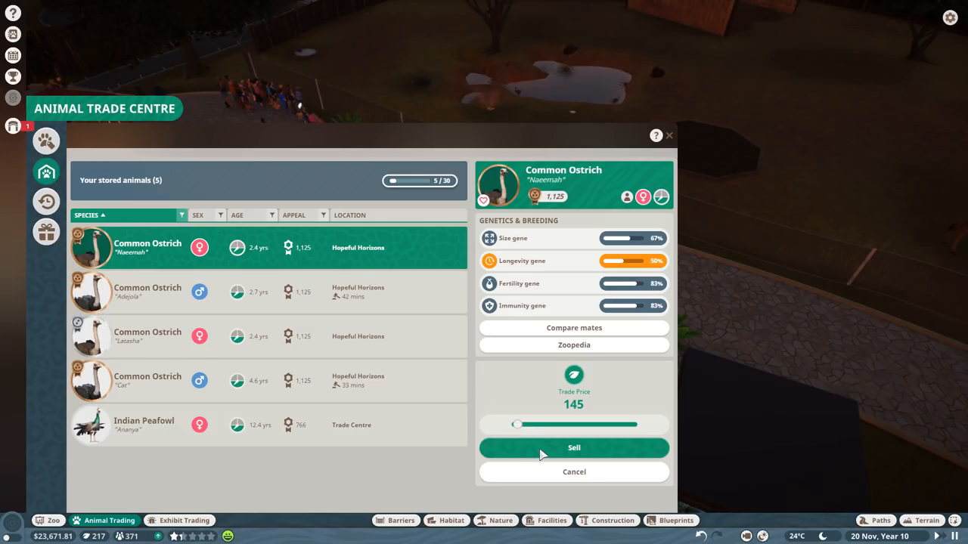
click(574, 448)
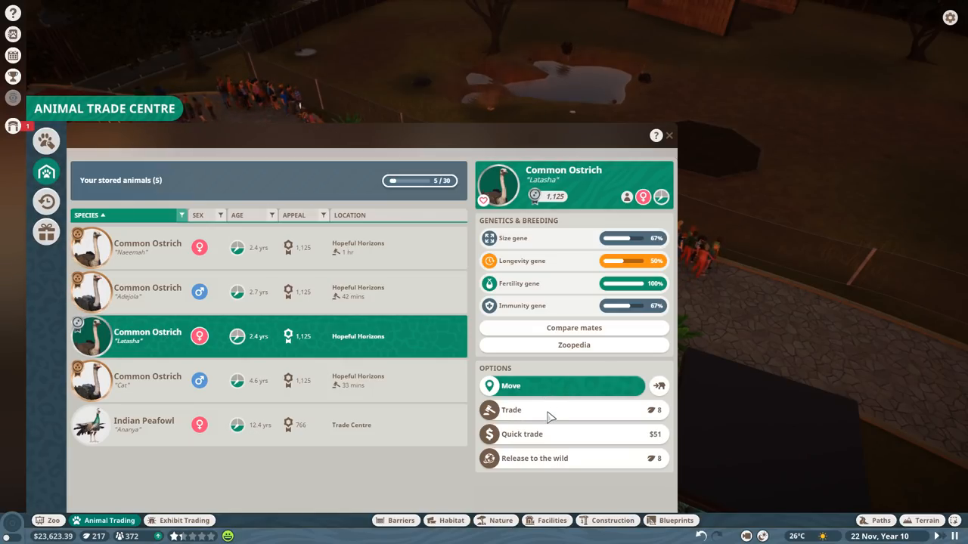
- Set ostrich Latasha's trade price to 230, complete her sale, and close the trade centre
click(512, 410)
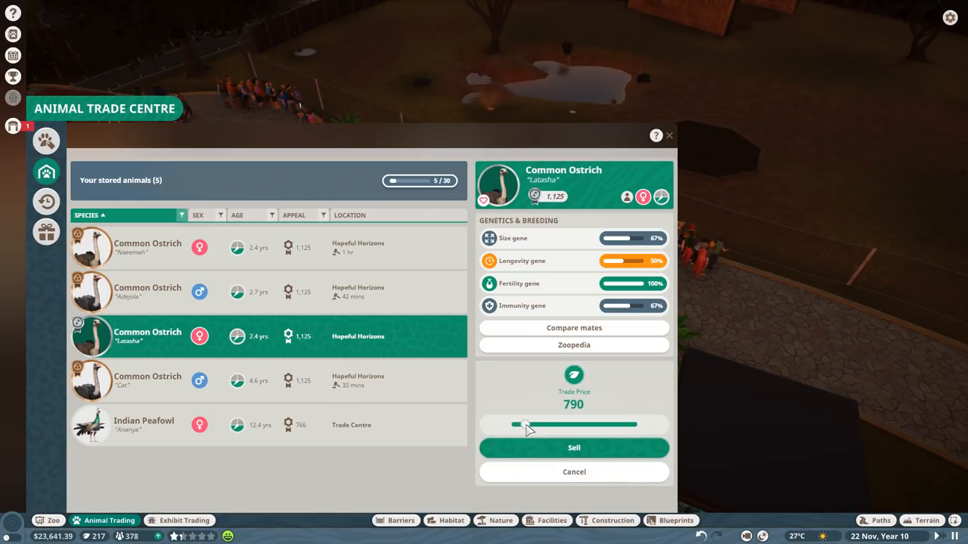
drag(526, 424, 517, 424)
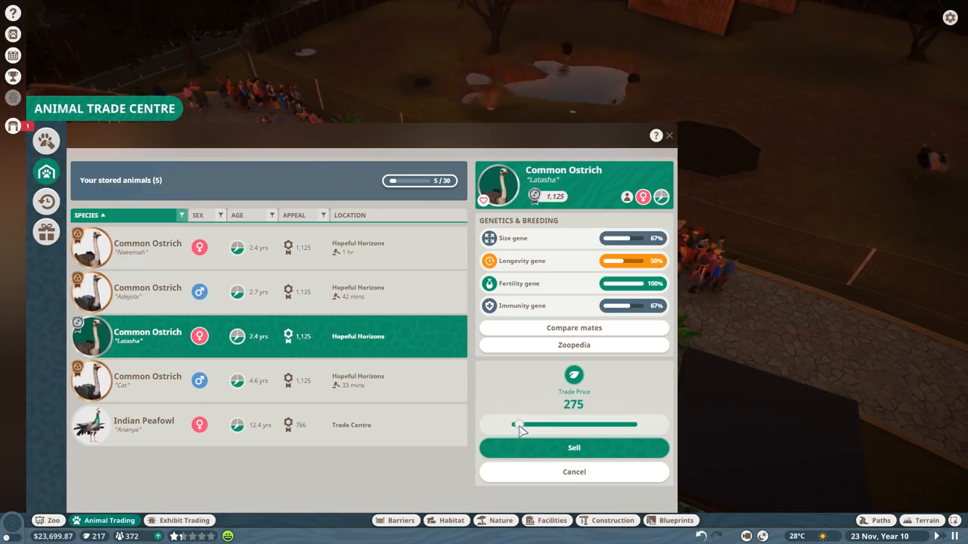
drag(517, 424, 515, 425)
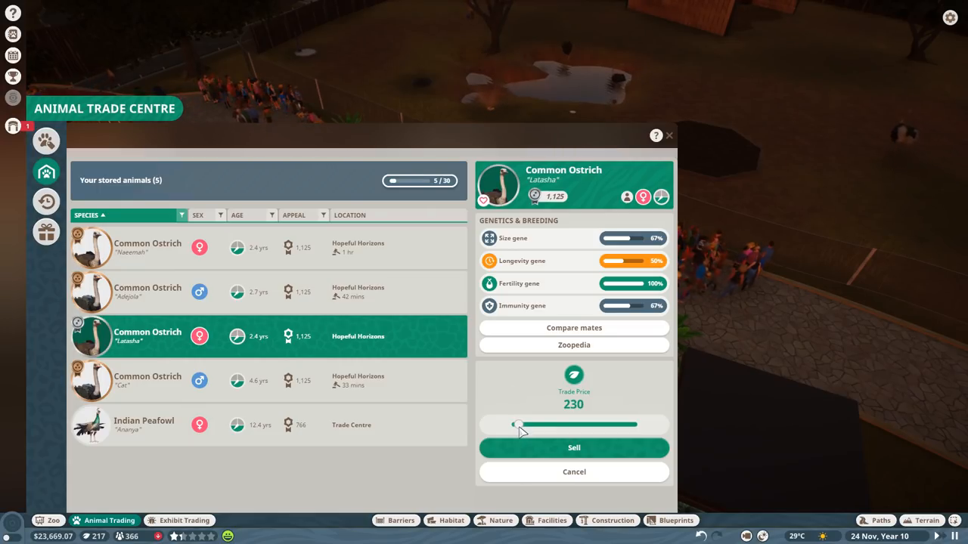
drag(548, 424, 518, 425)
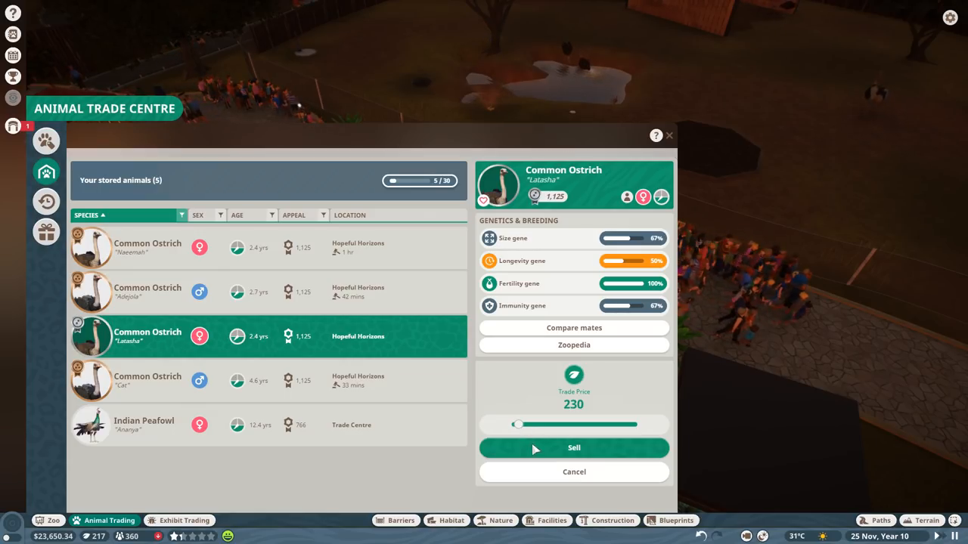
click(574, 447)
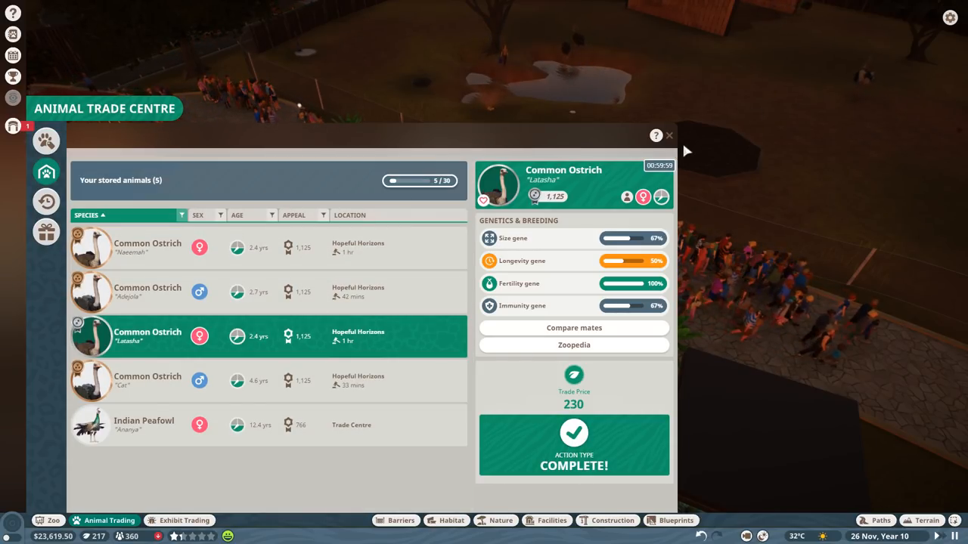
click(669, 135)
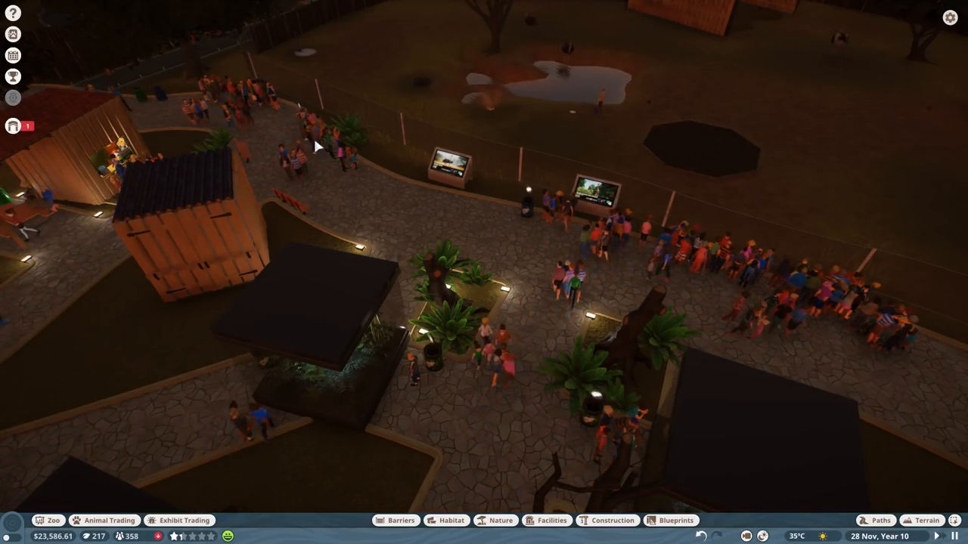
mouse_move(661, 123)
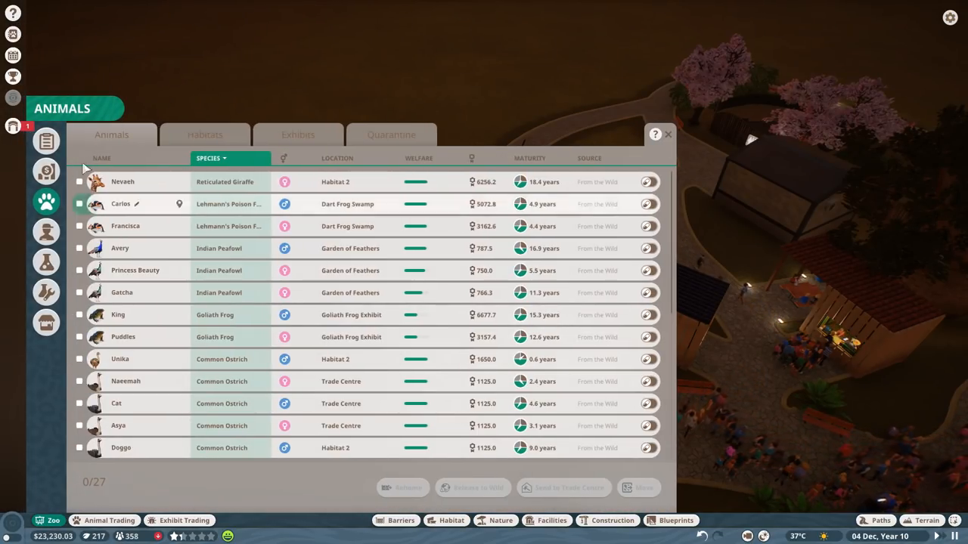
- In Zoo Overview, raise adult and child tickets from $3 to $12 and $6
click(46, 142)
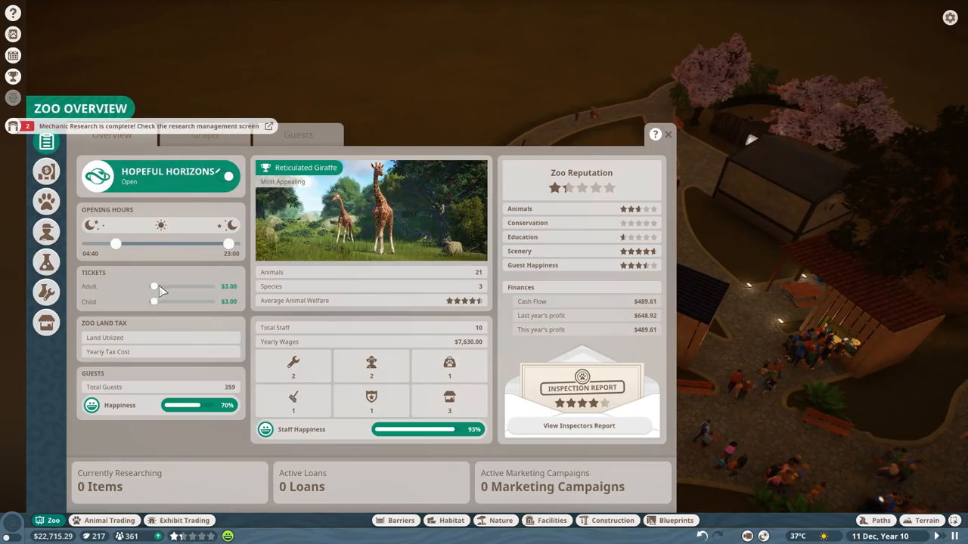
drag(155, 286, 184, 287)
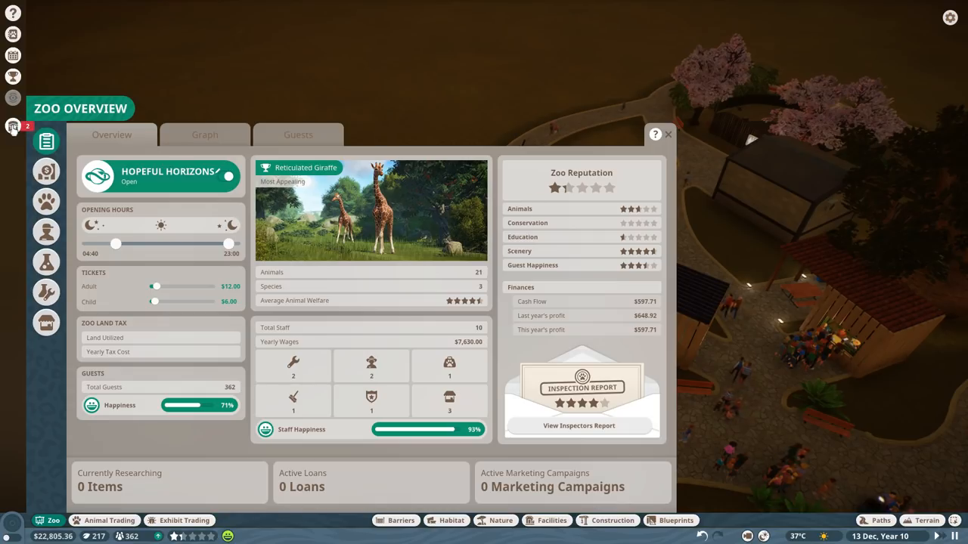
- Hire an additional keeper and an additional caretaker from the staff list
click(46, 231)
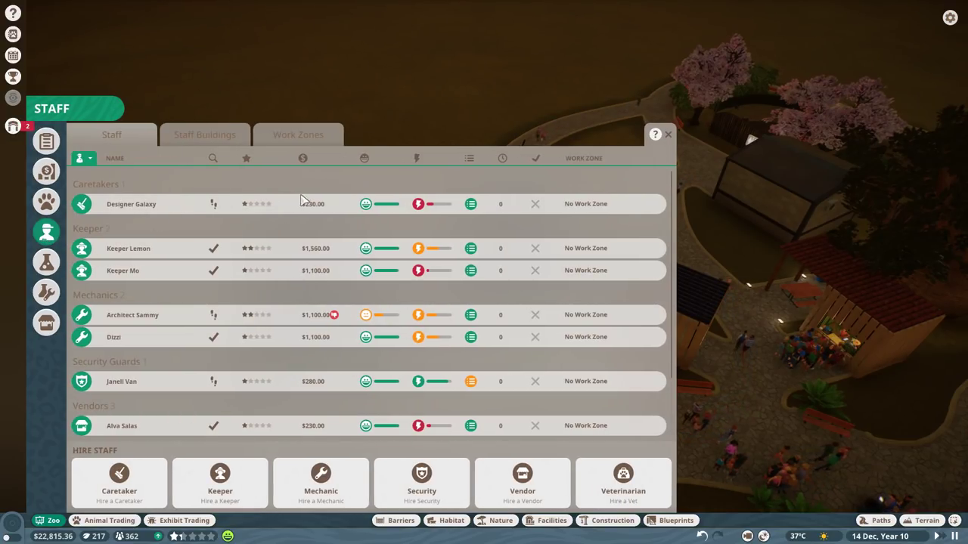
mouse_move(418, 304)
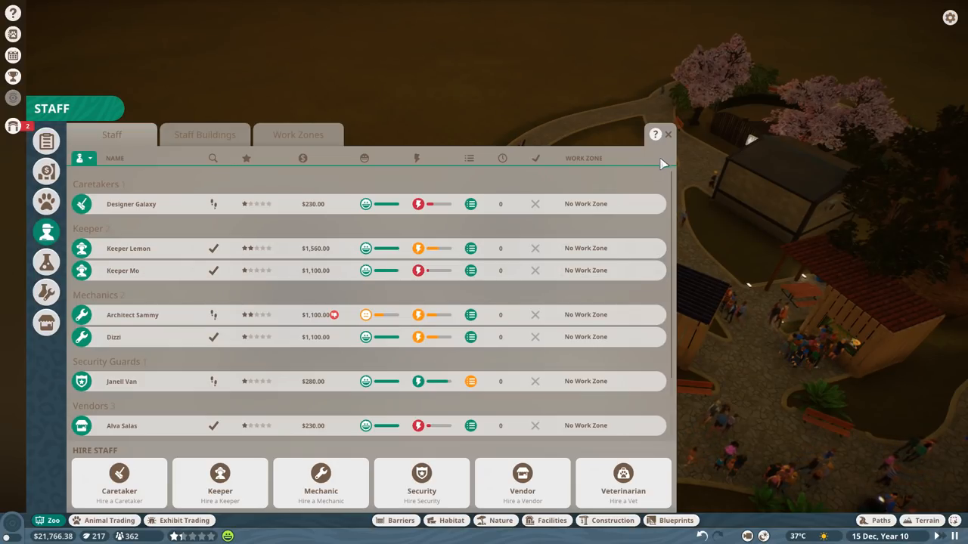
click(668, 135)
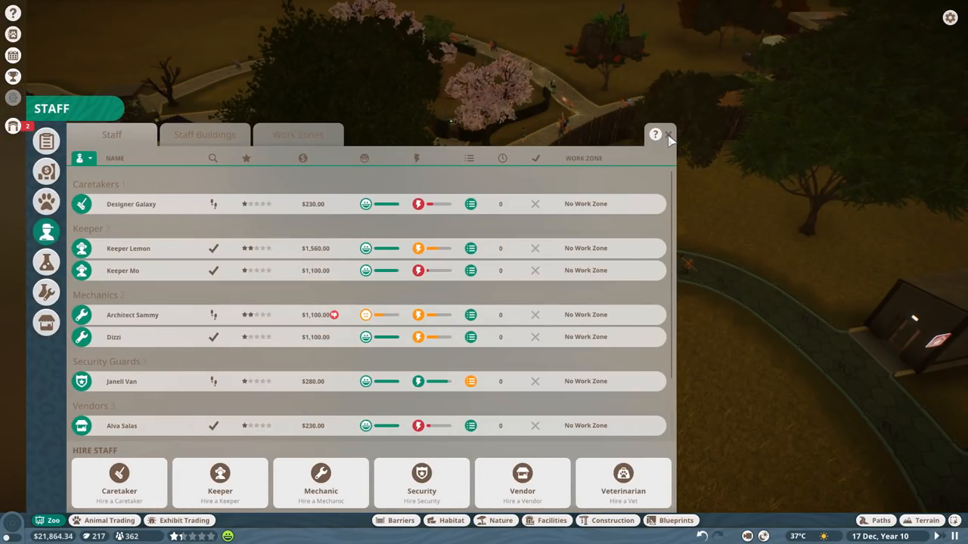
click(669, 135)
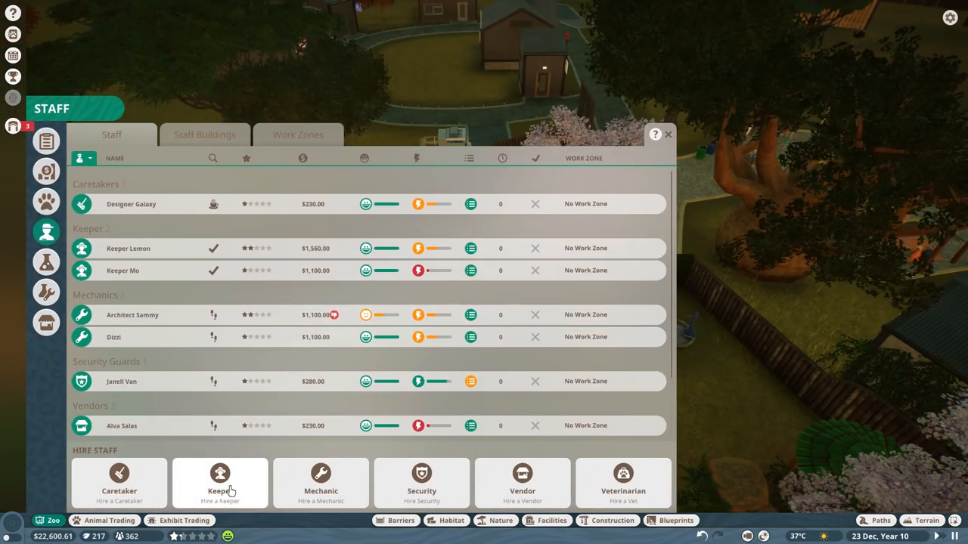
click(668, 134)
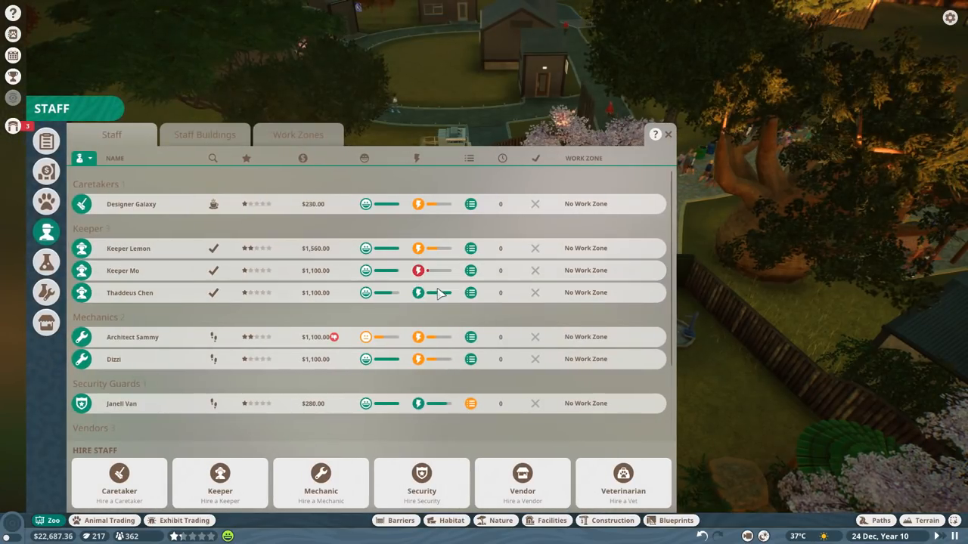
click(125, 293)
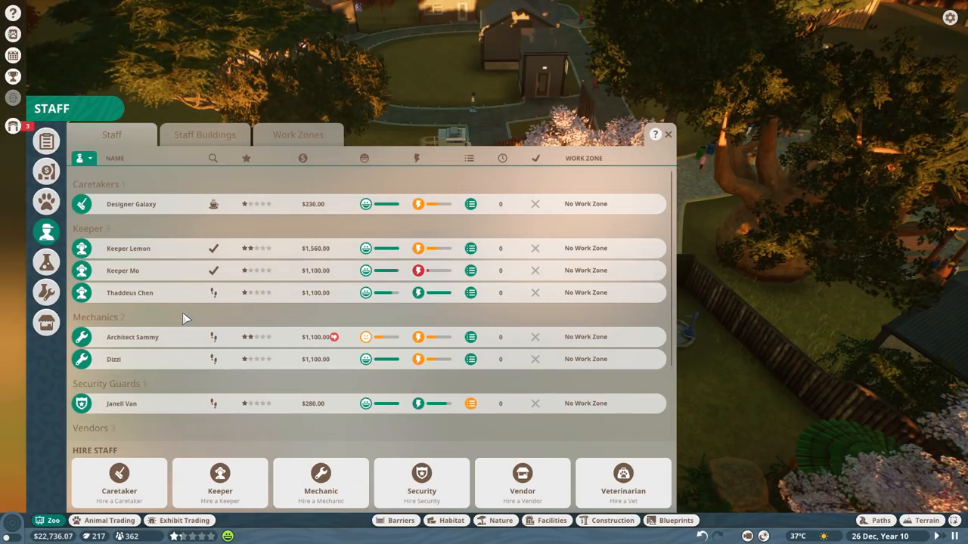
mouse_move(148, 472)
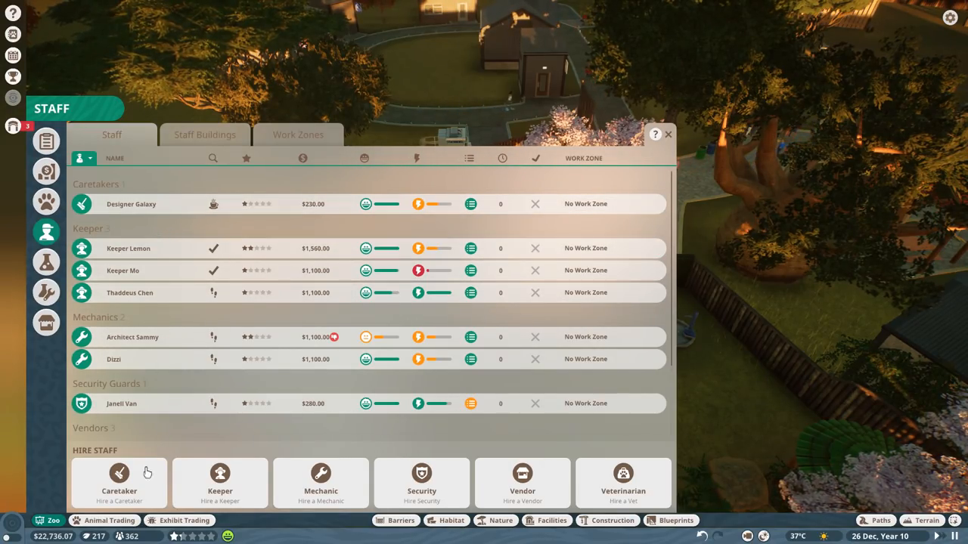
click(668, 134)
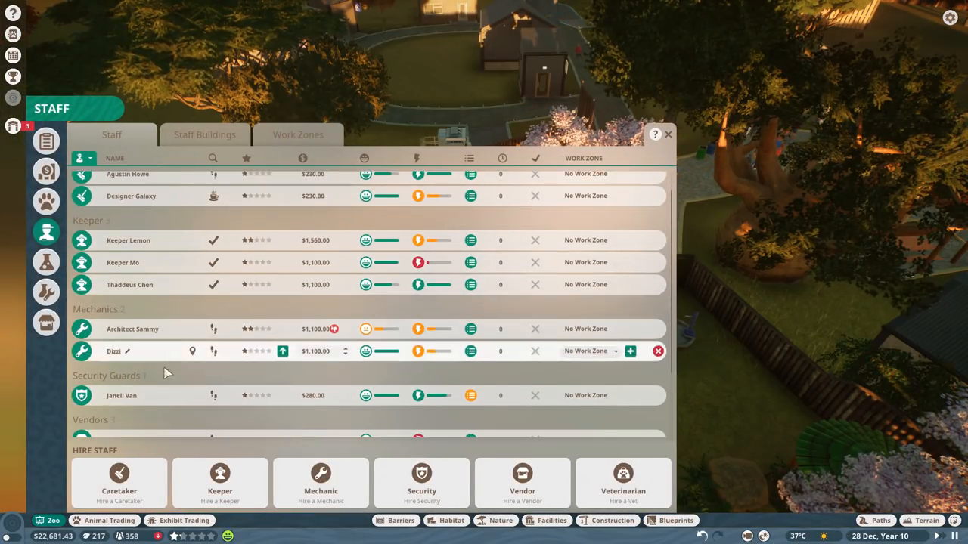
scroll(down, 3)
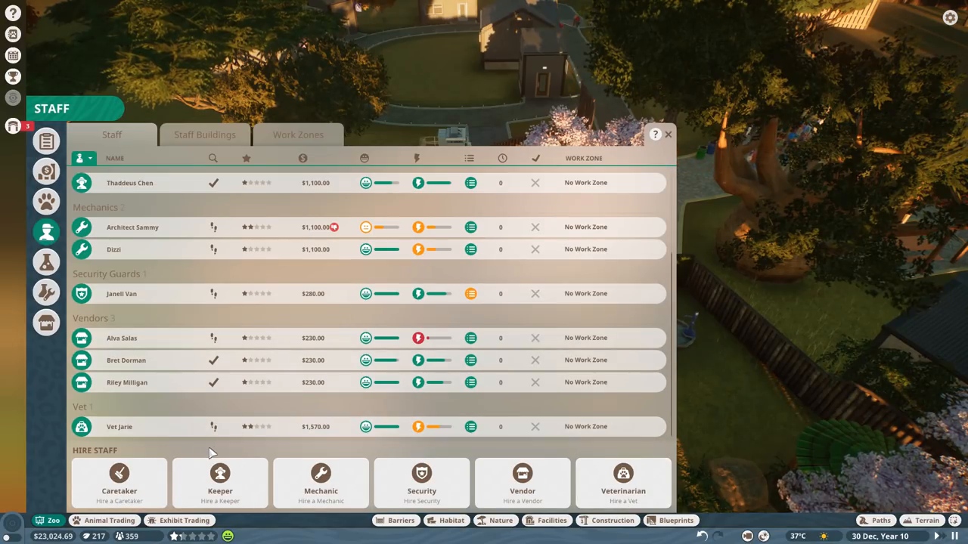
mouse_move(287, 318)
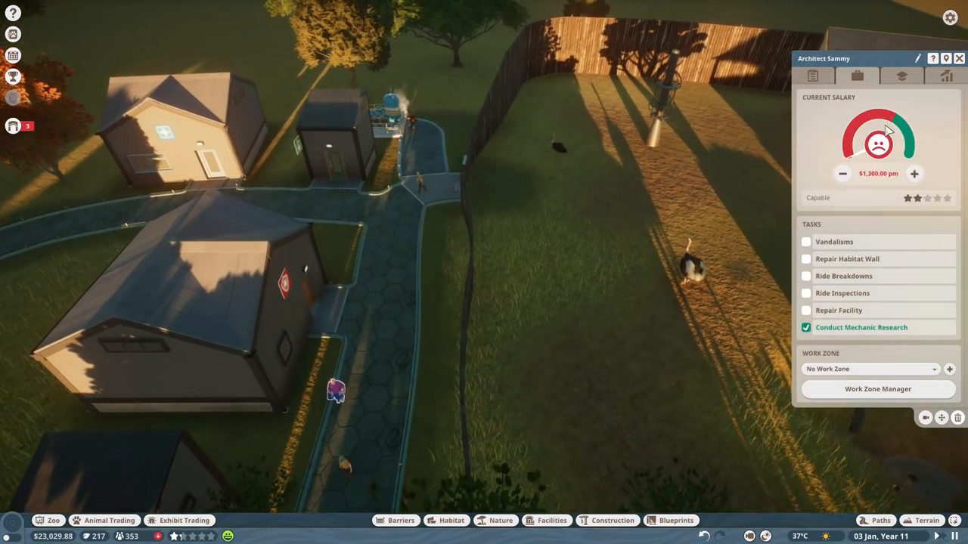
- Collect the Drink Shops research result and assign a mechanic to Food Shops research
click(915, 173)
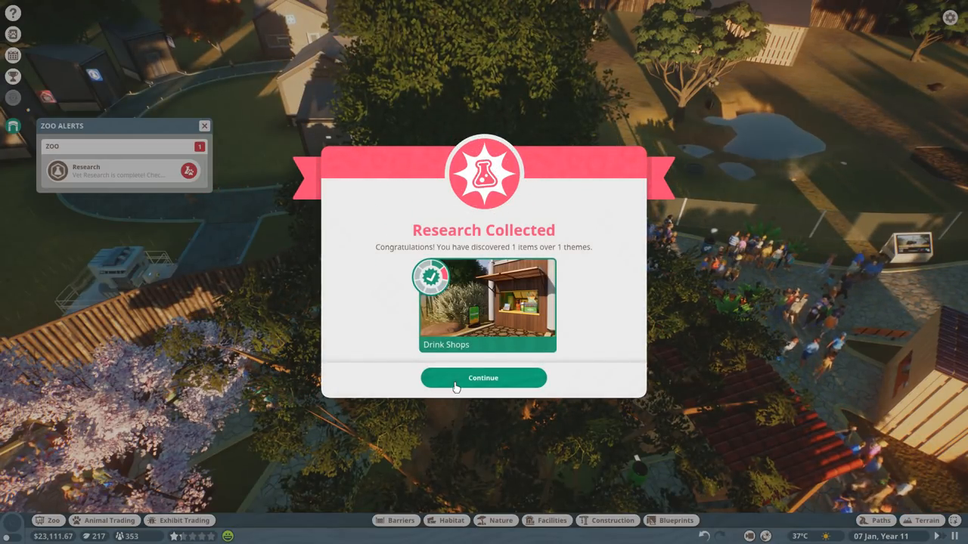
click(483, 379)
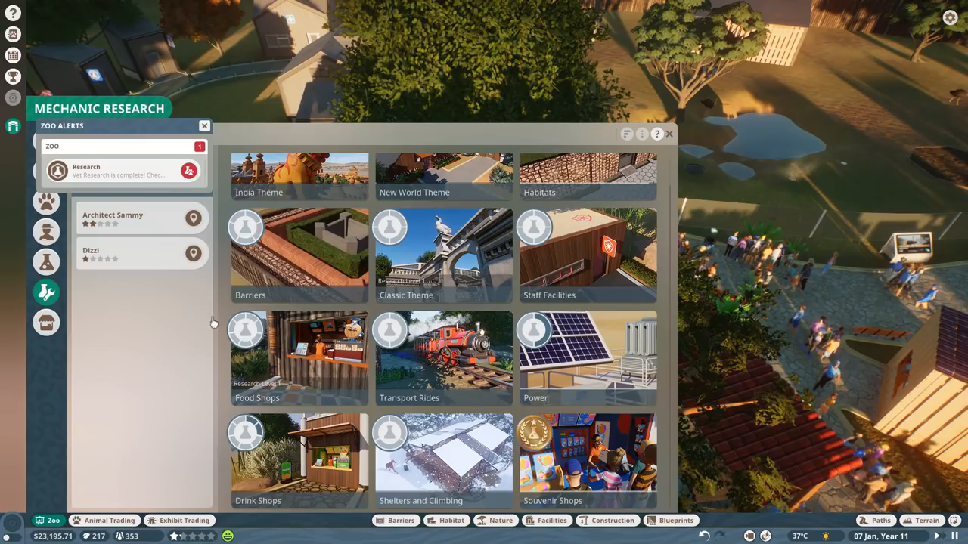
click(300, 359)
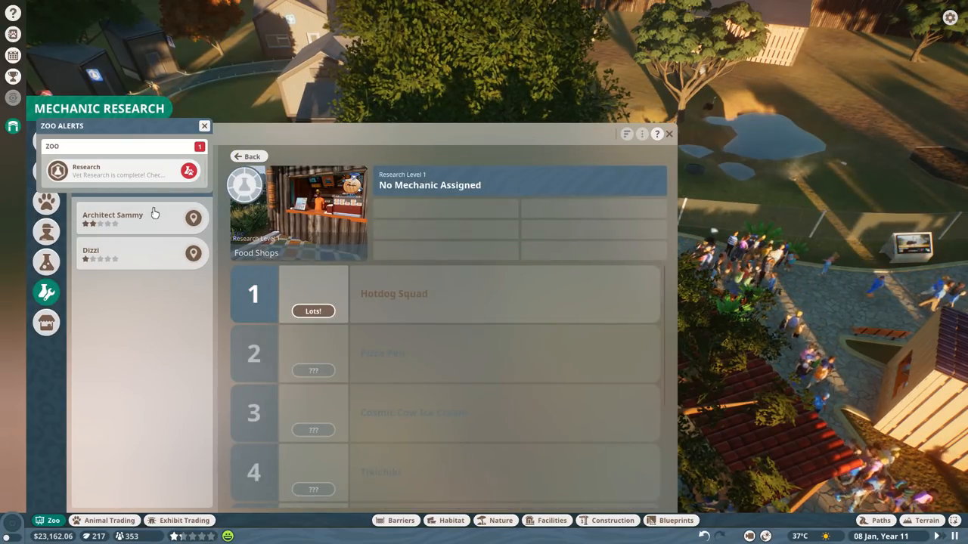
click(669, 134)
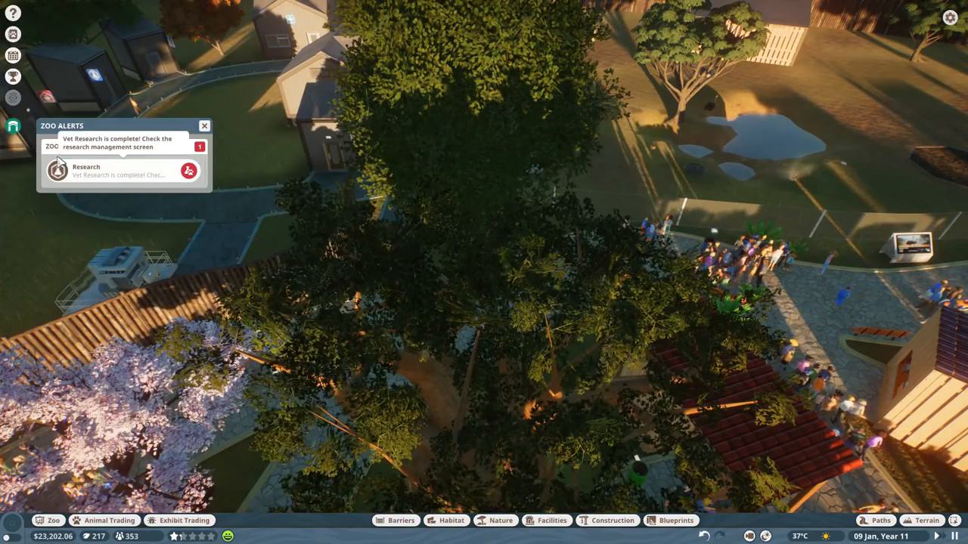
- Collect the Lehmann's Poison Frog vet research result and close Vet Research
click(121, 170)
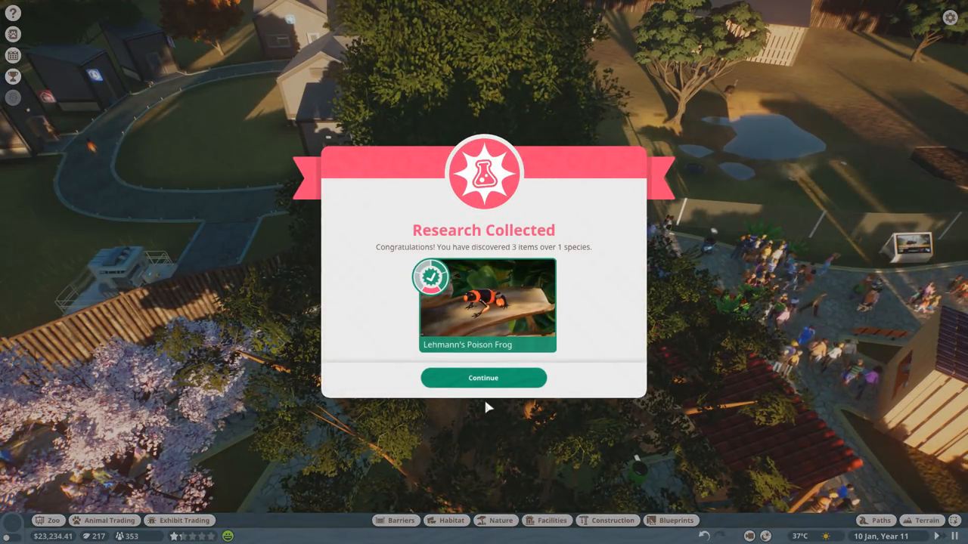
click(483, 378)
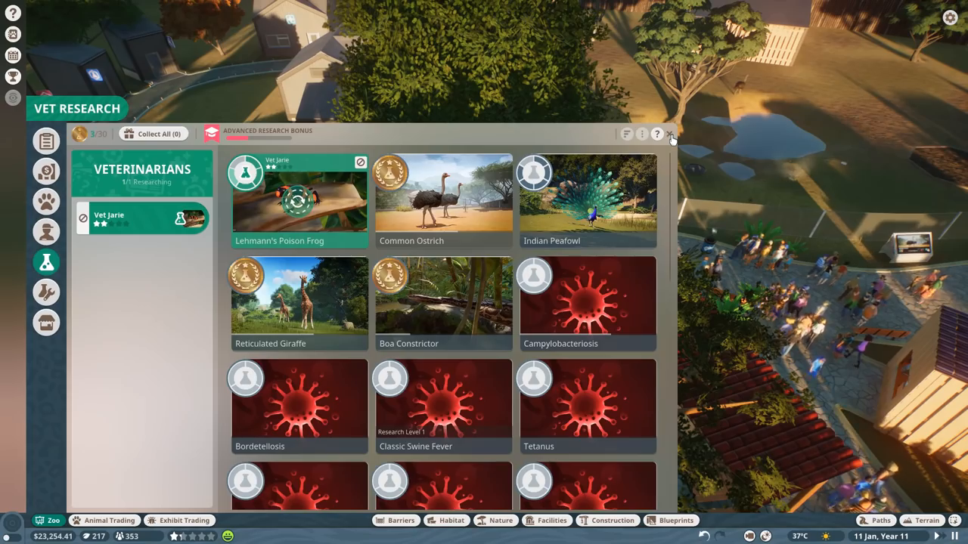
click(670, 134)
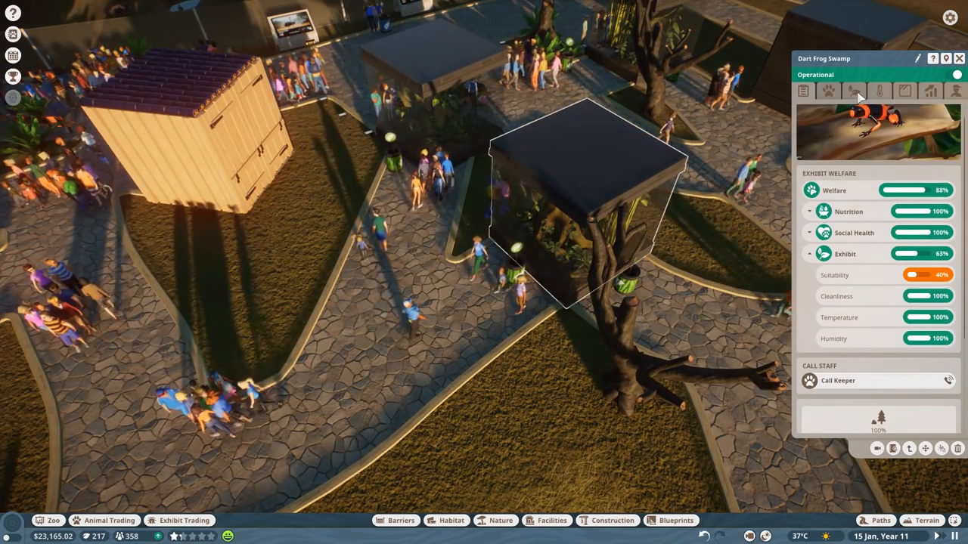
- Add Tropical Plant A enrichment to the Dart Frog Swamp, raising suitability to 80%
click(853, 90)
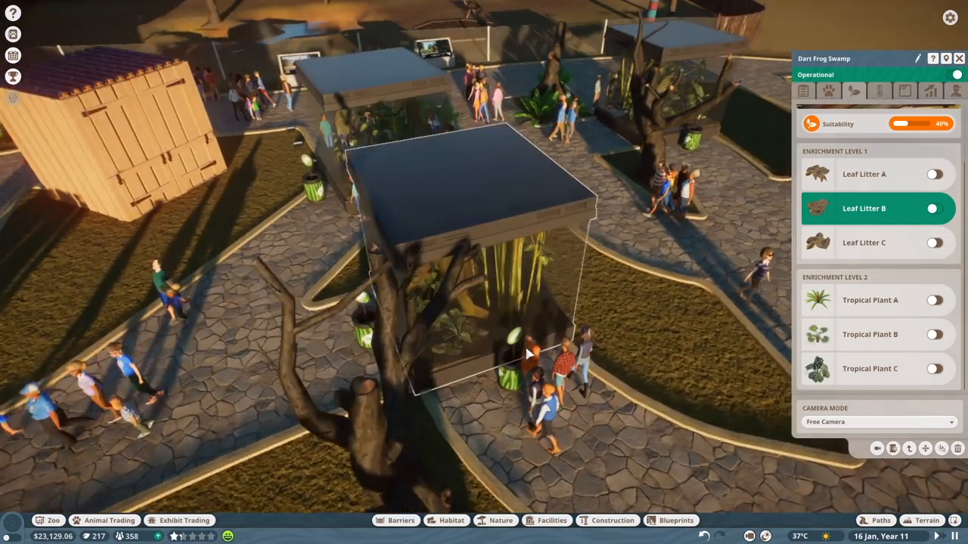
click(934, 300)
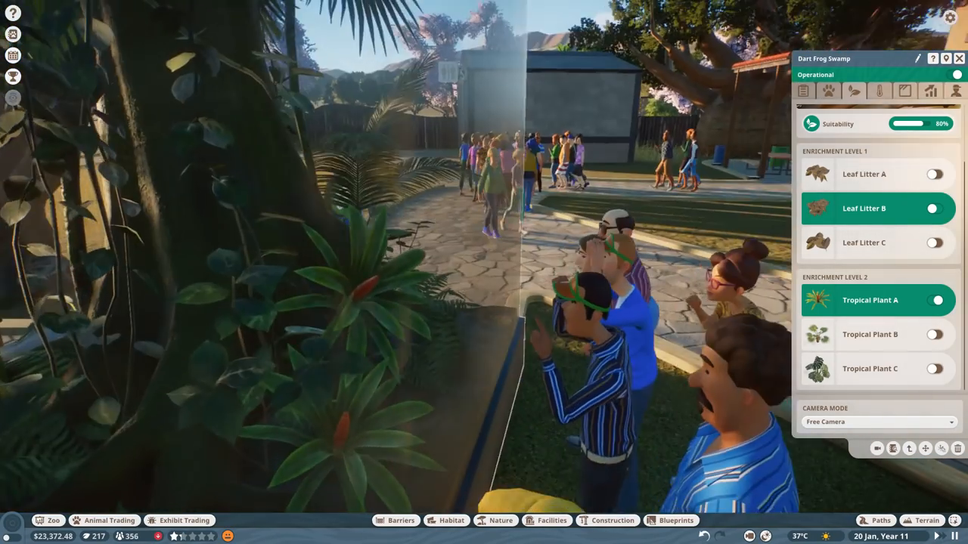
drag(454, 302, 303, 303)
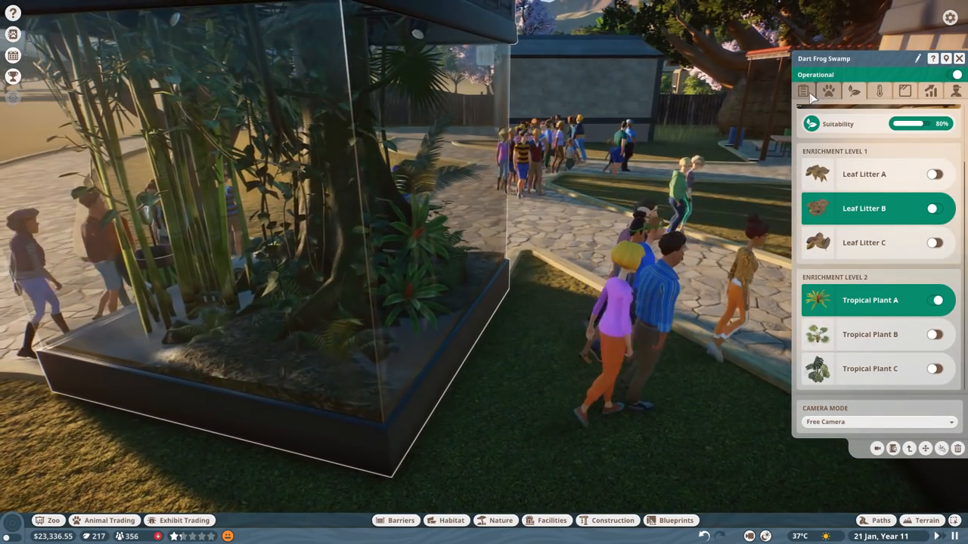
click(958, 58)
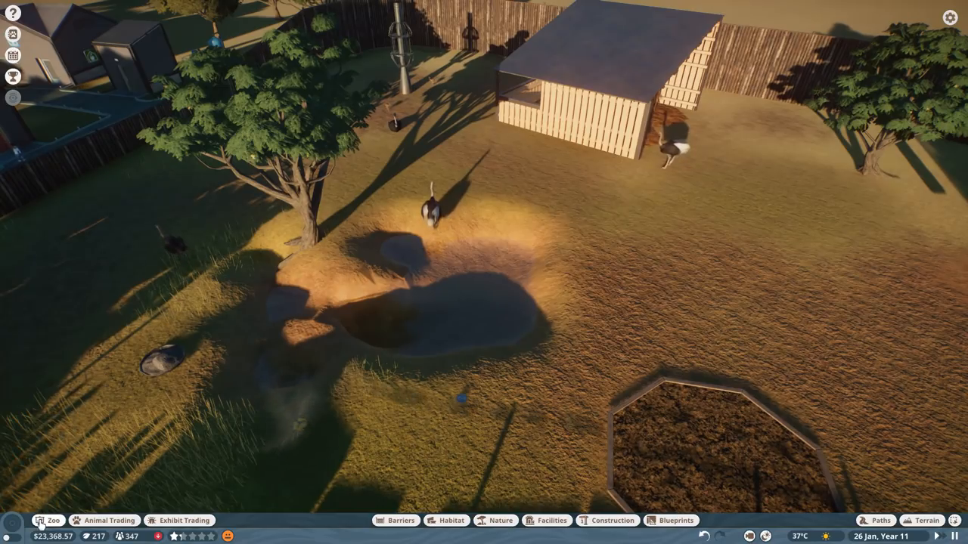
- Cancel ostrich Naeemah's current listing and put her up for sale at 100
click(104, 520)
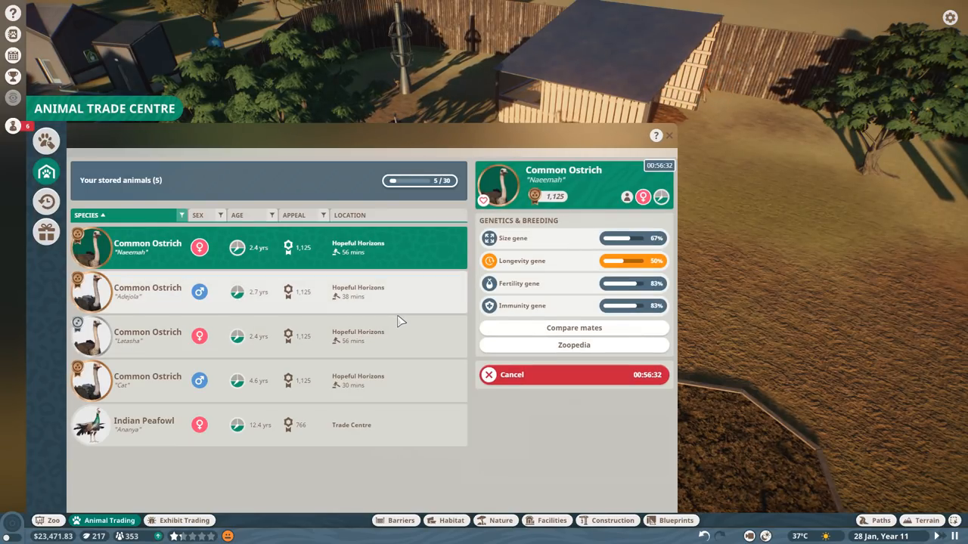
click(264, 381)
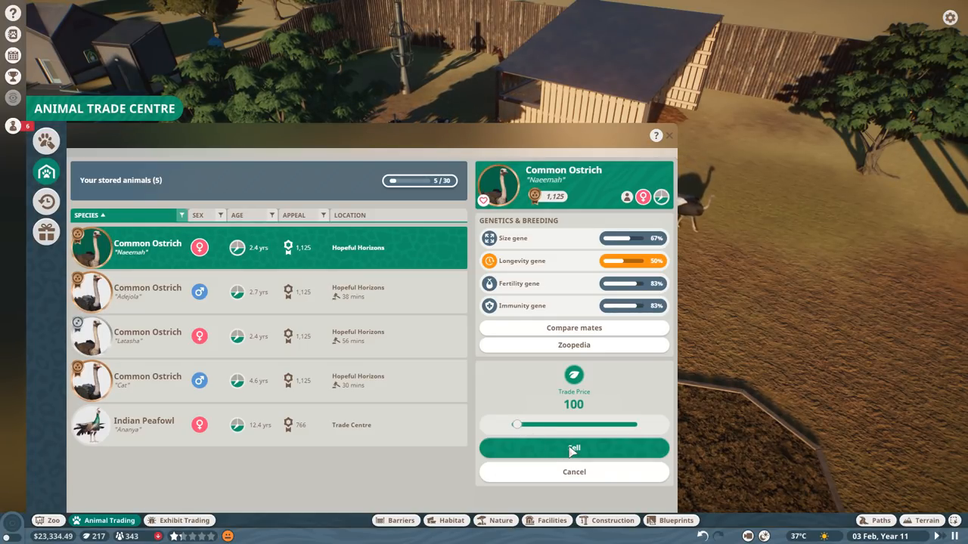
click(574, 448)
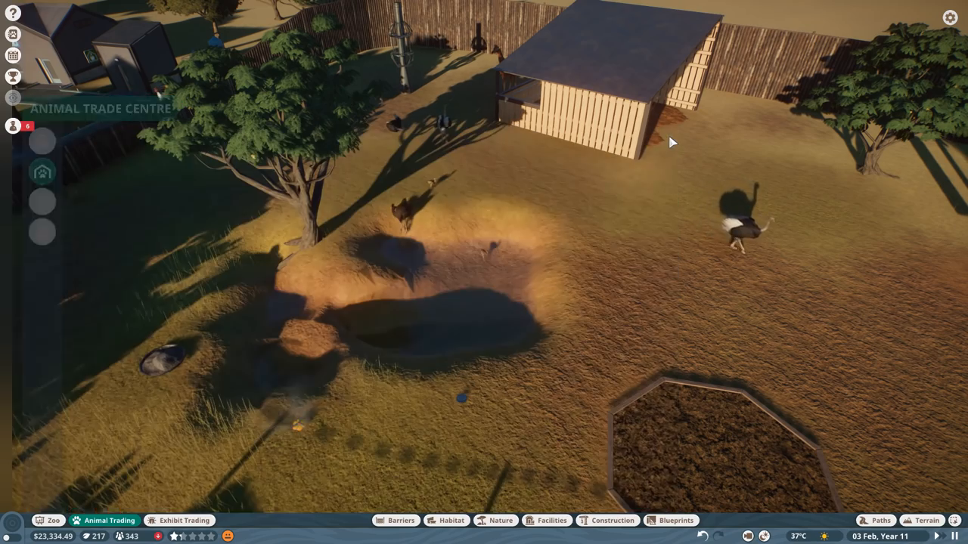
- Pave the junction between the two winding paths wider with the standard stone path
scroll(down, 3)
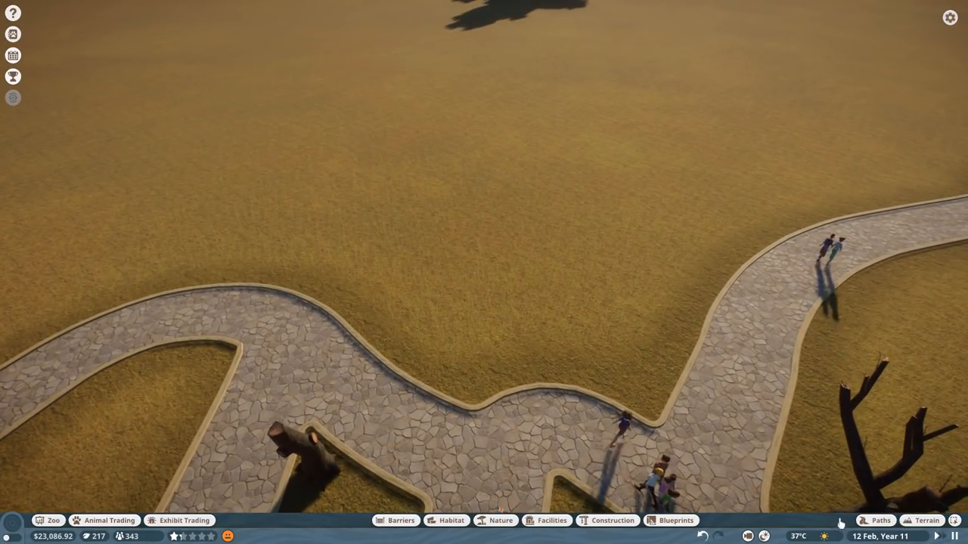
click(875, 521)
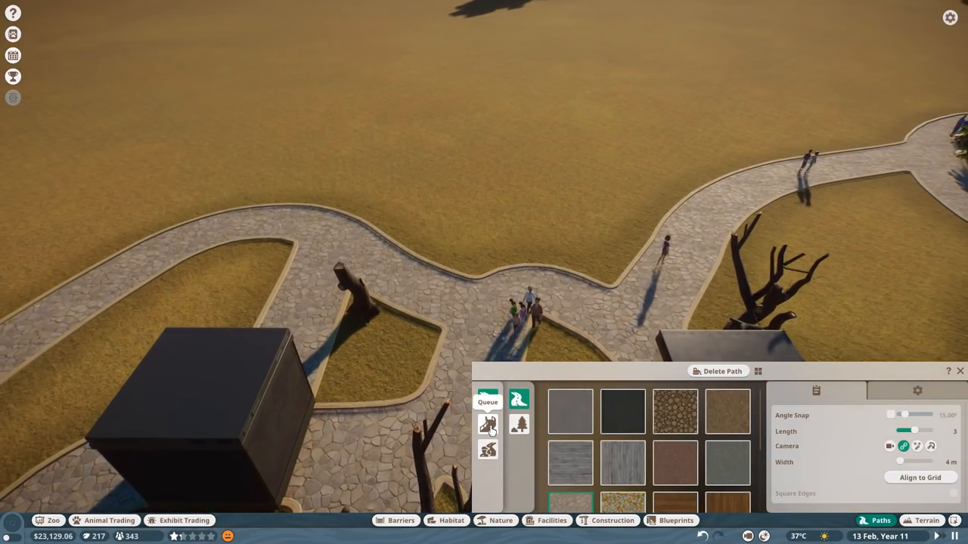
click(488, 398)
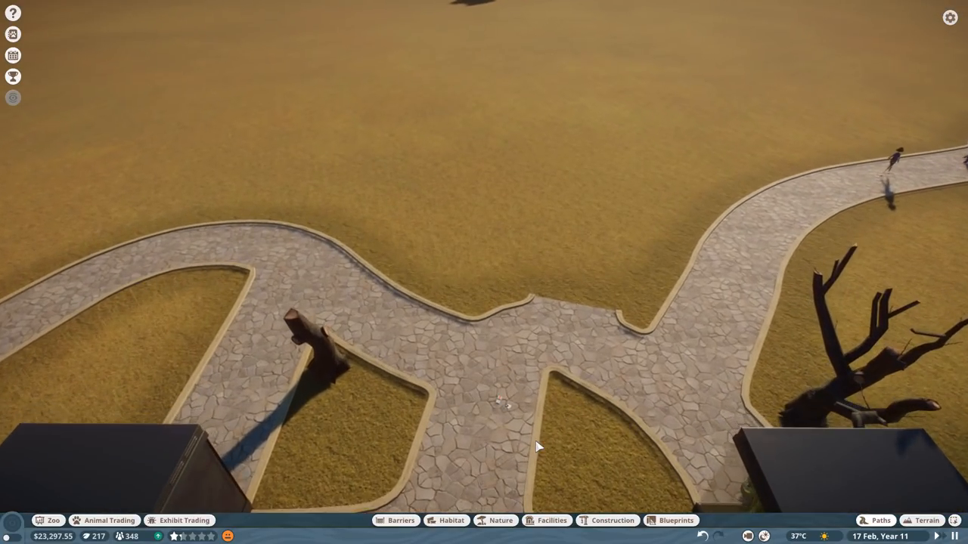
click(551, 520)
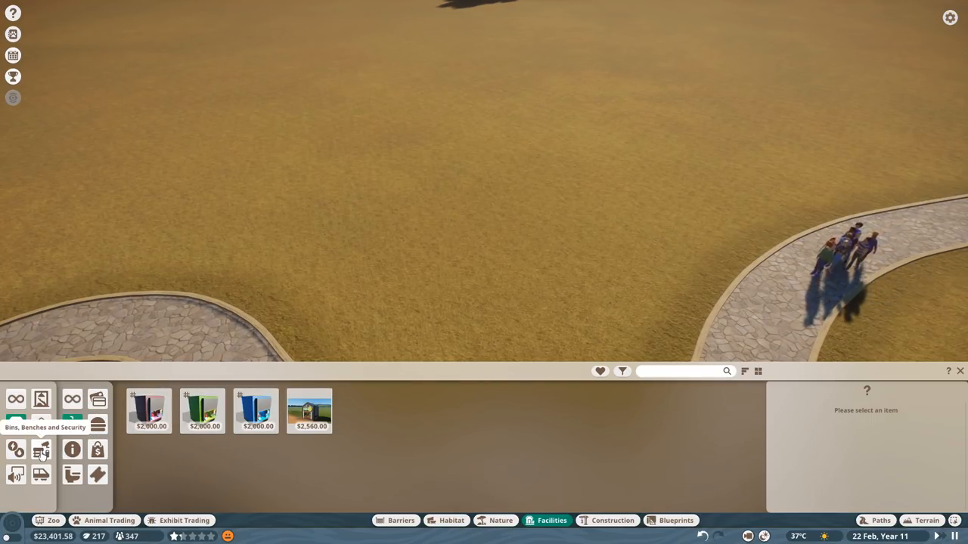
- Place two food stall kiosks on the grass above the winding path
click(97, 424)
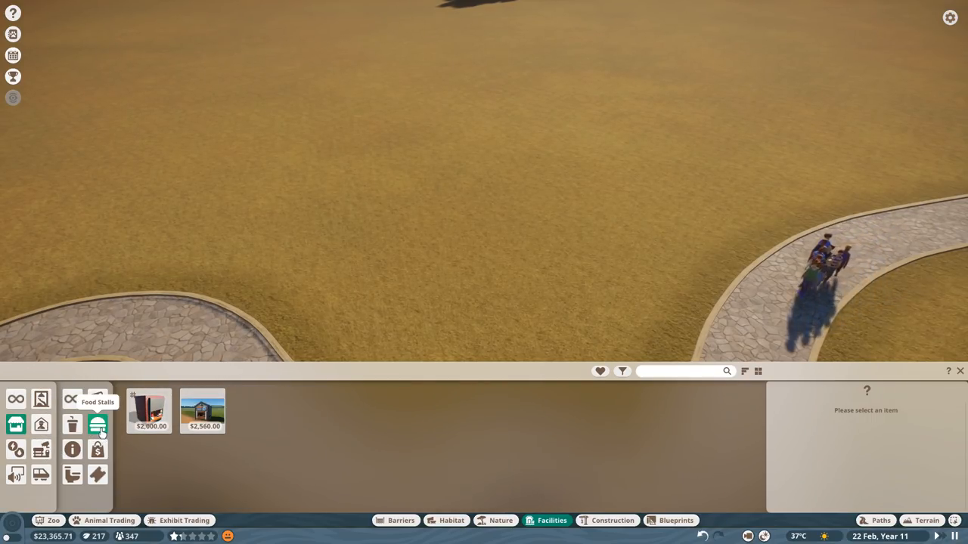
mouse_move(204, 411)
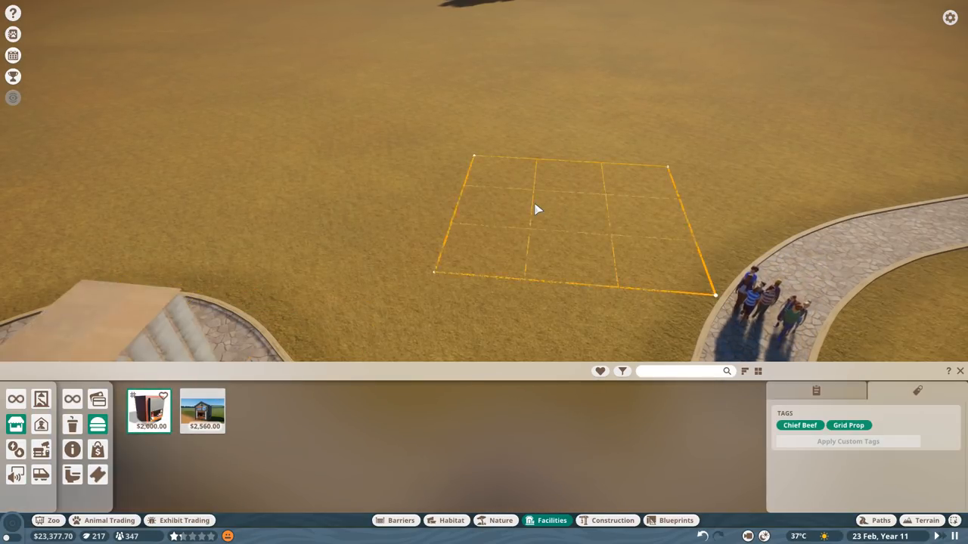
click(537, 210)
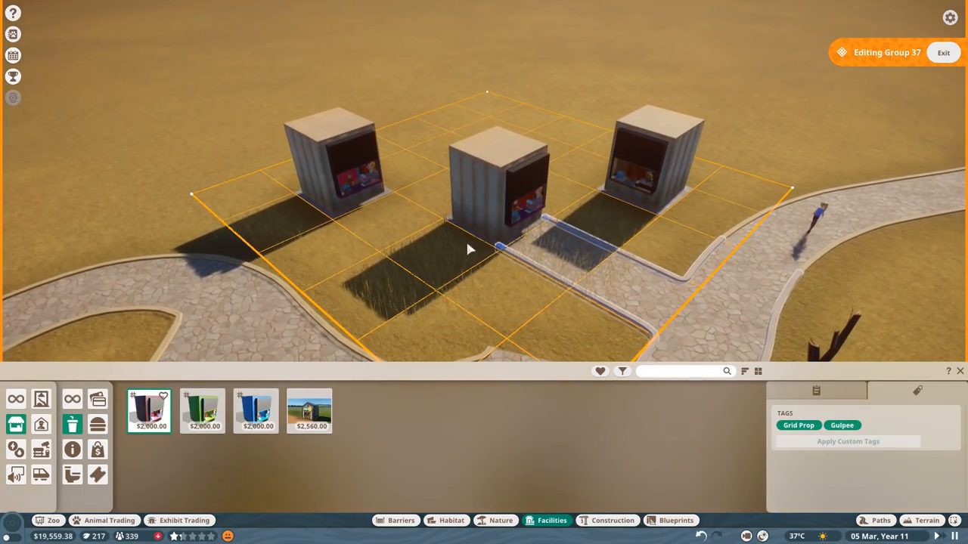
click(881, 521)
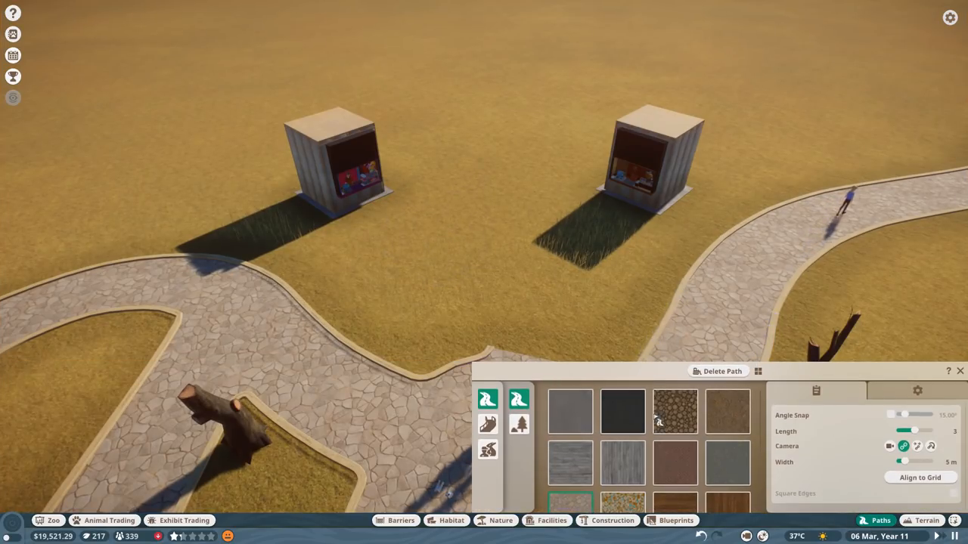
- Lay wide log-slice paths from both stalls to the stone paths, forming a plaza
click(674, 410)
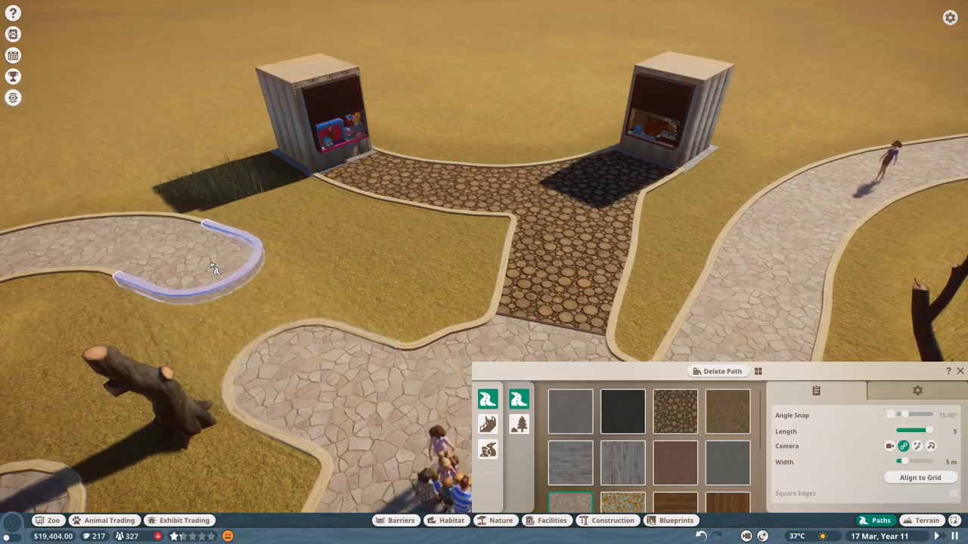
mouse_move(674, 411)
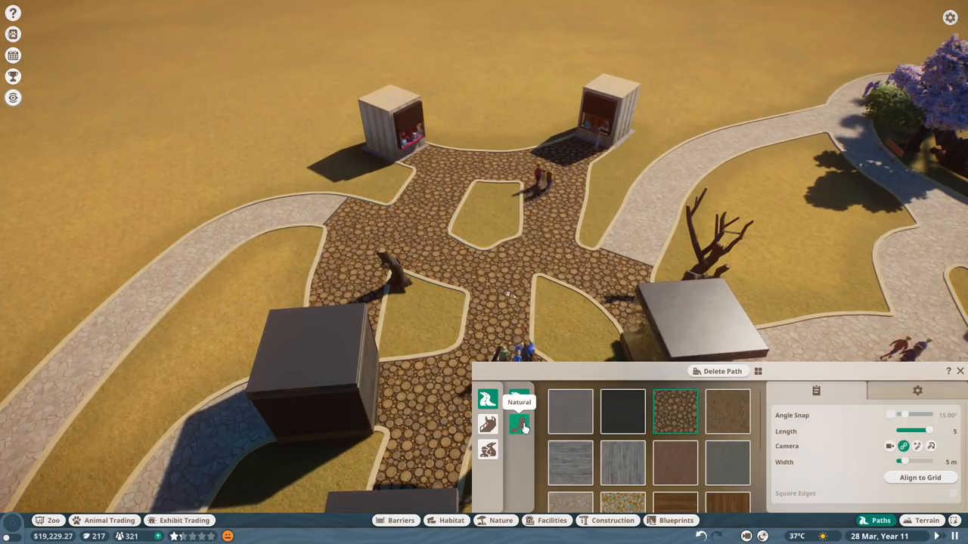
click(517, 424)
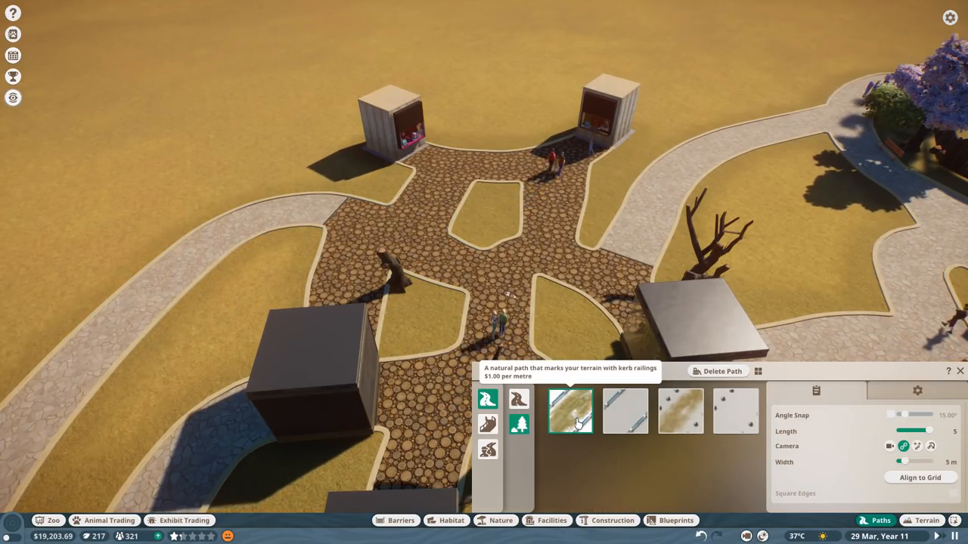
click(679, 411)
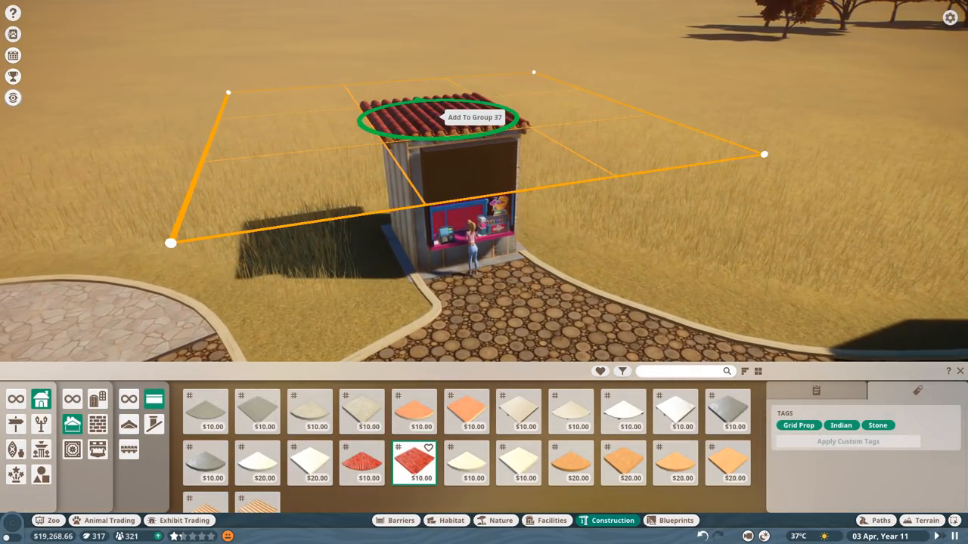
- Fit wooden plank walls and curved red roof tiles onto the food stalls
click(97, 423)
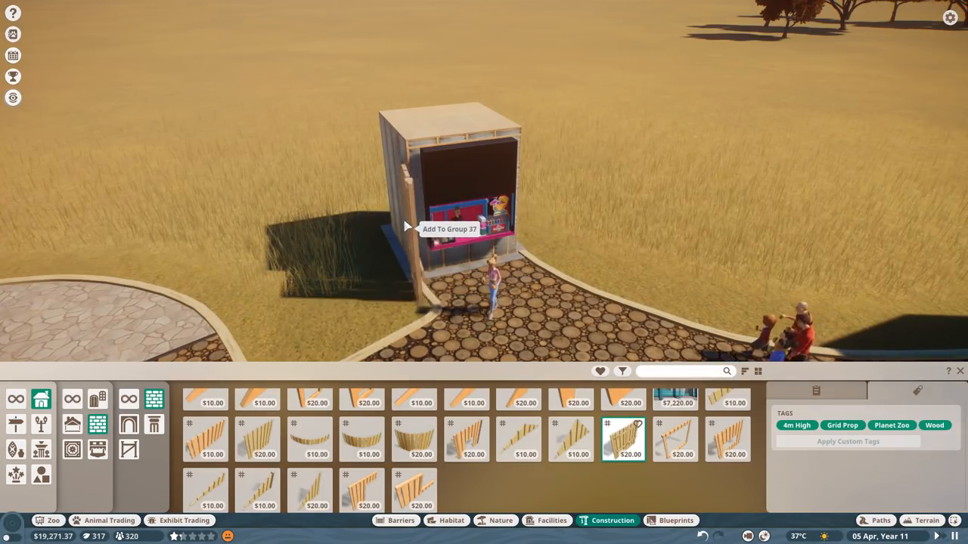
click(454, 227)
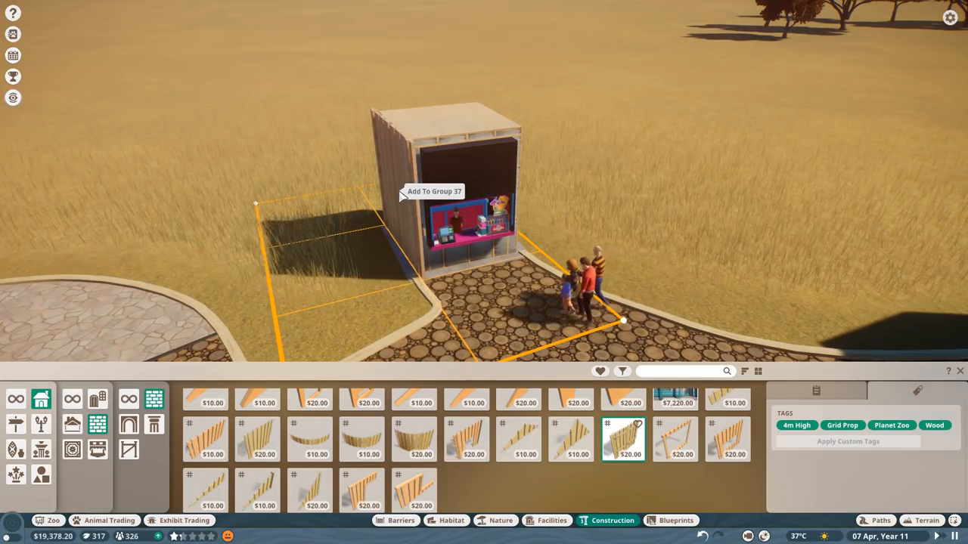
click(434, 191)
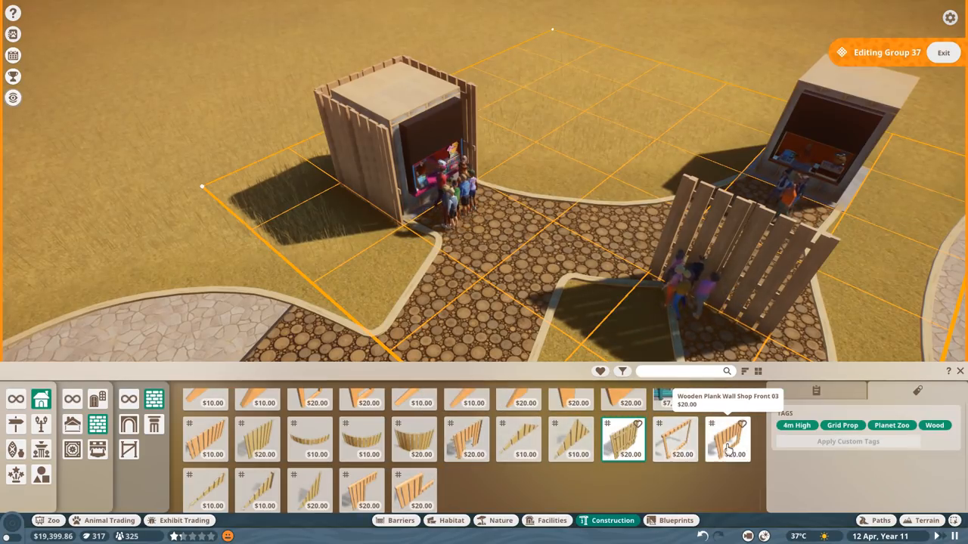
click(726, 439)
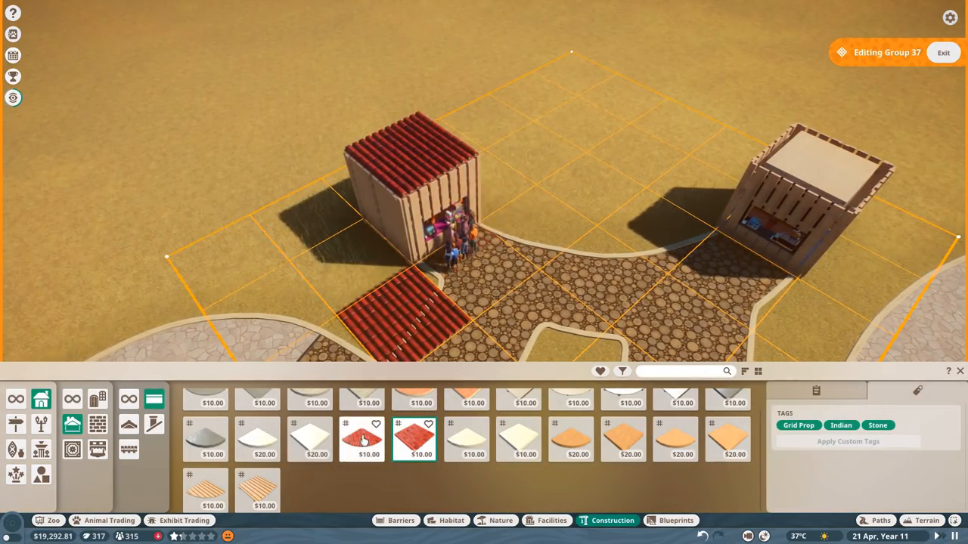
click(361, 439)
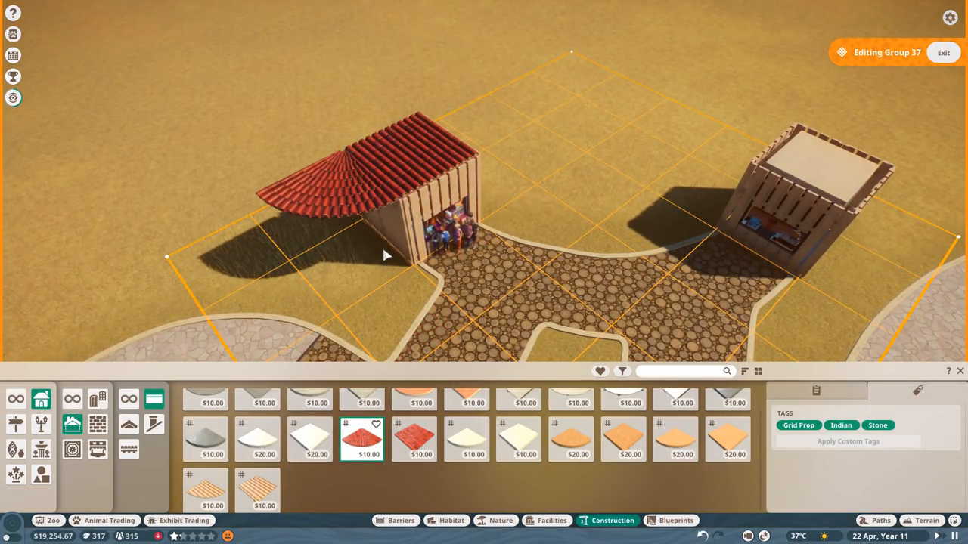
click(414, 439)
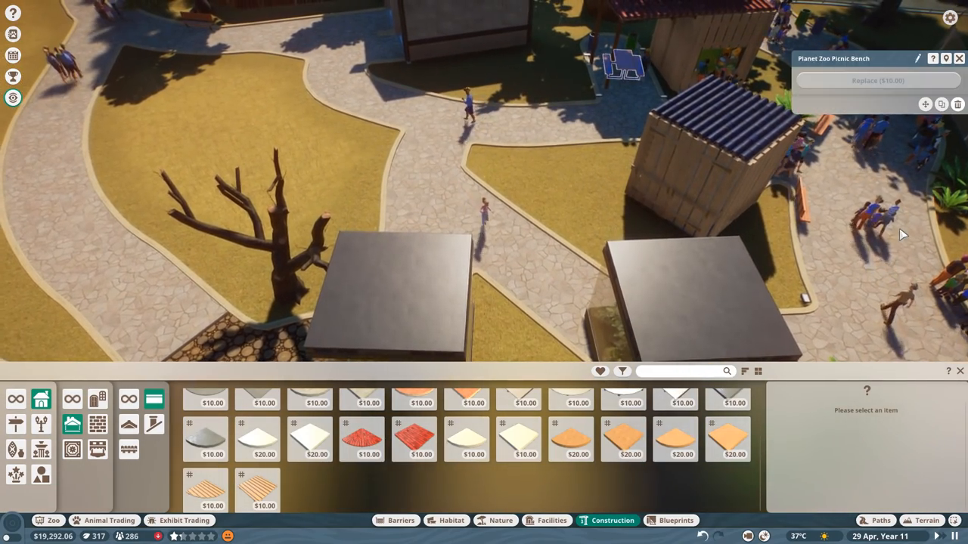
mouse_move(942, 104)
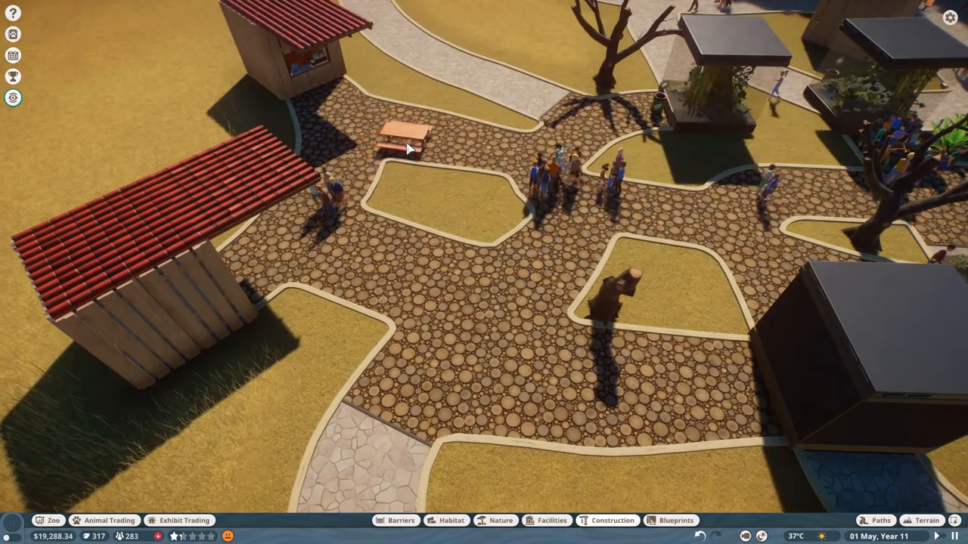
- Place three orange picnic tables across the log-paved food court plaza
click(406, 143)
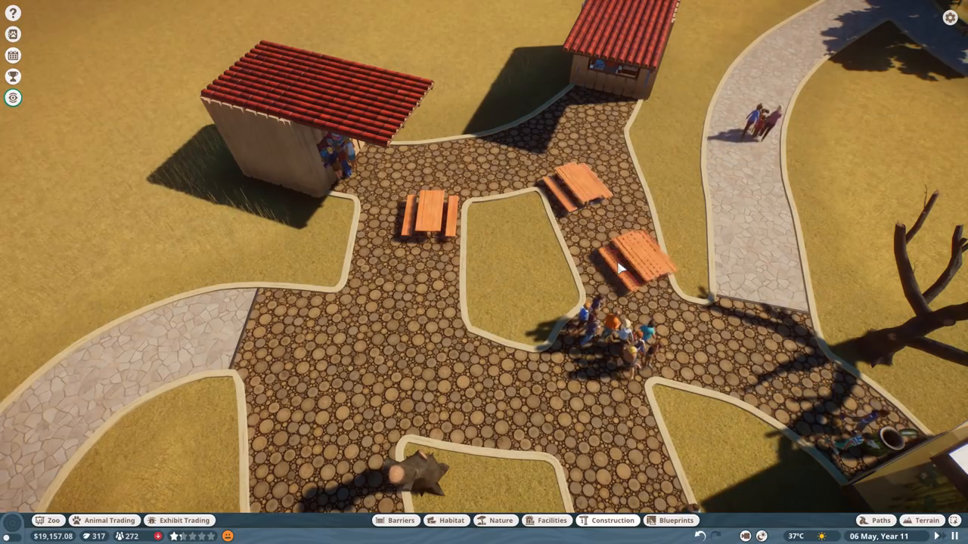
click(636, 264)
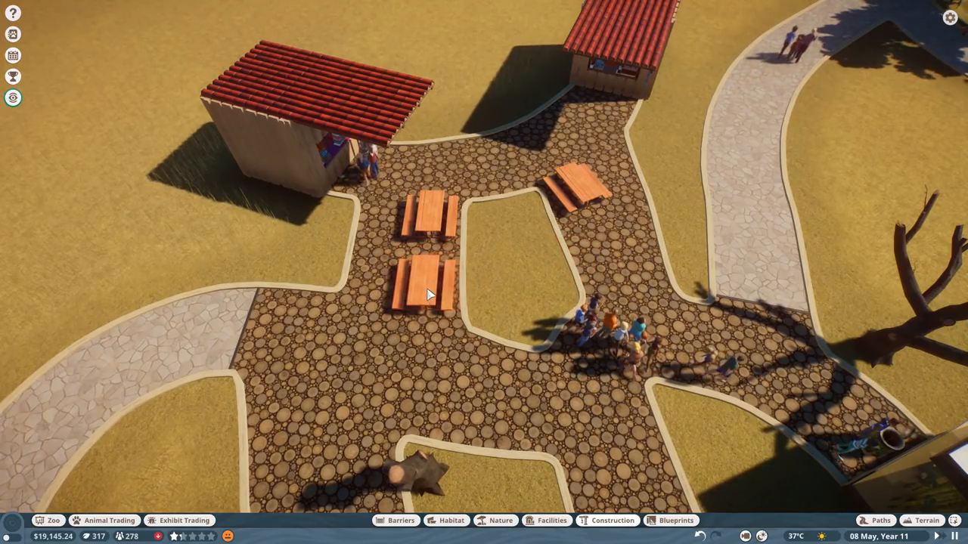
click(575, 186)
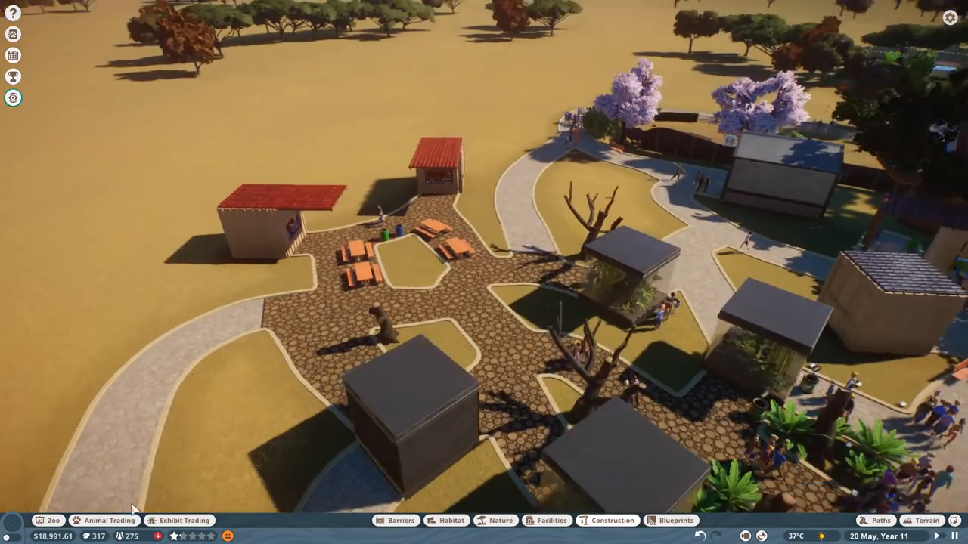
- Cancel female ostrich Latasha's pending transfer and sell her for a trade price of 100
click(104, 521)
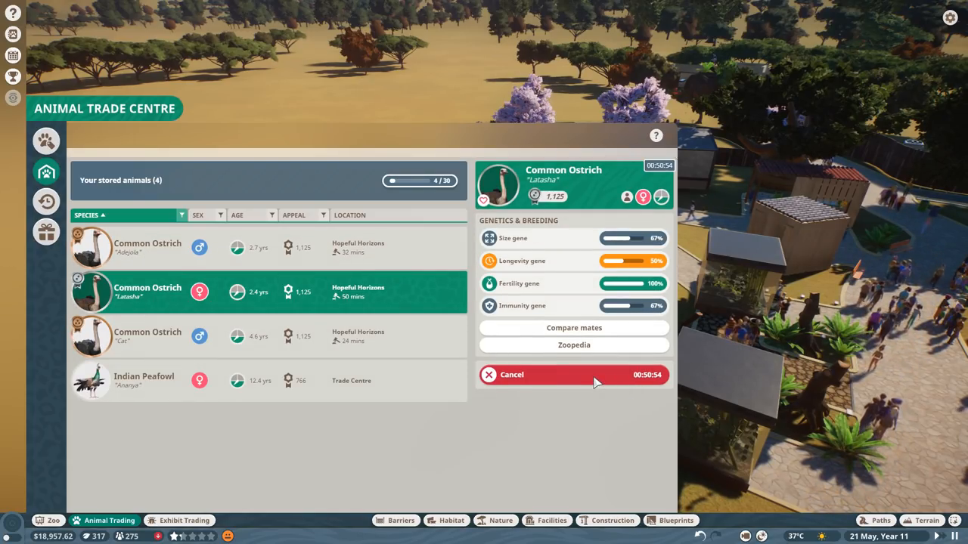
click(574, 374)
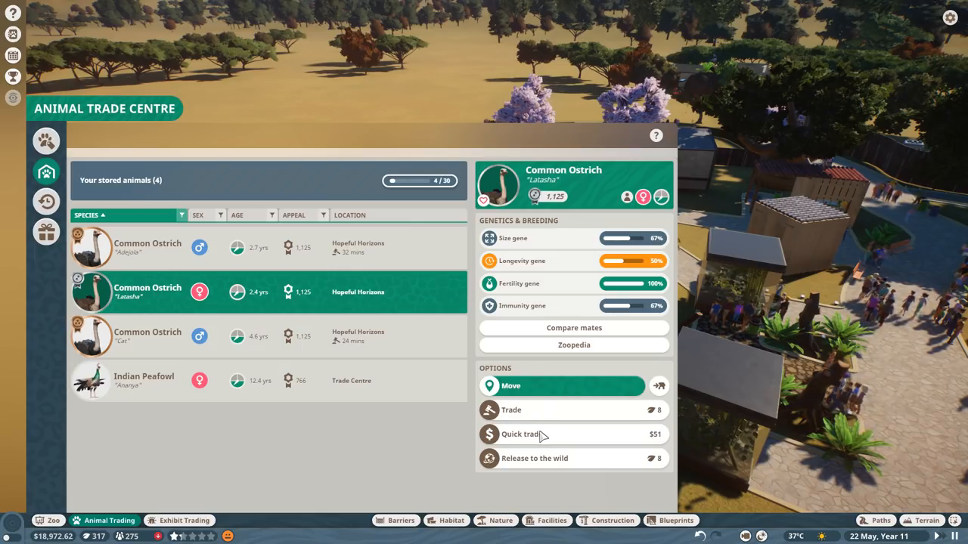
click(512, 409)
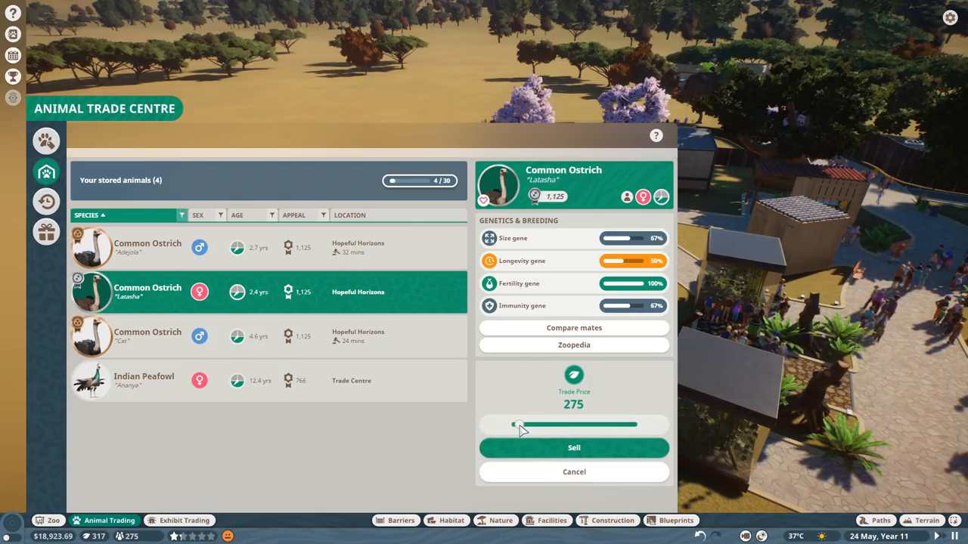
drag(518, 425, 516, 424)
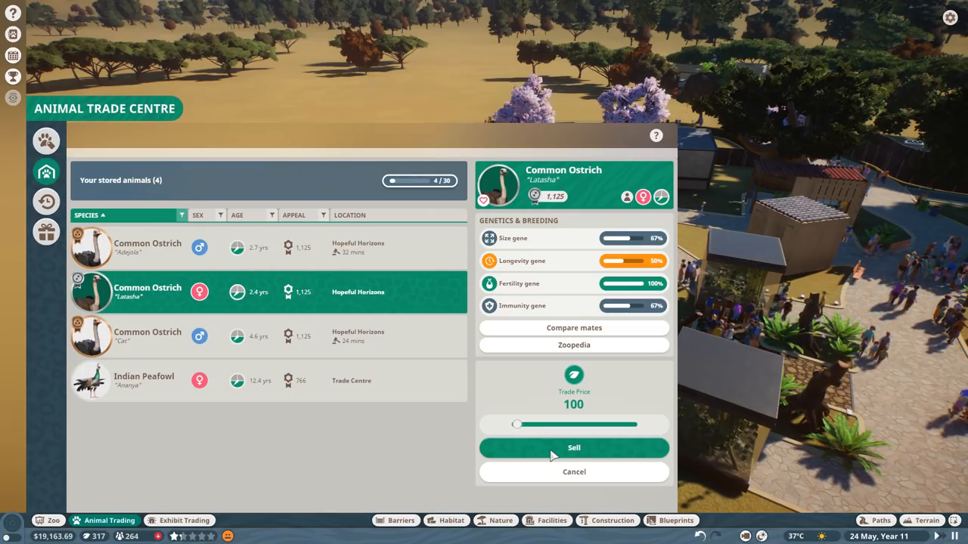
click(574, 448)
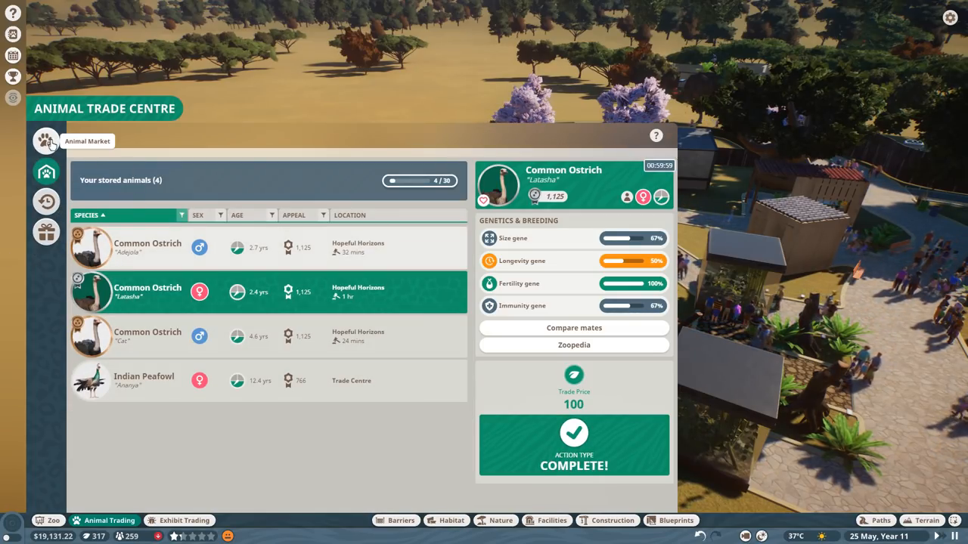
click(46, 201)
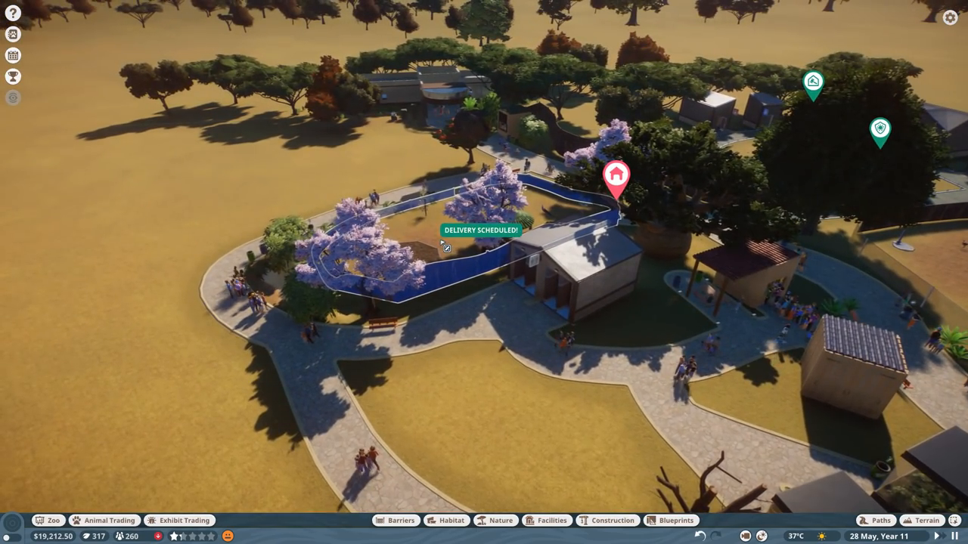
- Filter the animal market to females, sort by price, and open Common Warthog Lateefa's listing
click(103, 520)
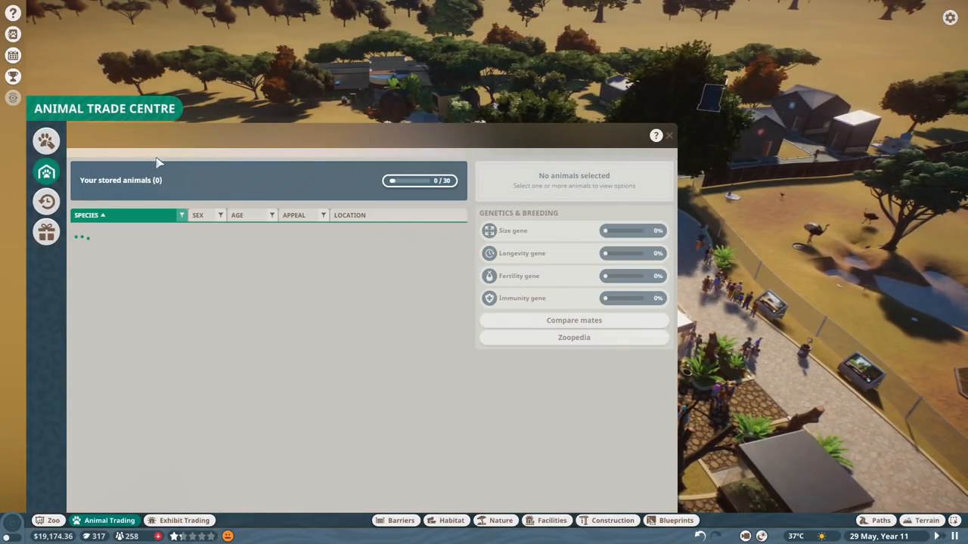
click(46, 141)
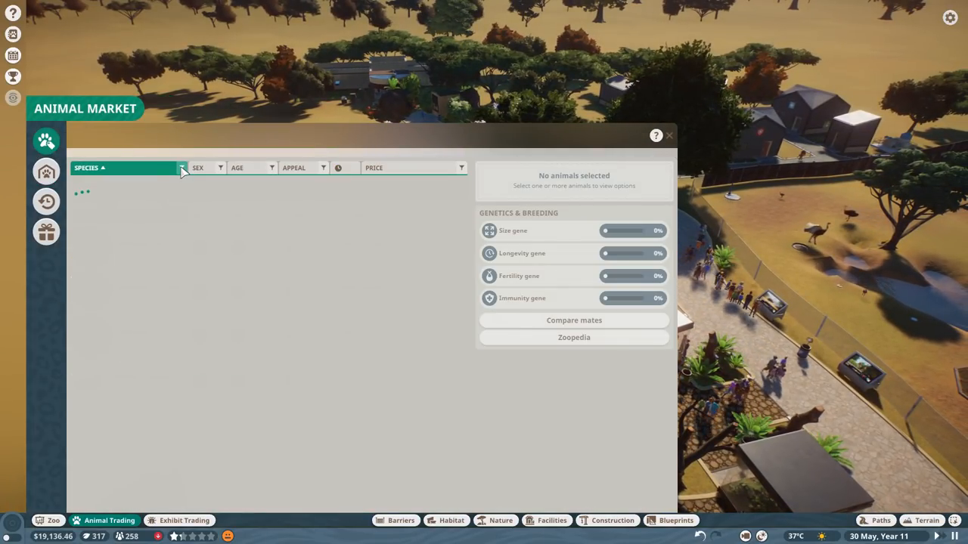
click(412, 167)
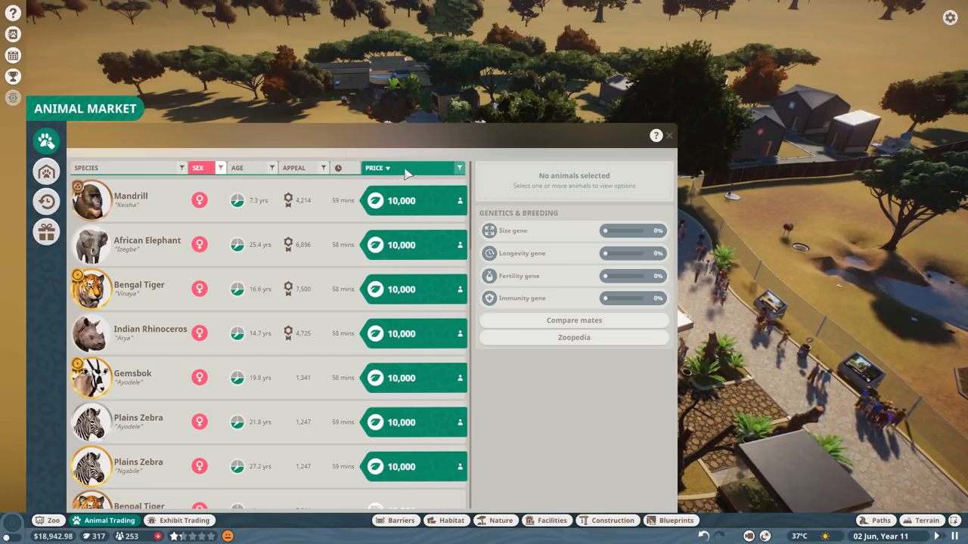
click(378, 167)
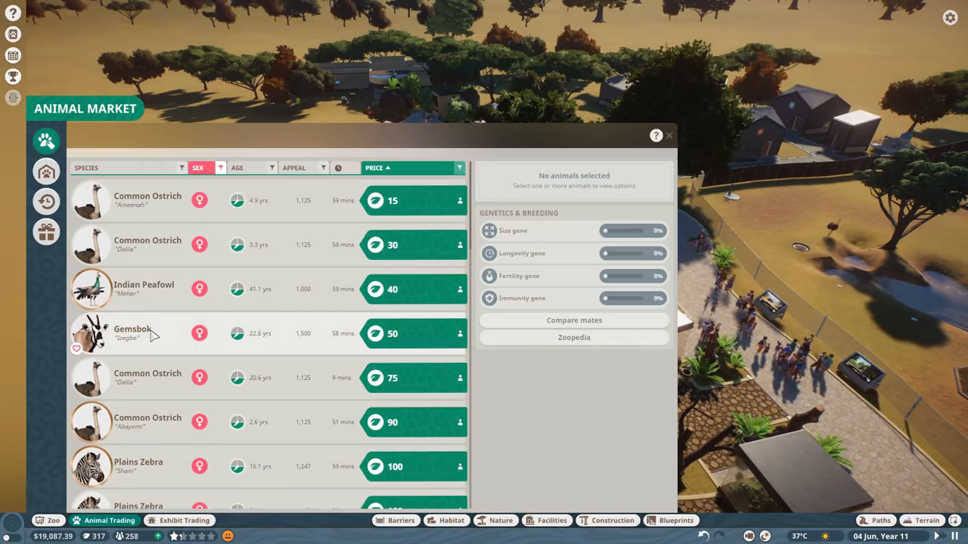
click(148, 333)
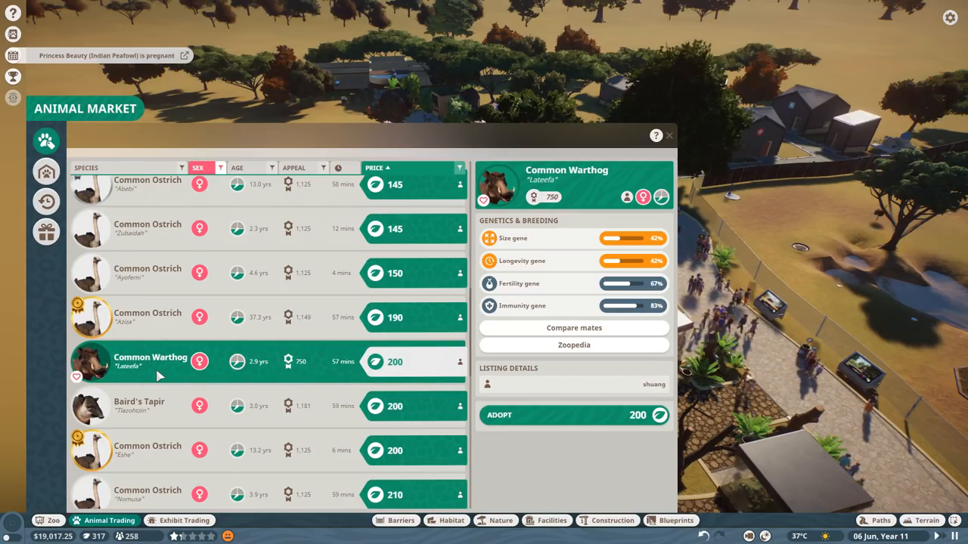
click(139, 406)
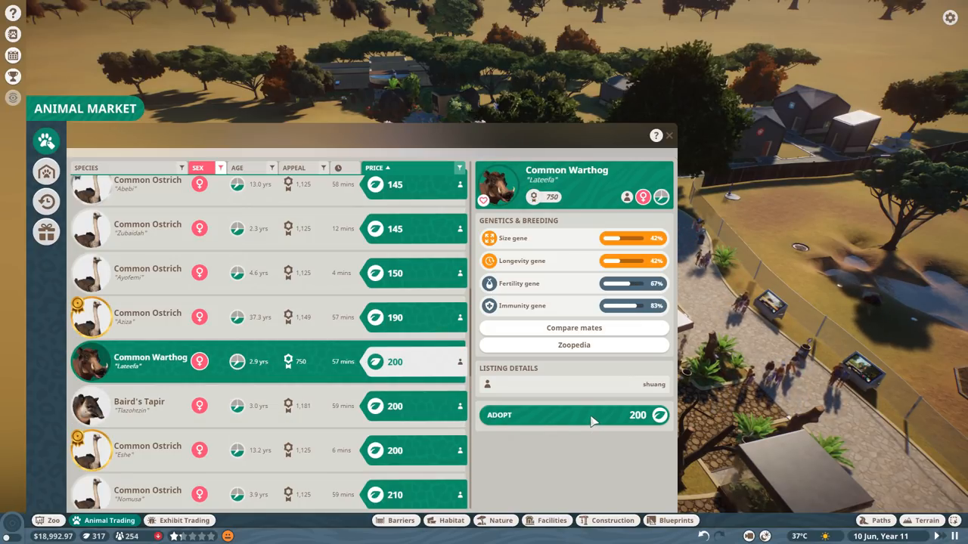
- Adopt the female Common Warthog Lateefa from the market for 200
click(574, 415)
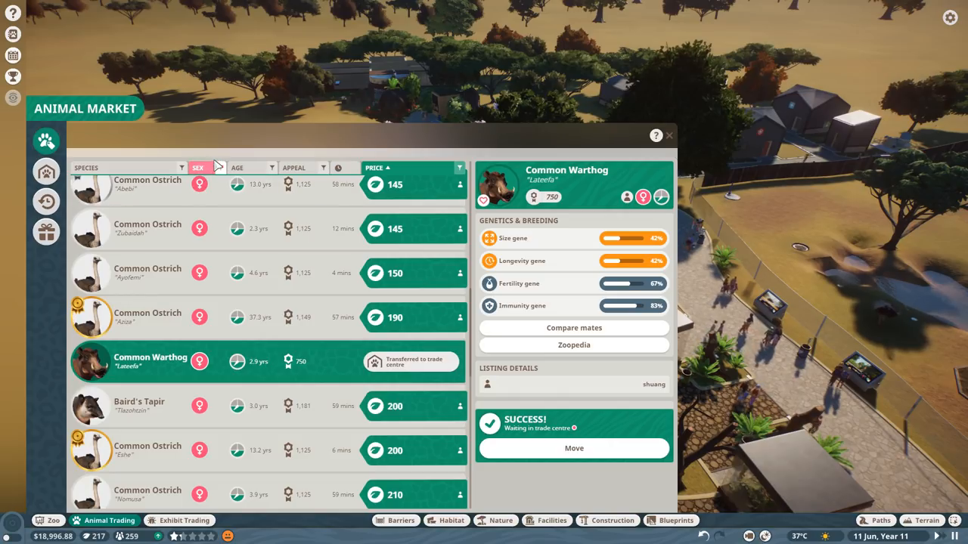
click(197, 167)
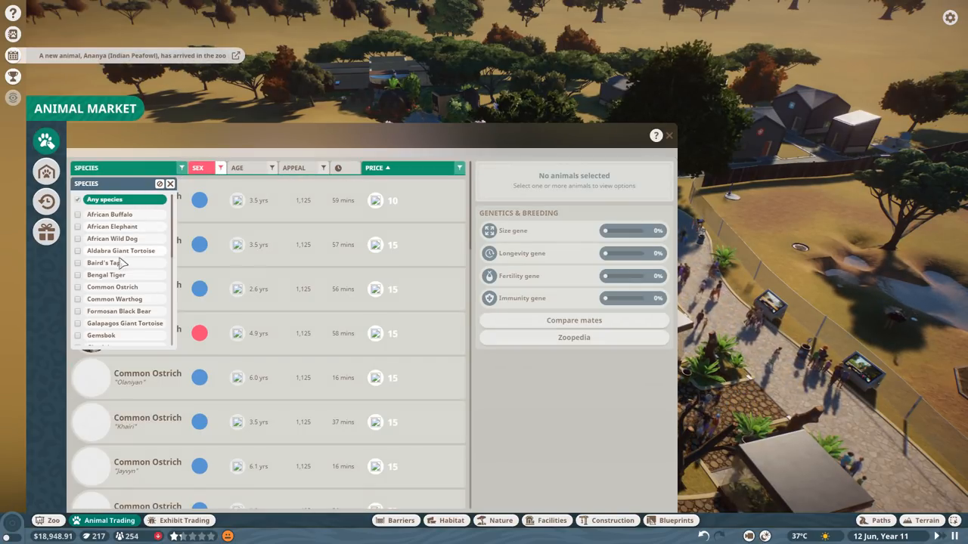
- Filter the market to Common Warthog and adopt the young male Bakari for 55
click(114, 298)
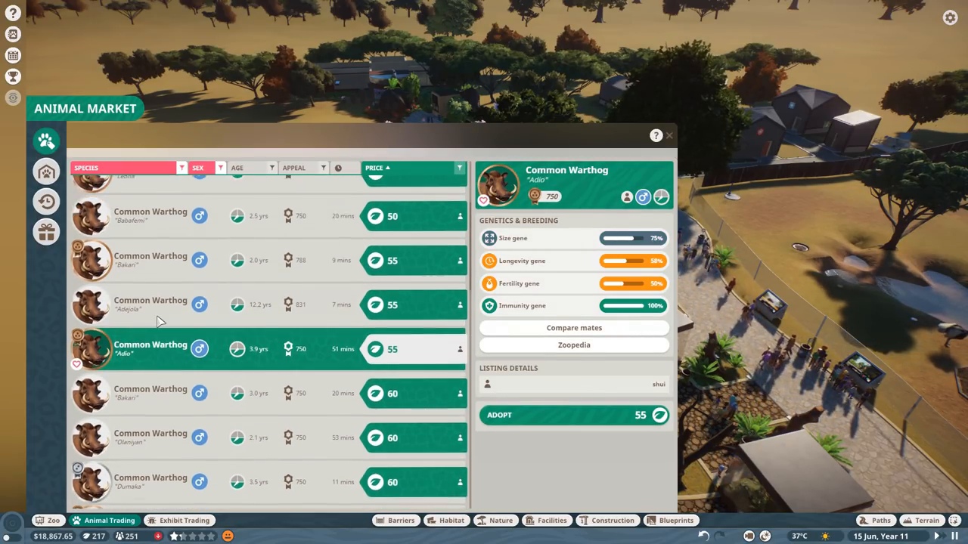
click(151, 271)
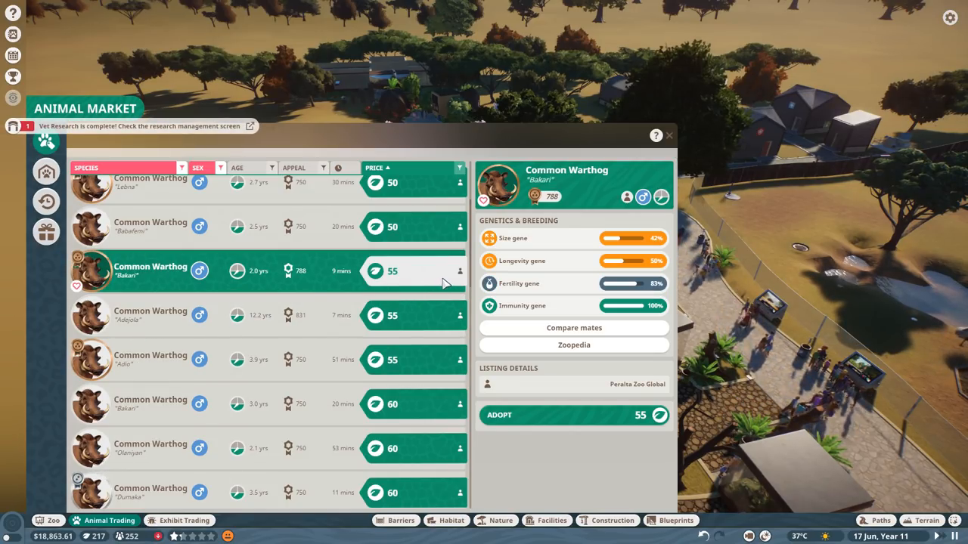
click(556, 415)
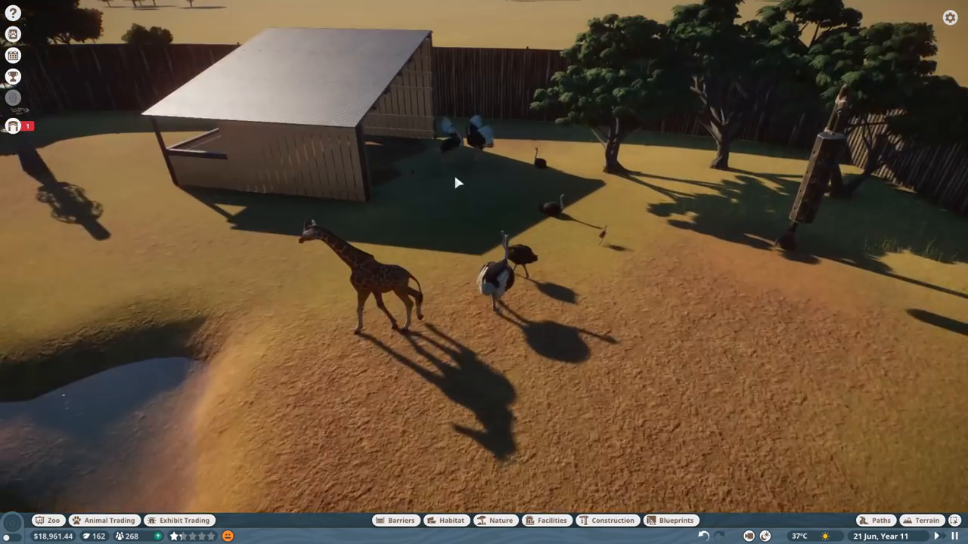
- View the trade centre's stored animals: three ostriches plus warthogs Lateefa and Bakari
click(503, 272)
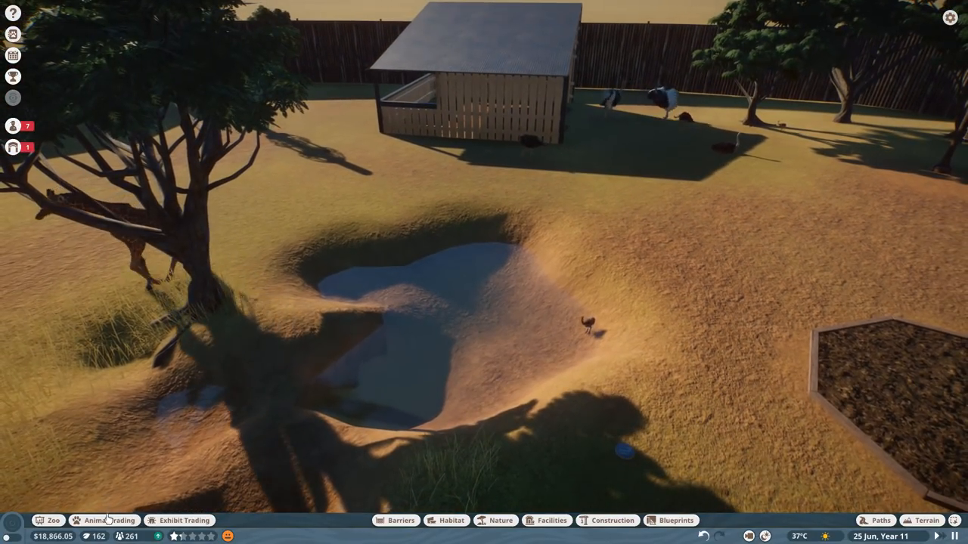
click(104, 520)
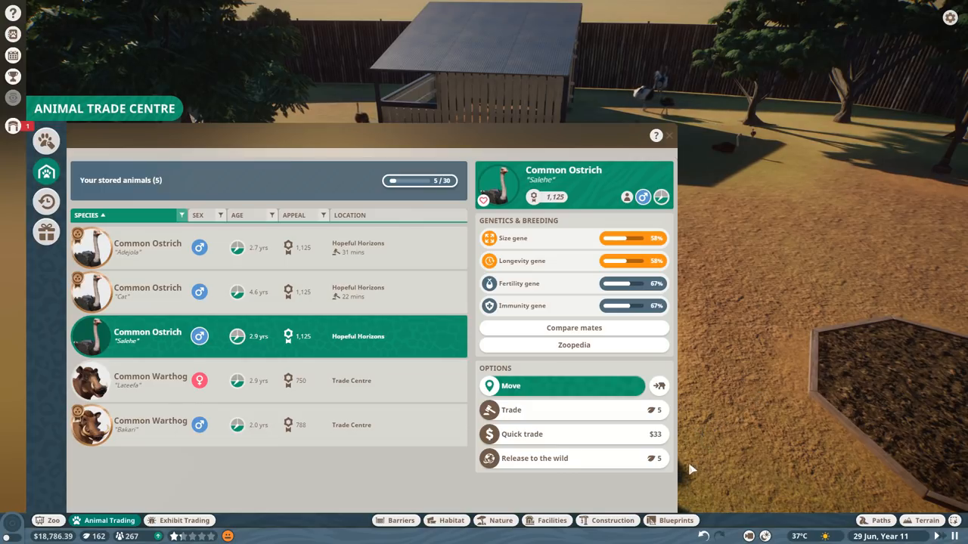
- Trade ostrich Salehe away and collect the Lehmann's Poison Frog vet research
click(668, 135)
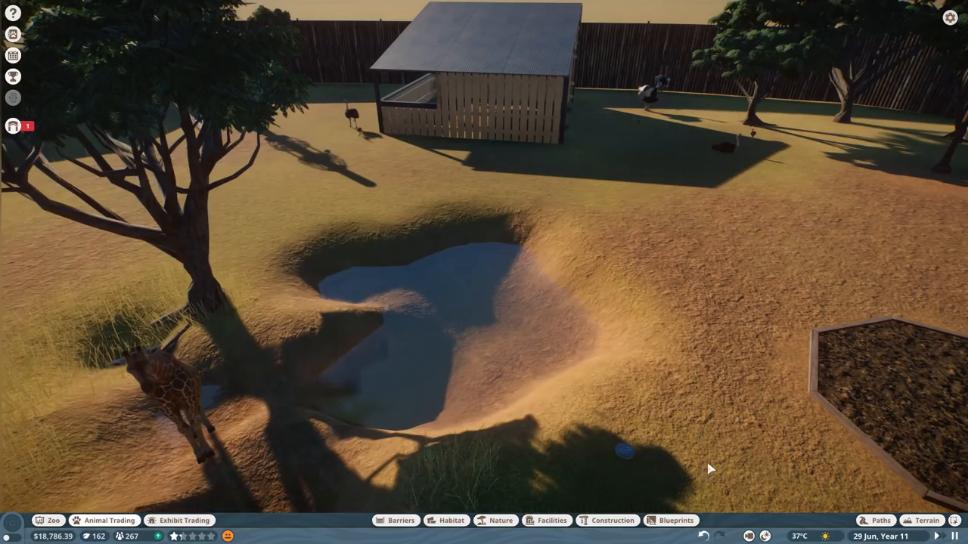
mouse_move(614, 413)
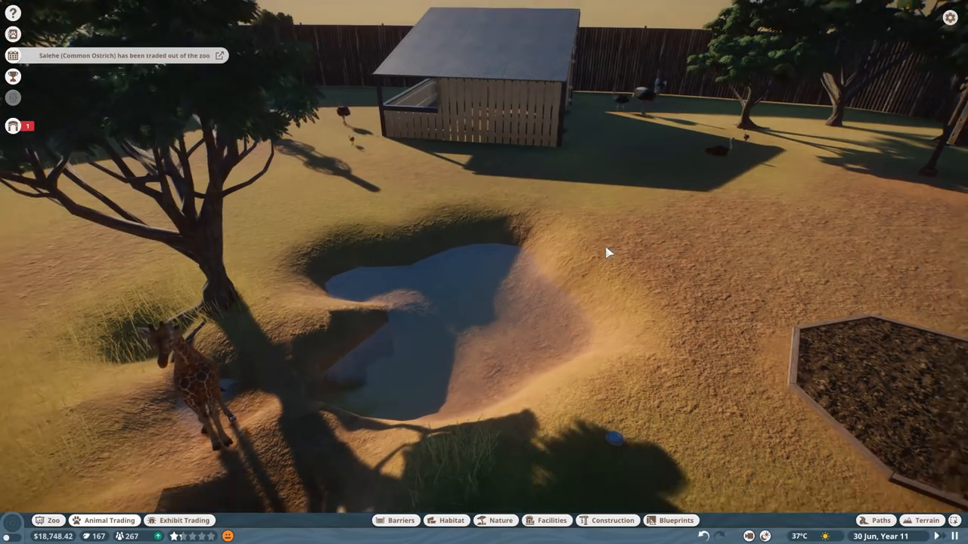
click(180, 537)
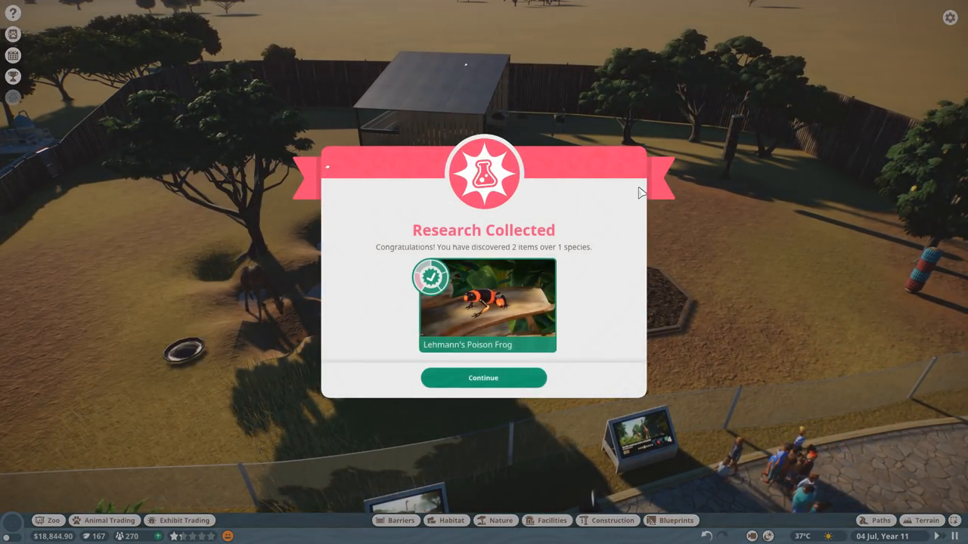
click(483, 378)
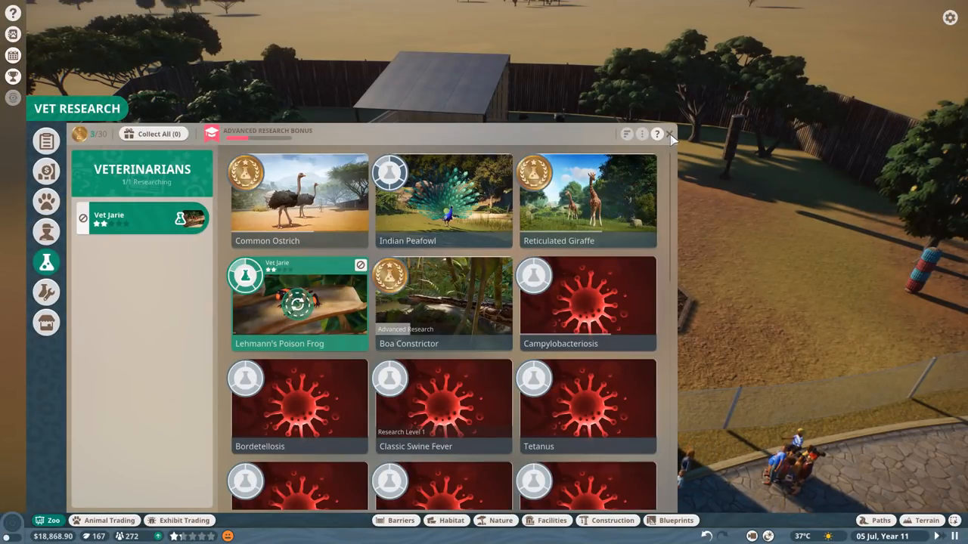
- Release warthogs Bakari and Lateefa from the trade centre into Habitat 2
click(669, 134)
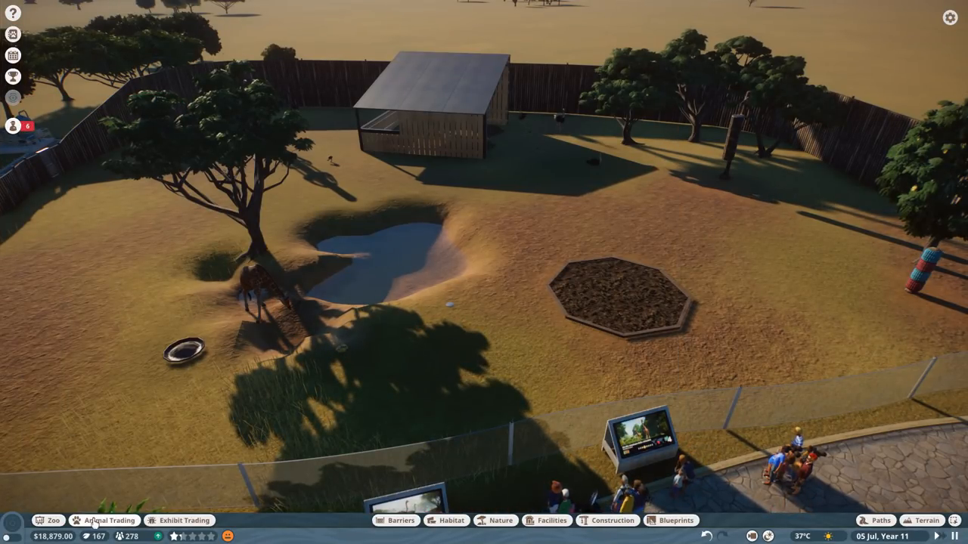
click(104, 520)
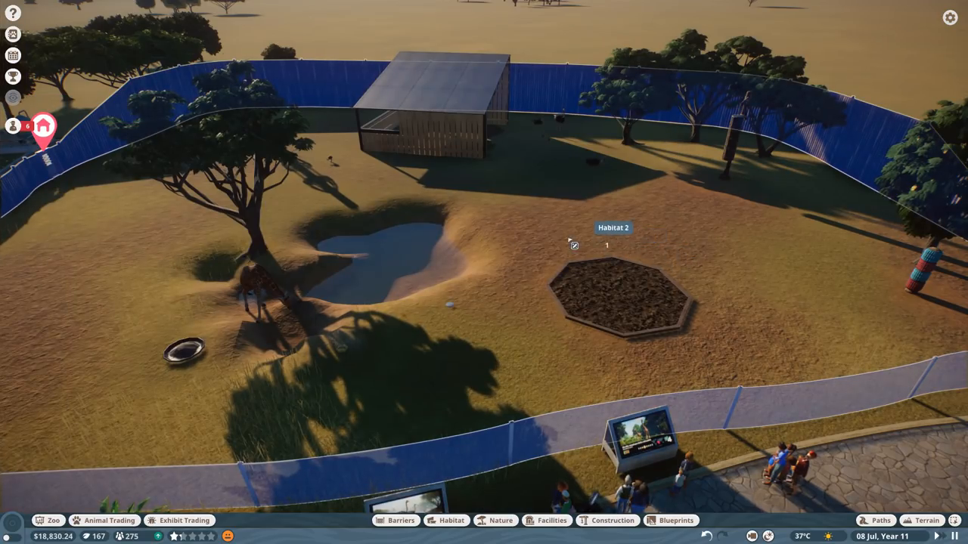
click(110, 520)
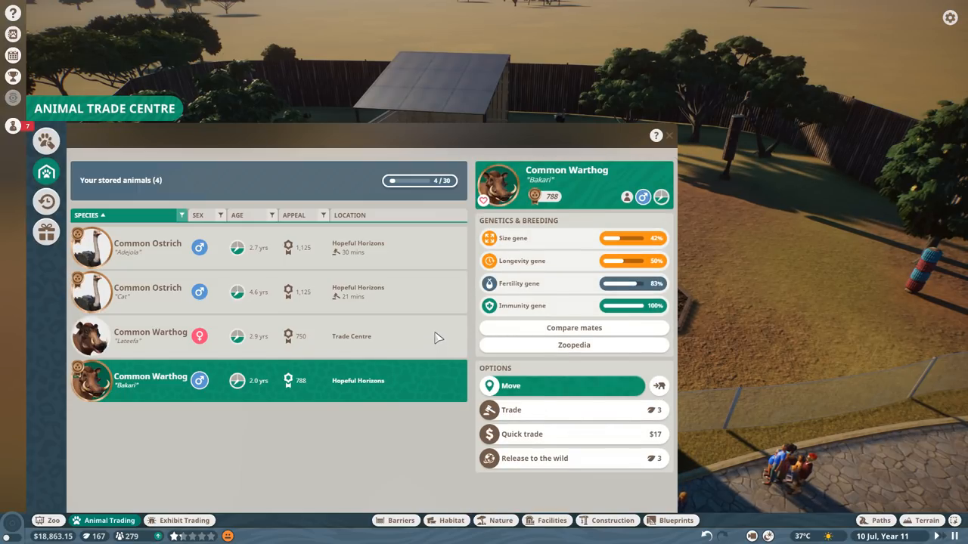
click(668, 136)
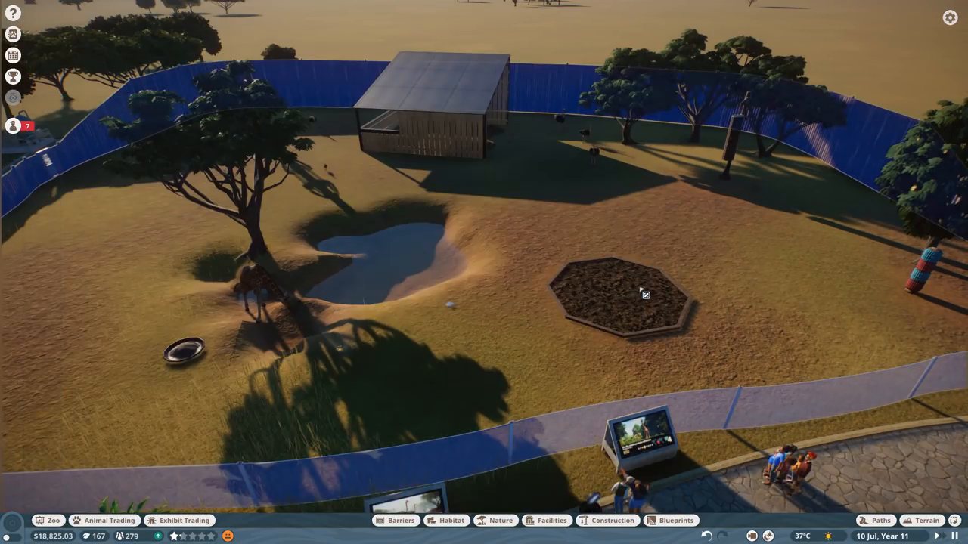
click(105, 521)
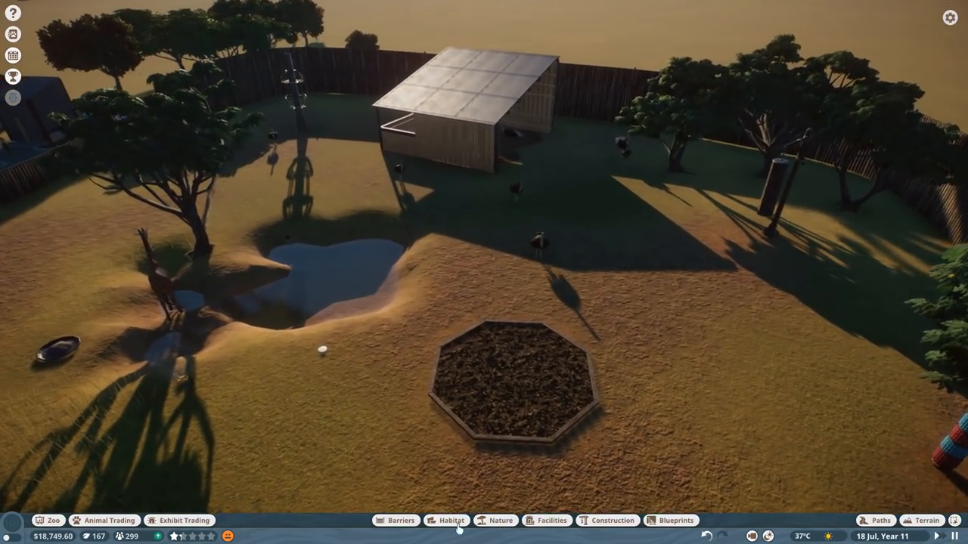
- Filter habitat items to Common Warthog and place a Food Trough Large in Habitat 2
click(446, 520)
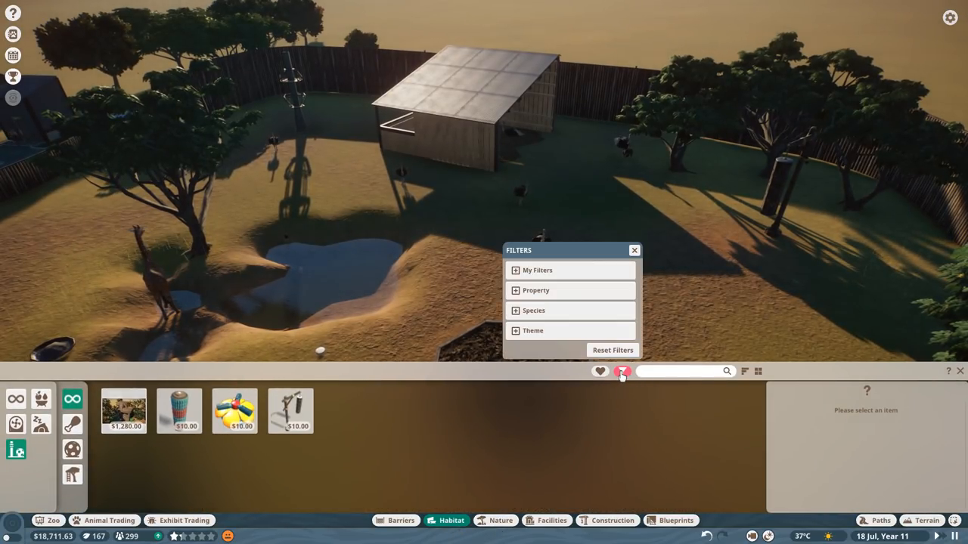
click(534, 310)
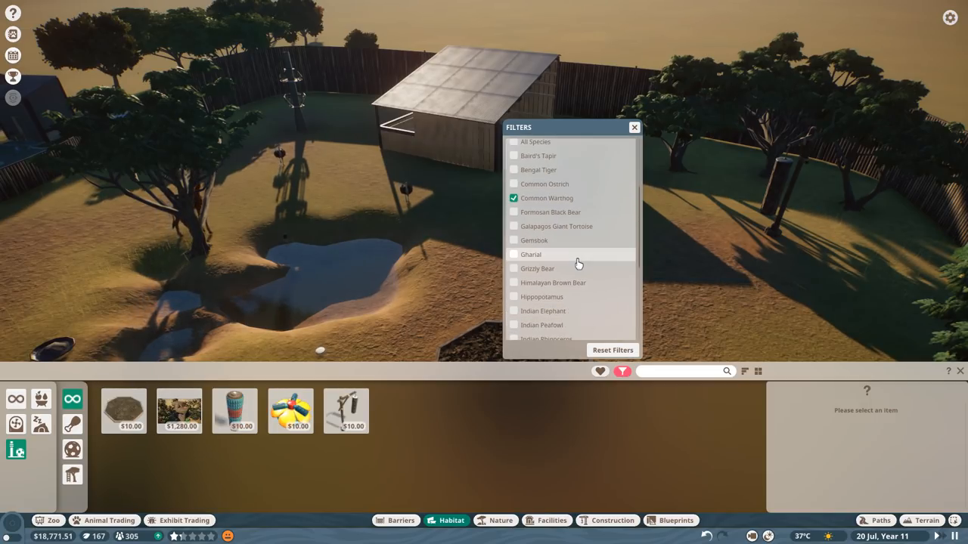
click(634, 127)
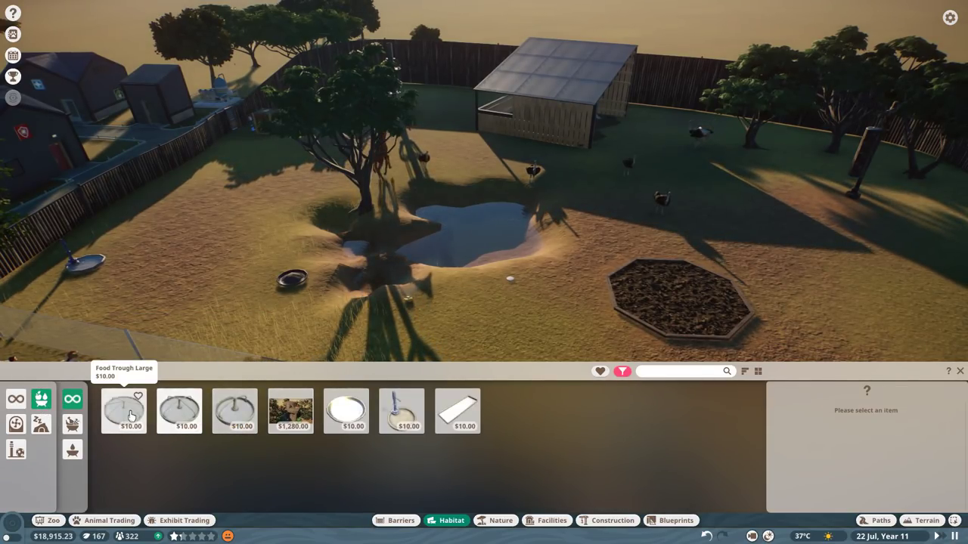
click(124, 411)
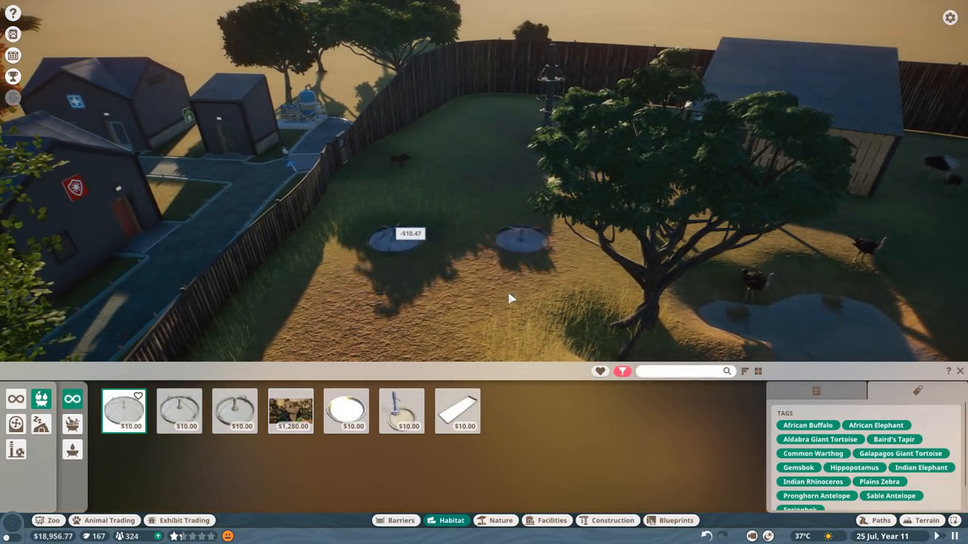
click(402, 411)
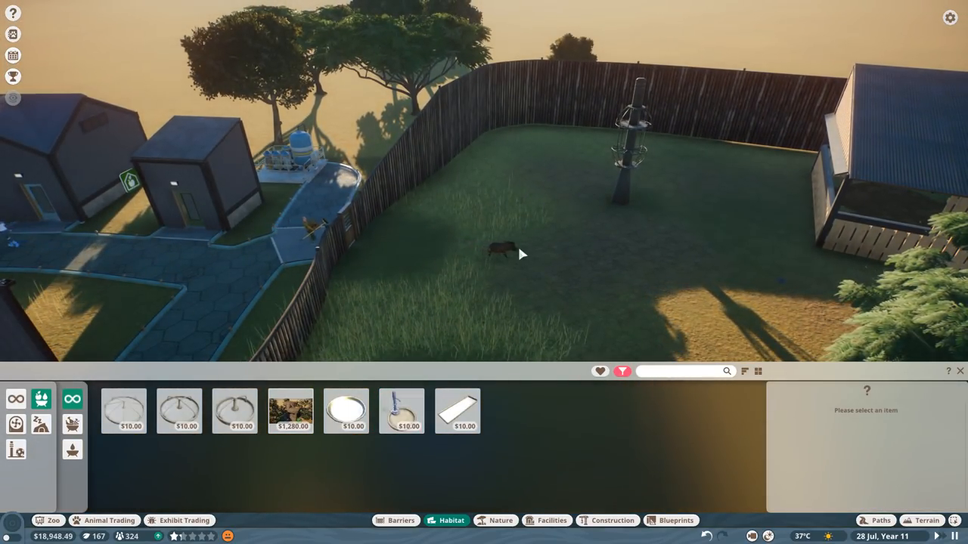
click(501, 250)
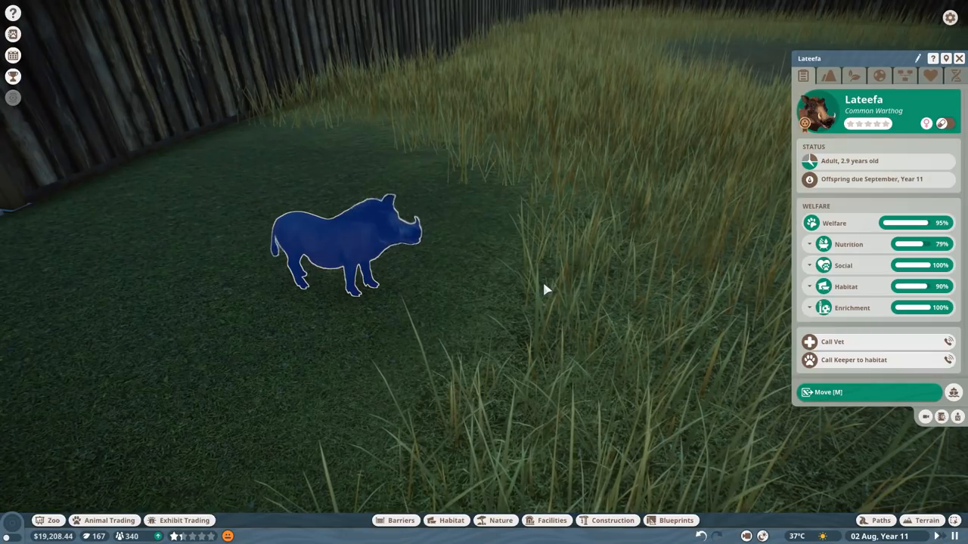
mouse_move(868, 244)
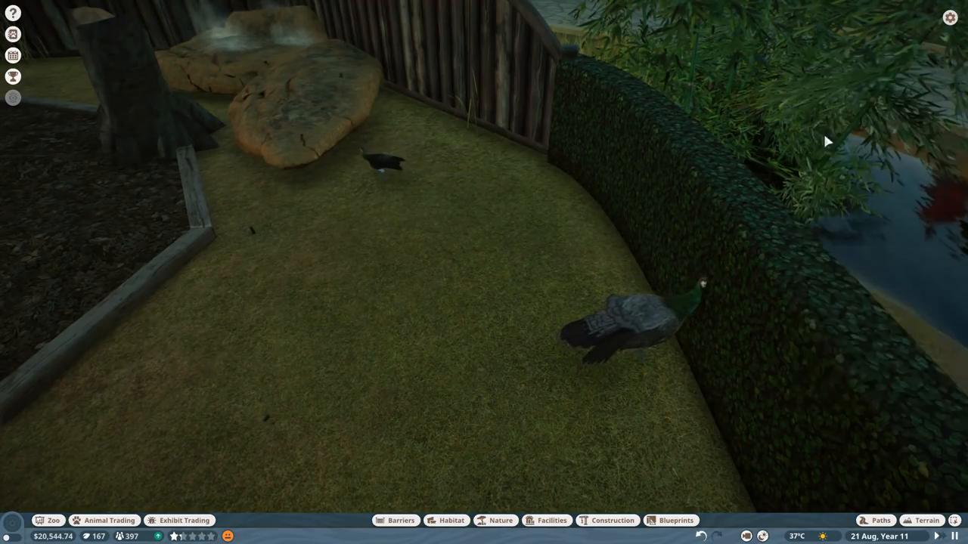
scroll(down, 3)
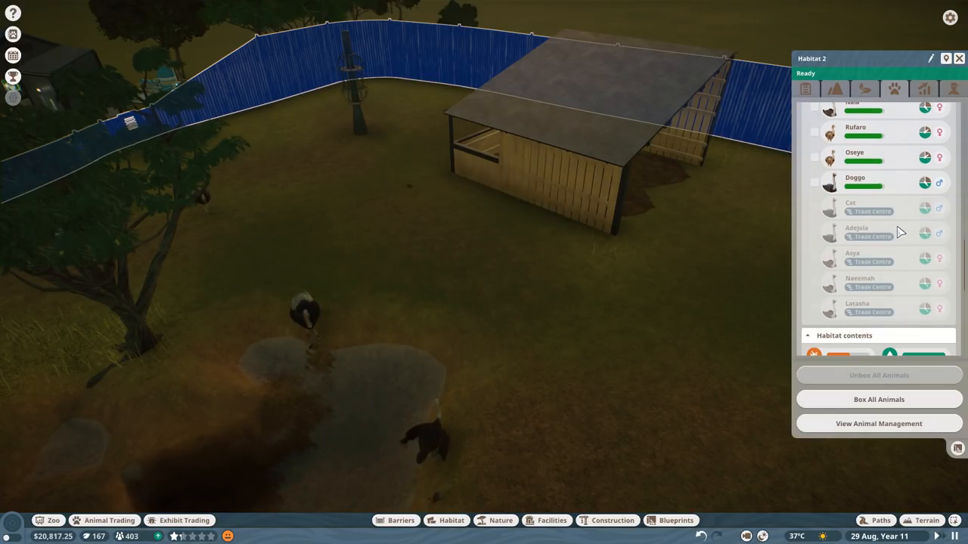
- Sort animals by location and welfare, locate Bakari, and check the large food trough
scroll(up, 3)
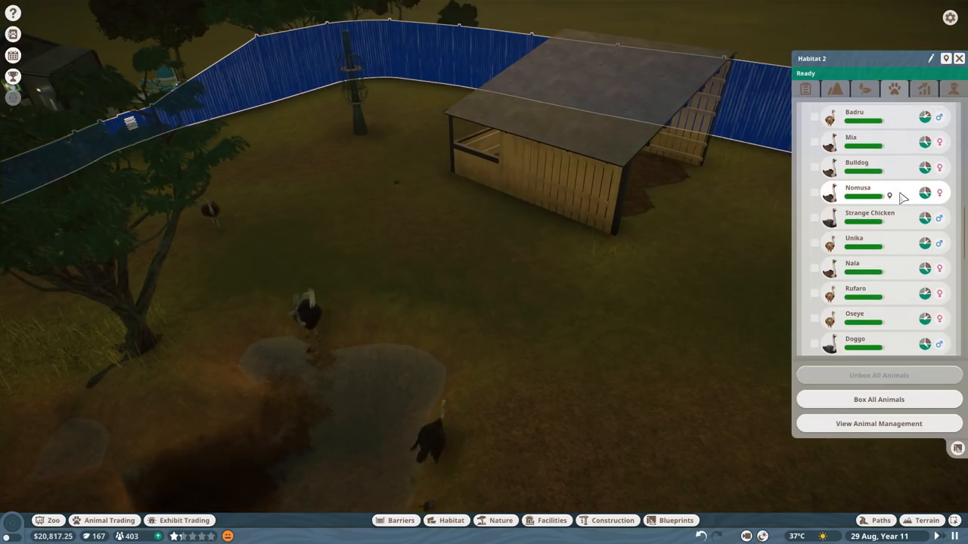
scroll(up, 3)
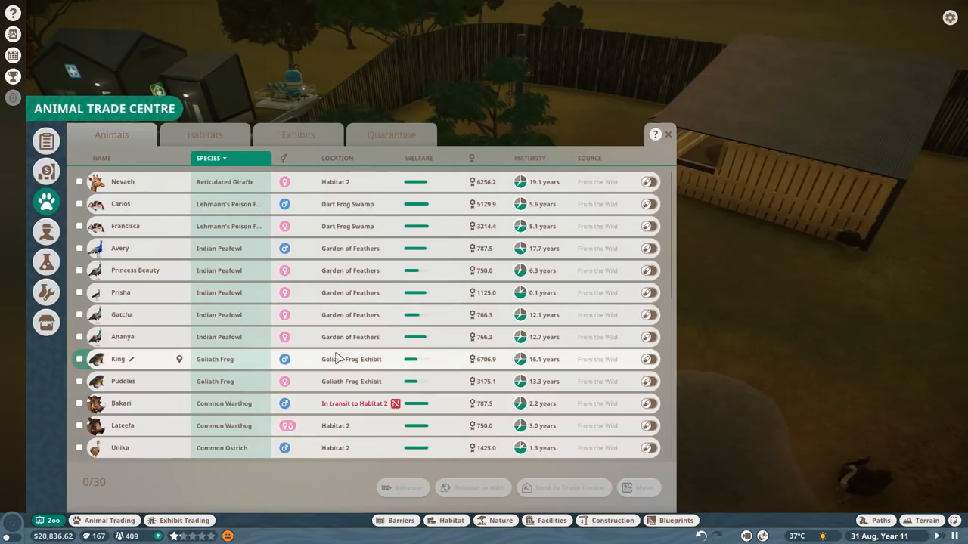
click(340, 158)
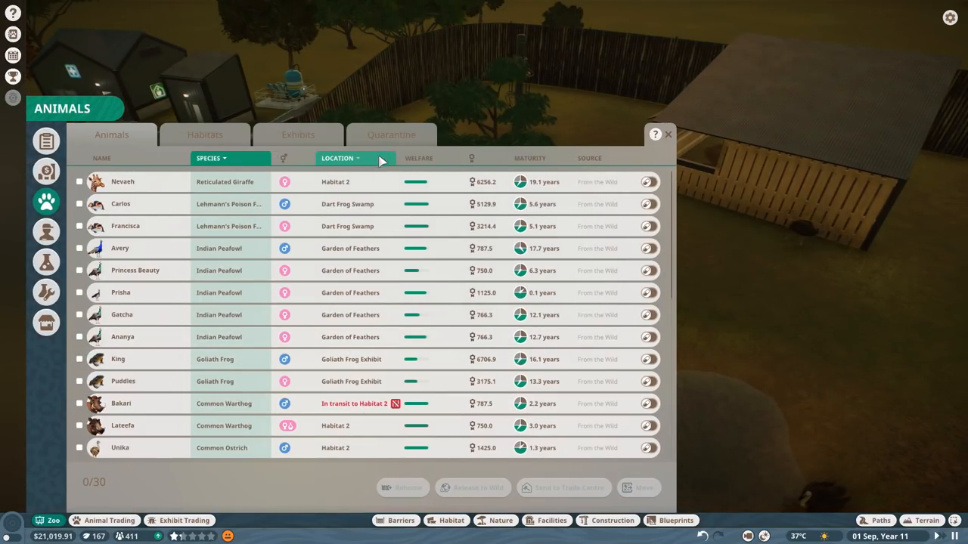
click(419, 158)
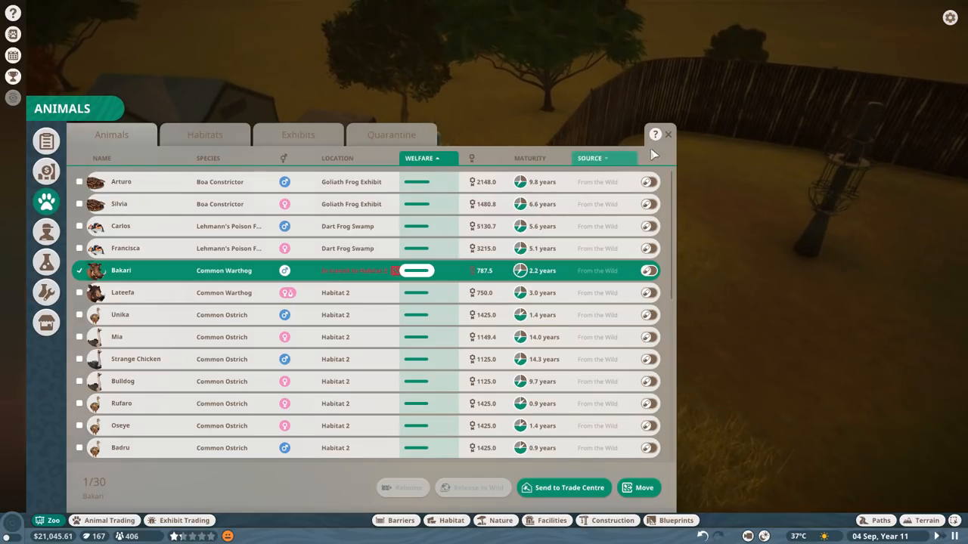
click(668, 135)
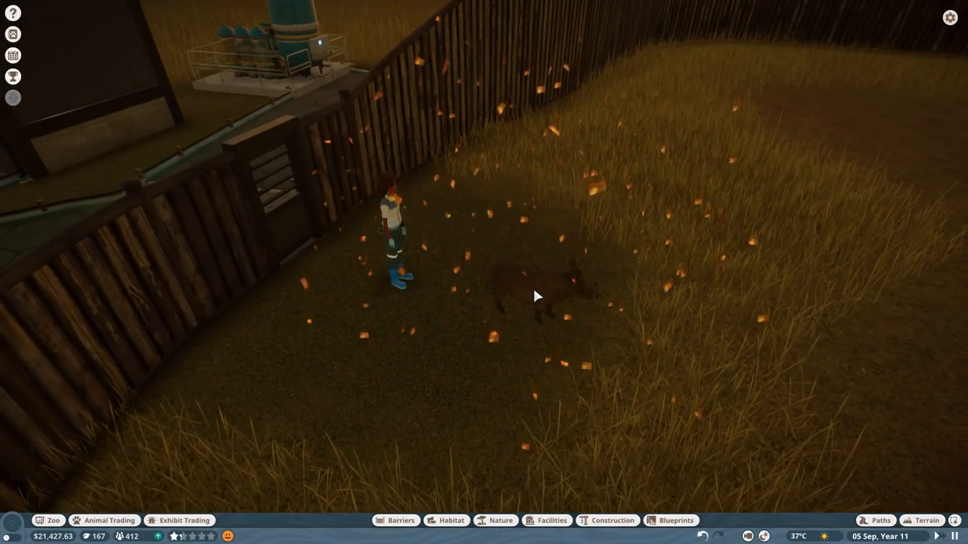
click(537, 295)
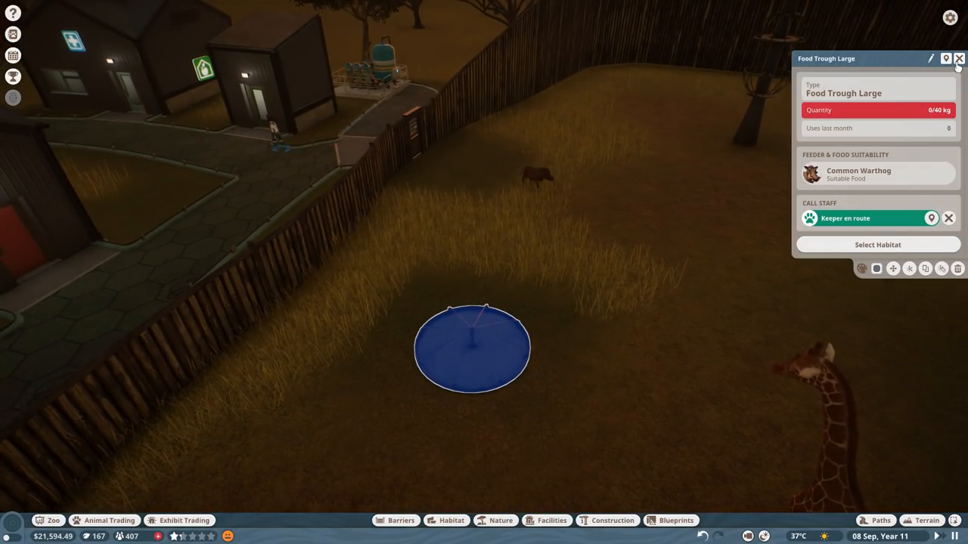
click(959, 58)
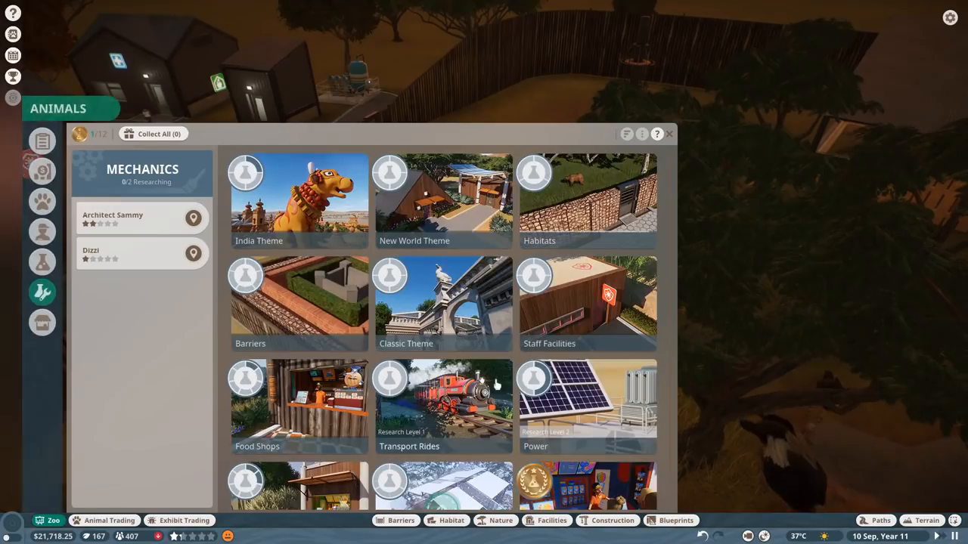
- Assign Architect Sammy to research Pizza Pen in the Food Shops track
scroll(down, 3)
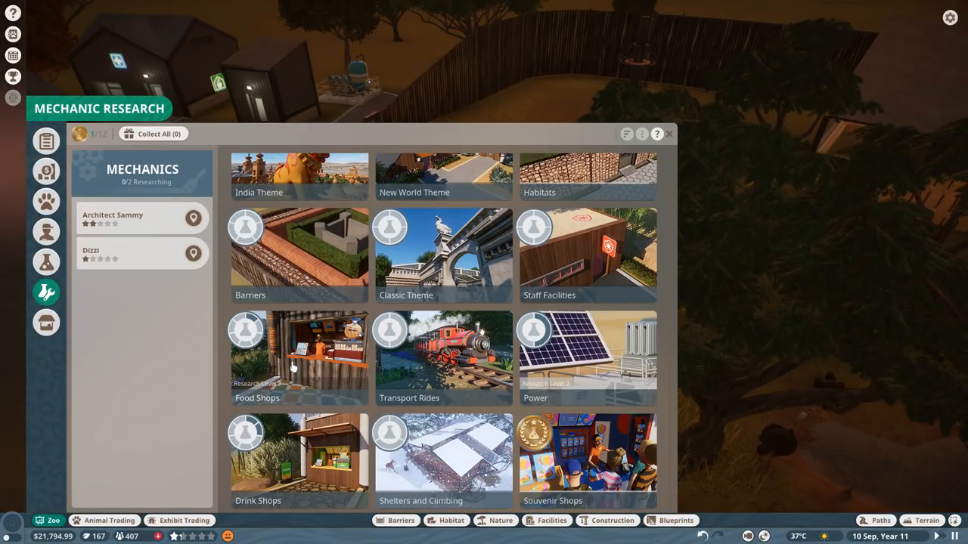
click(300, 355)
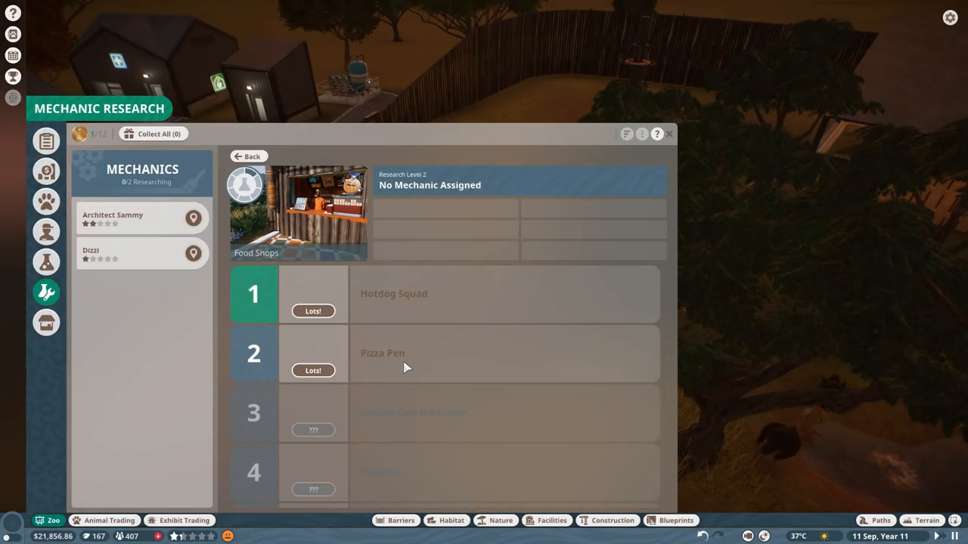
click(382, 353)
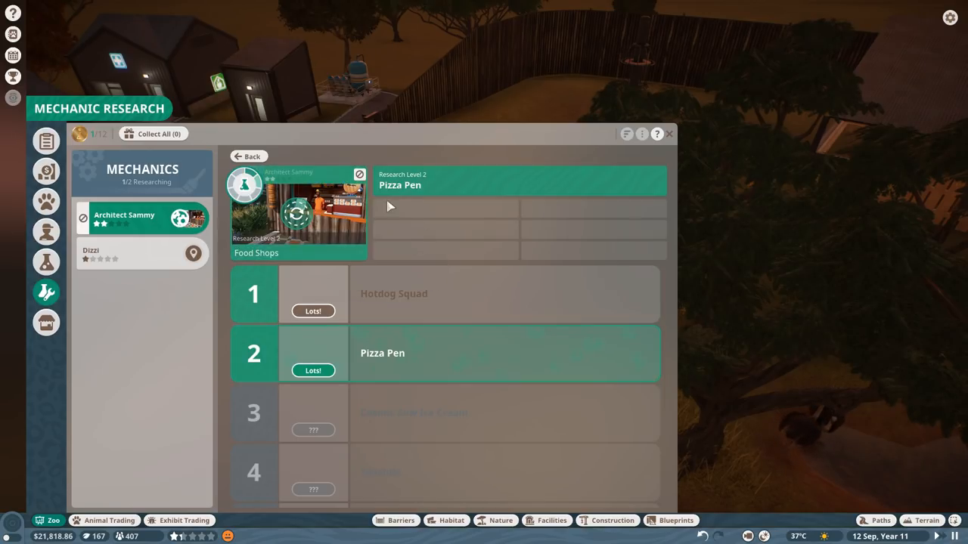
click(669, 134)
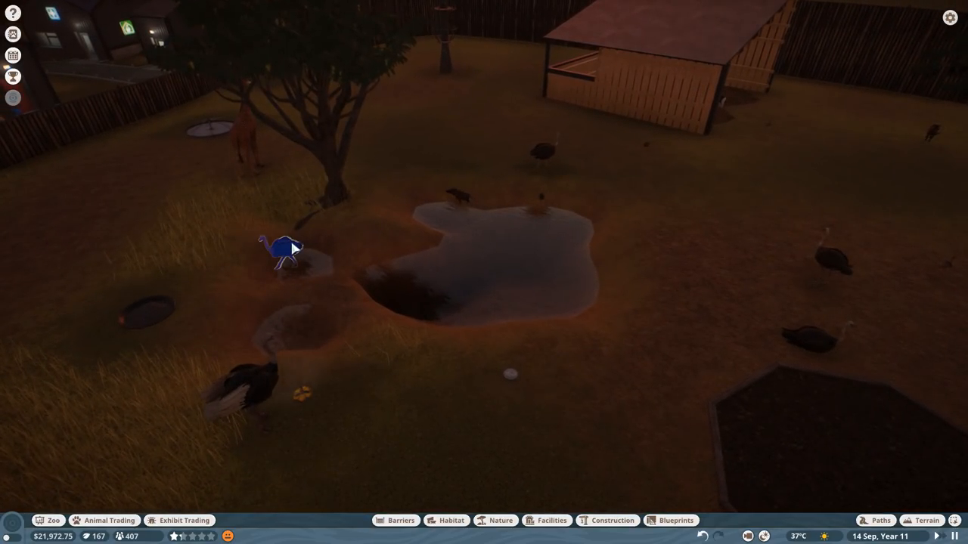
click(283, 250)
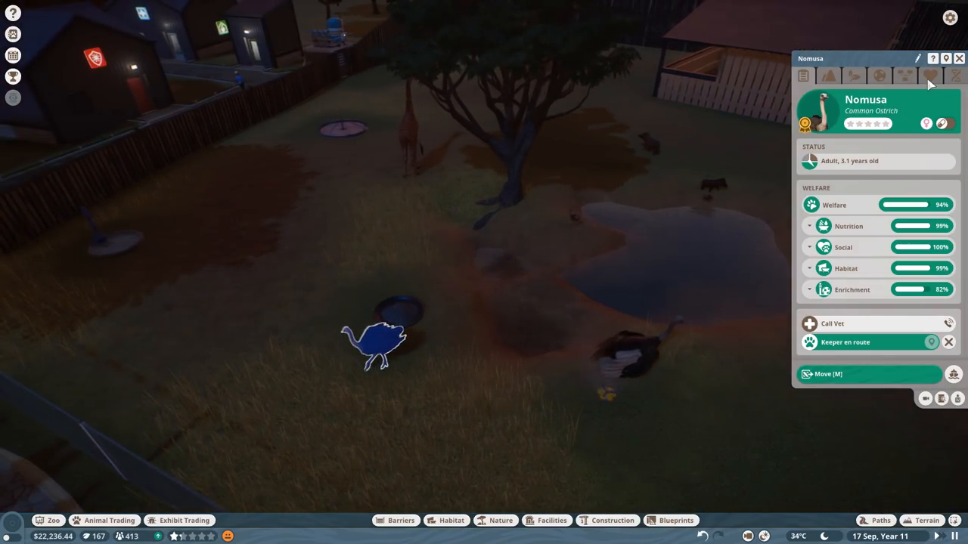
click(930, 76)
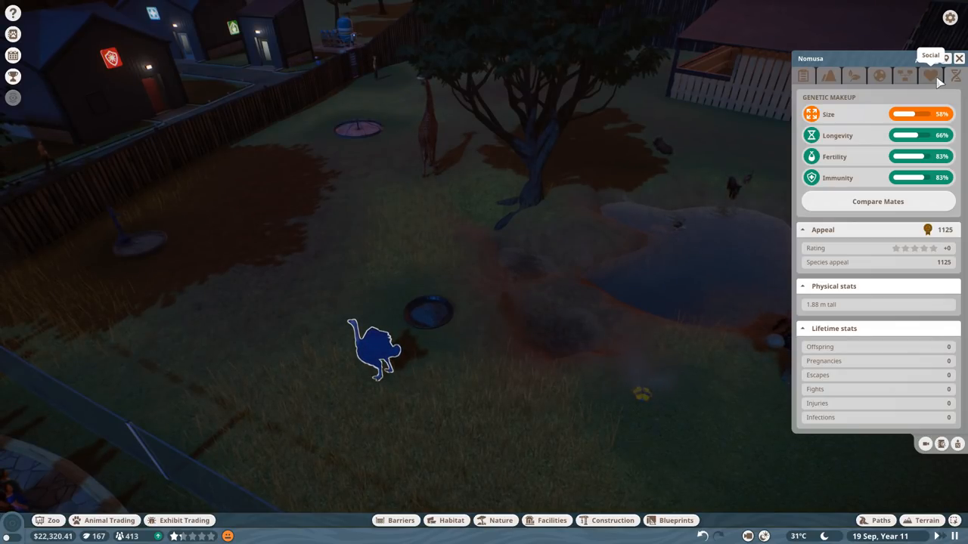
click(959, 58)
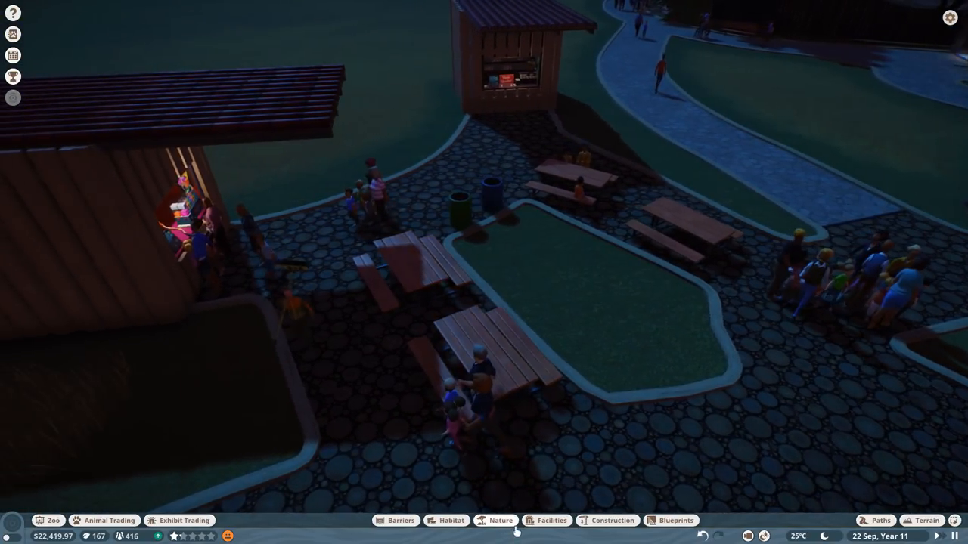
- Plant a bare dead tree from the Nature catalogue on the food court grass island
click(606, 521)
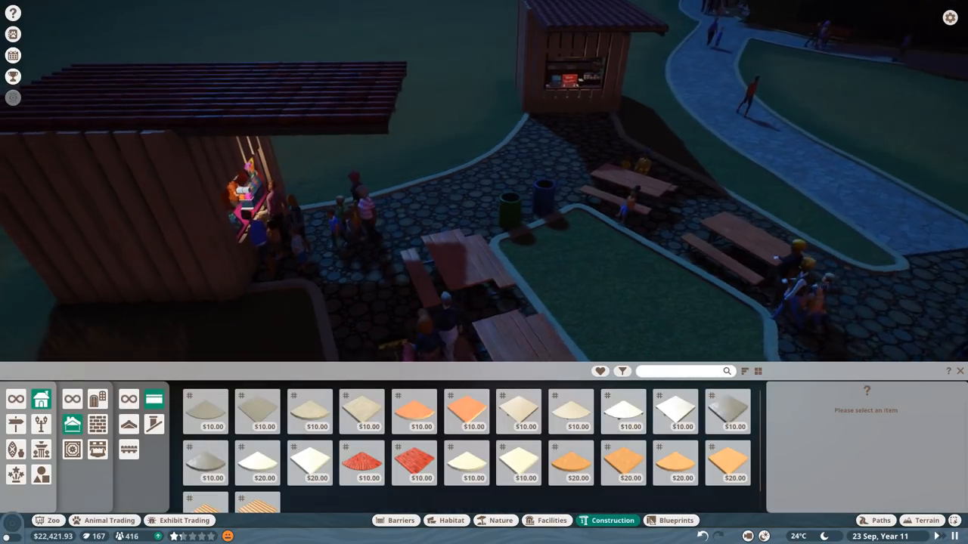
click(501, 521)
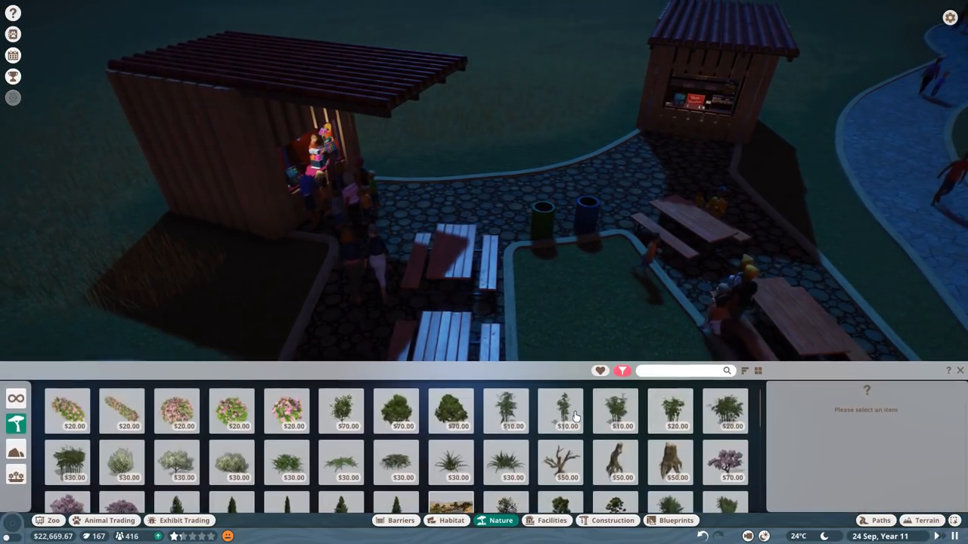
click(560, 462)
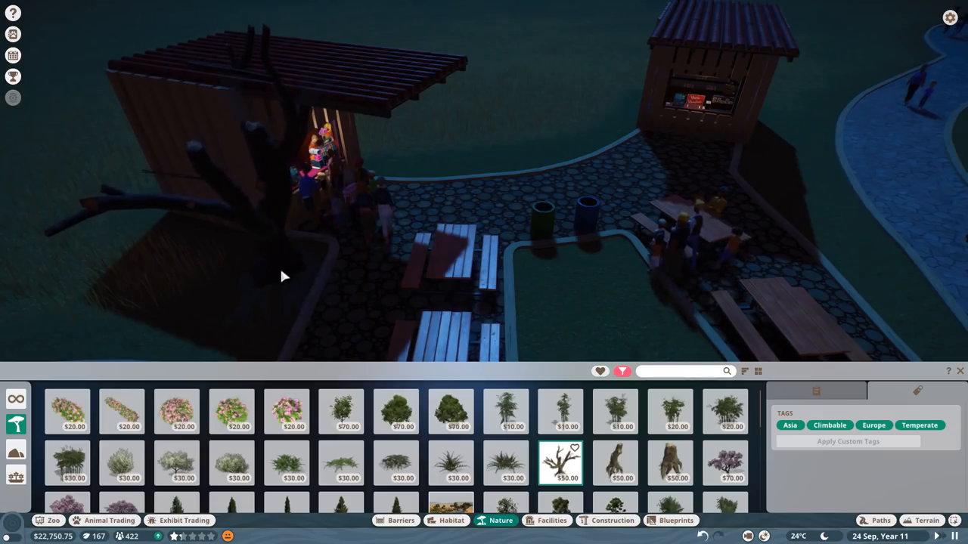
scroll(down, 3)
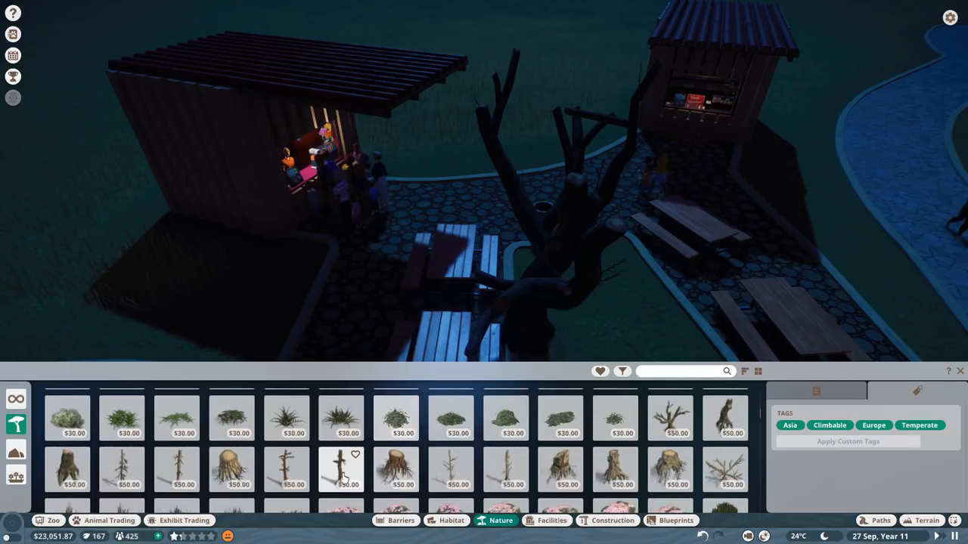
click(341, 469)
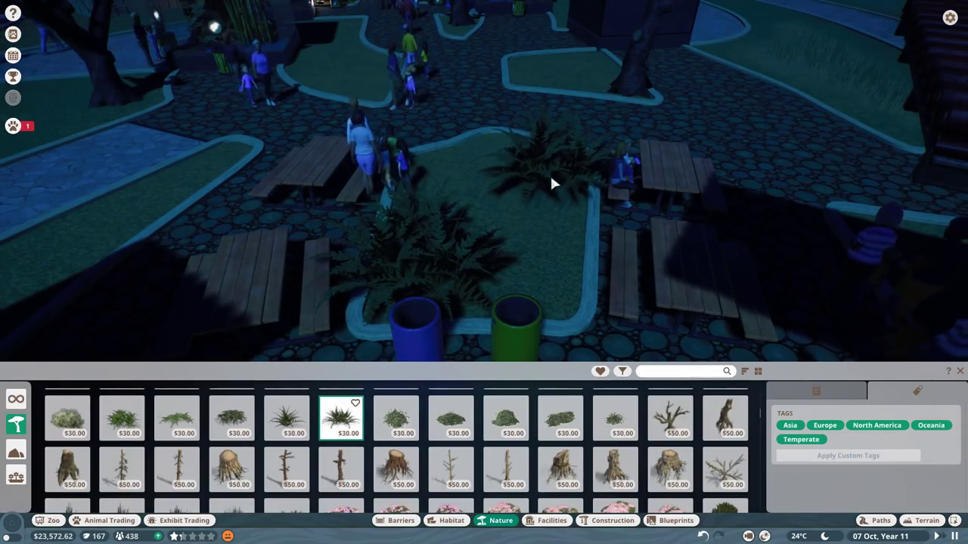
- Plant a fern, a tree stump and blue flowering bushes in the grass bed
click(286, 418)
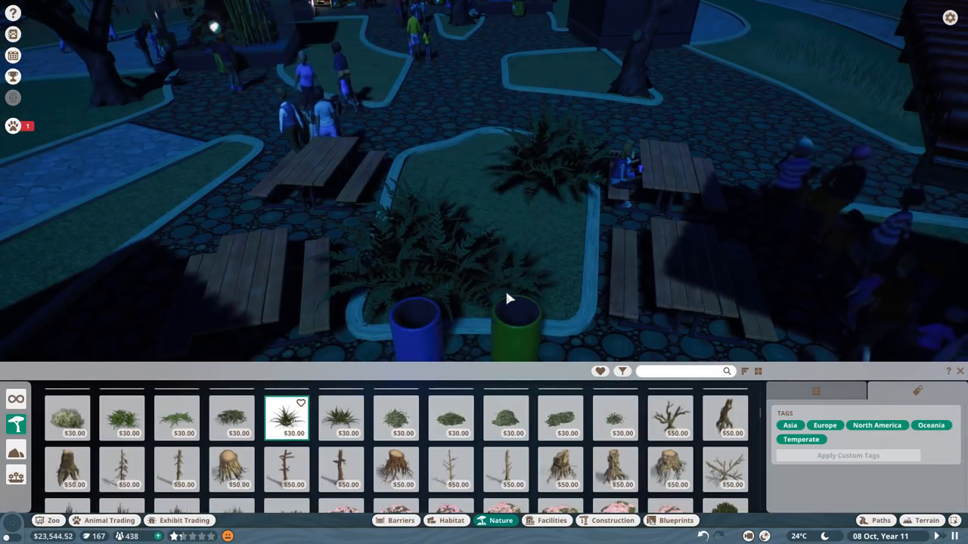
click(231, 469)
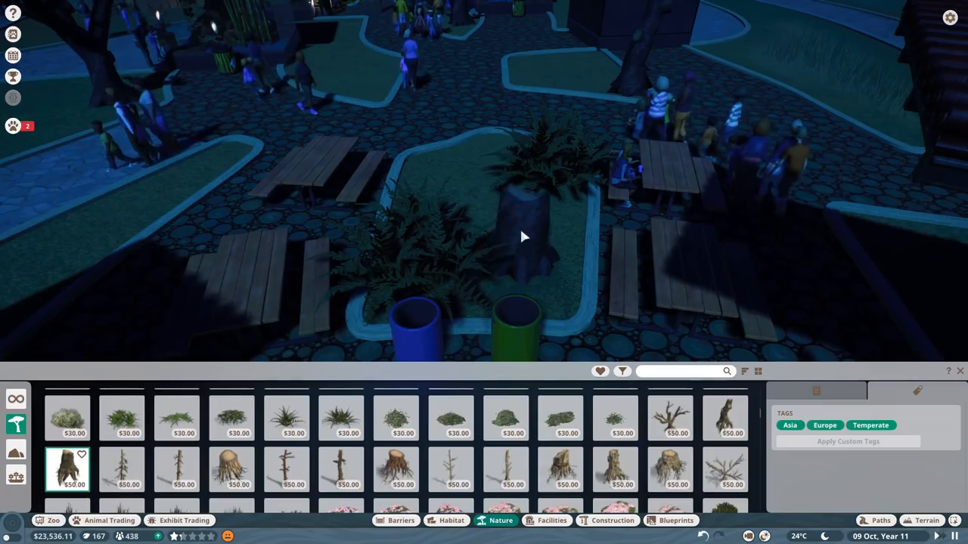
scroll(down, 3)
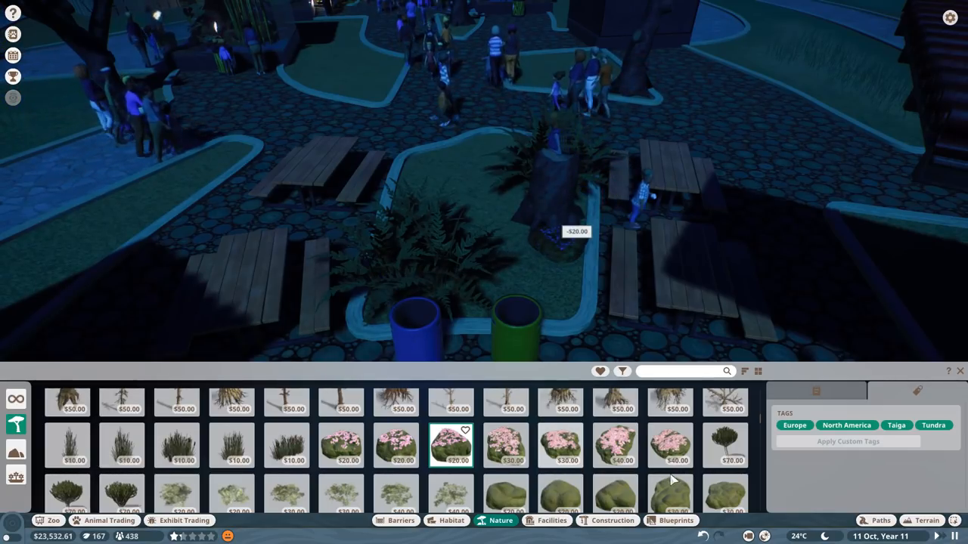
click(669, 445)
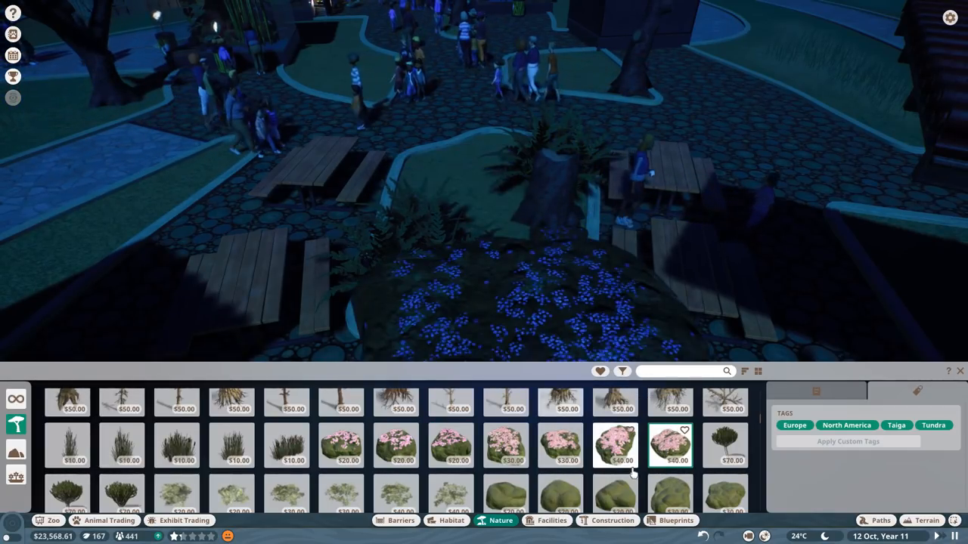
click(616, 447)
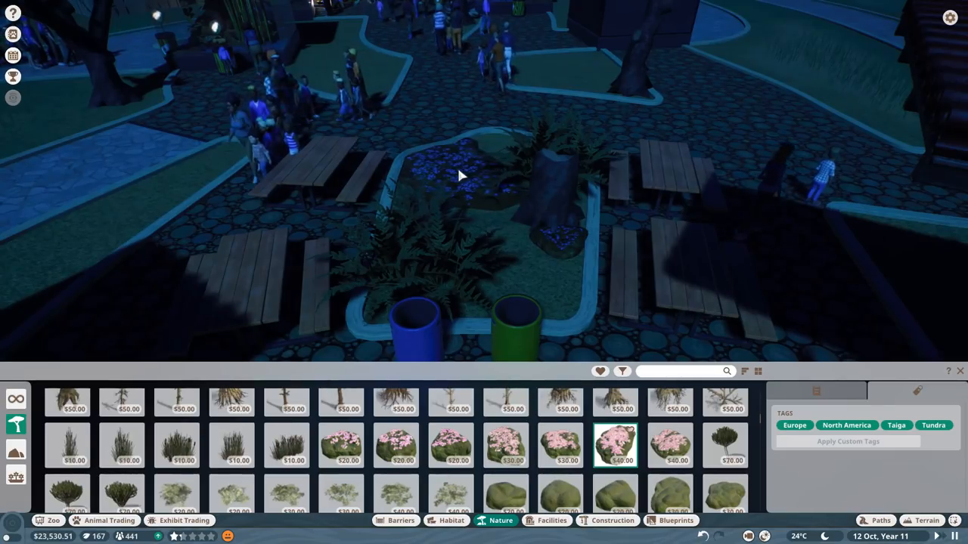
mouse_move(615, 495)
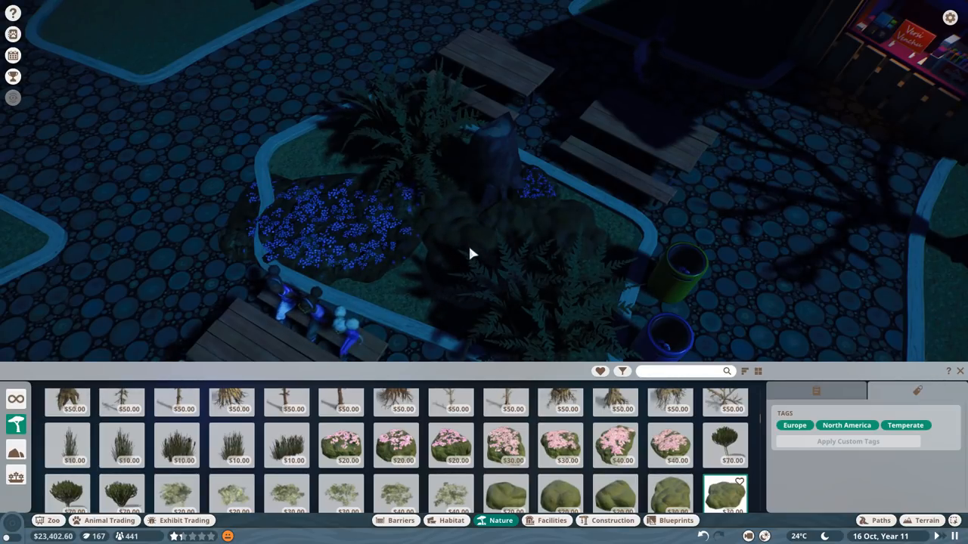
- Spread mounds and patches of carpet moss across the grass bed
click(476, 242)
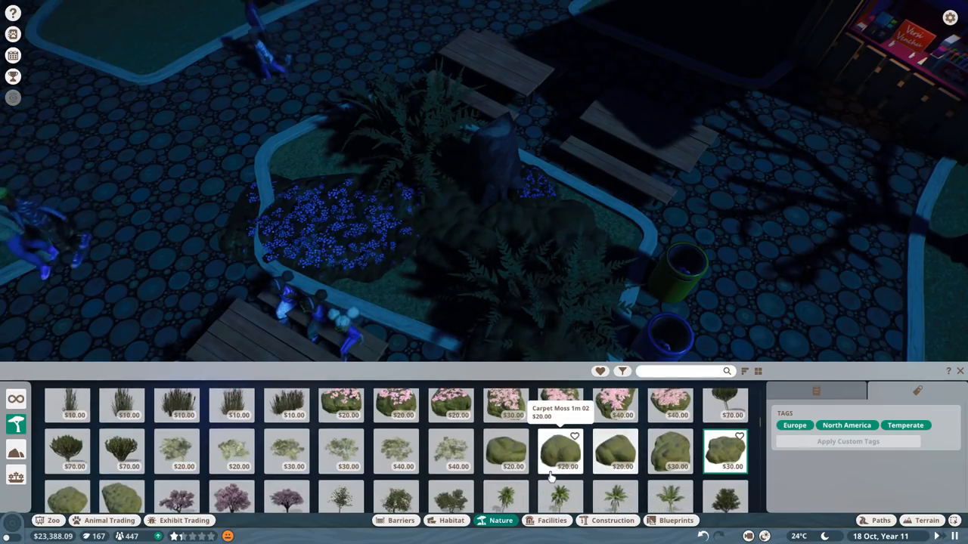
click(615, 452)
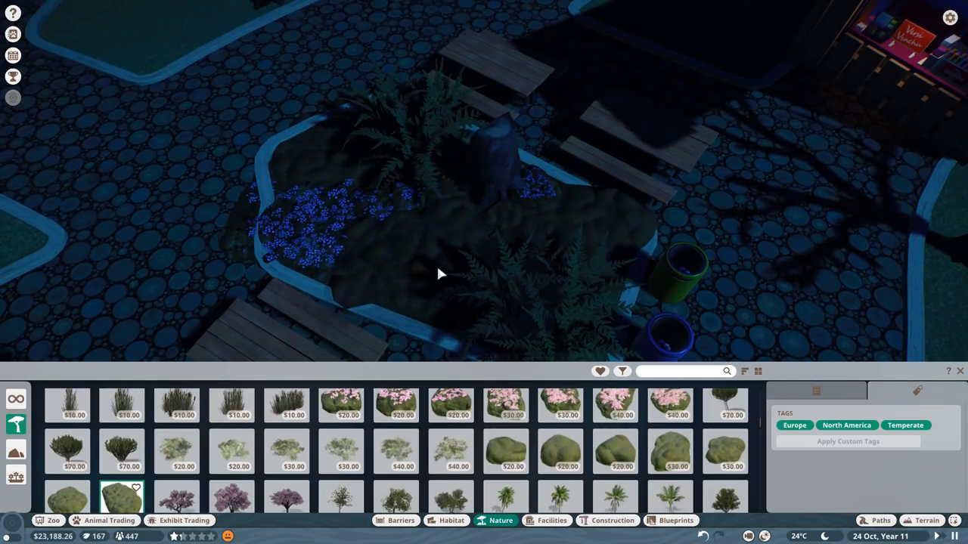
click(442, 274)
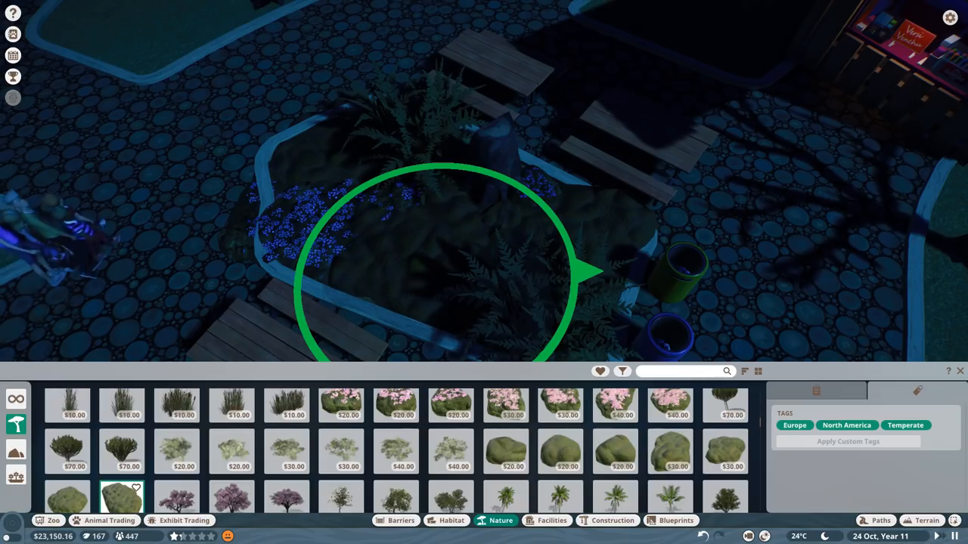